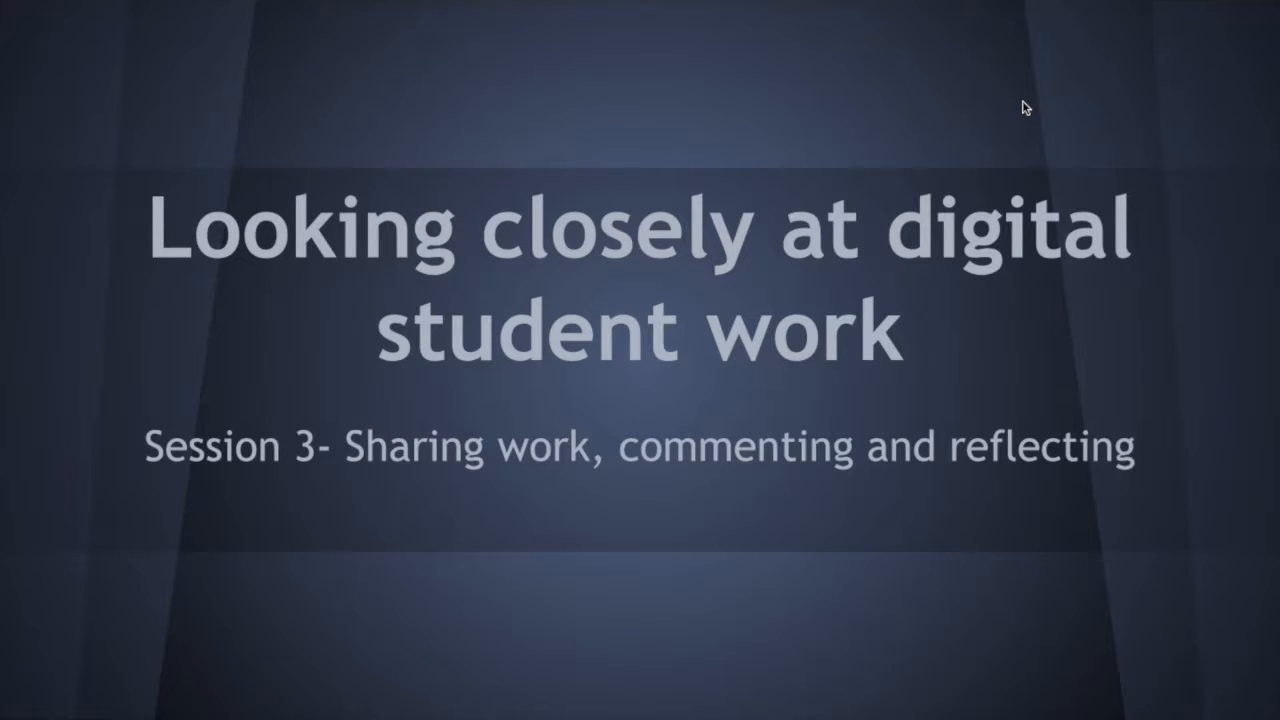
mouse_move(863, 490)
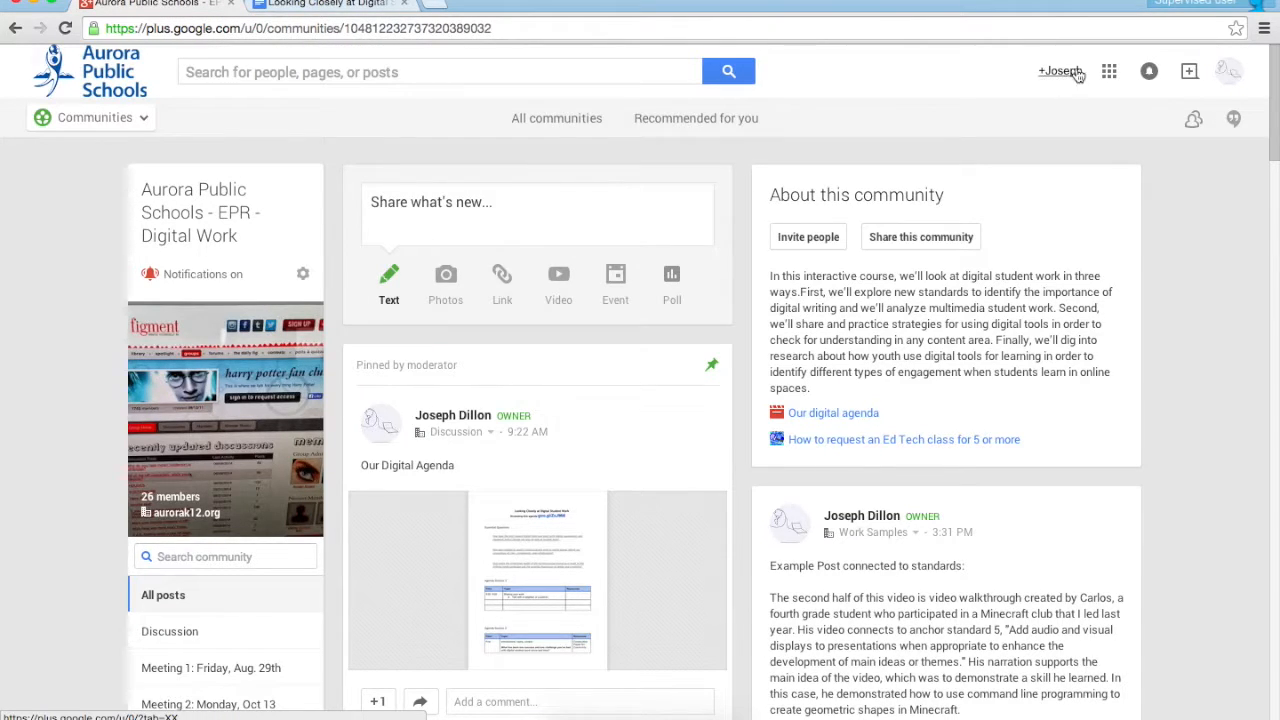
mouse_move(338, 145)
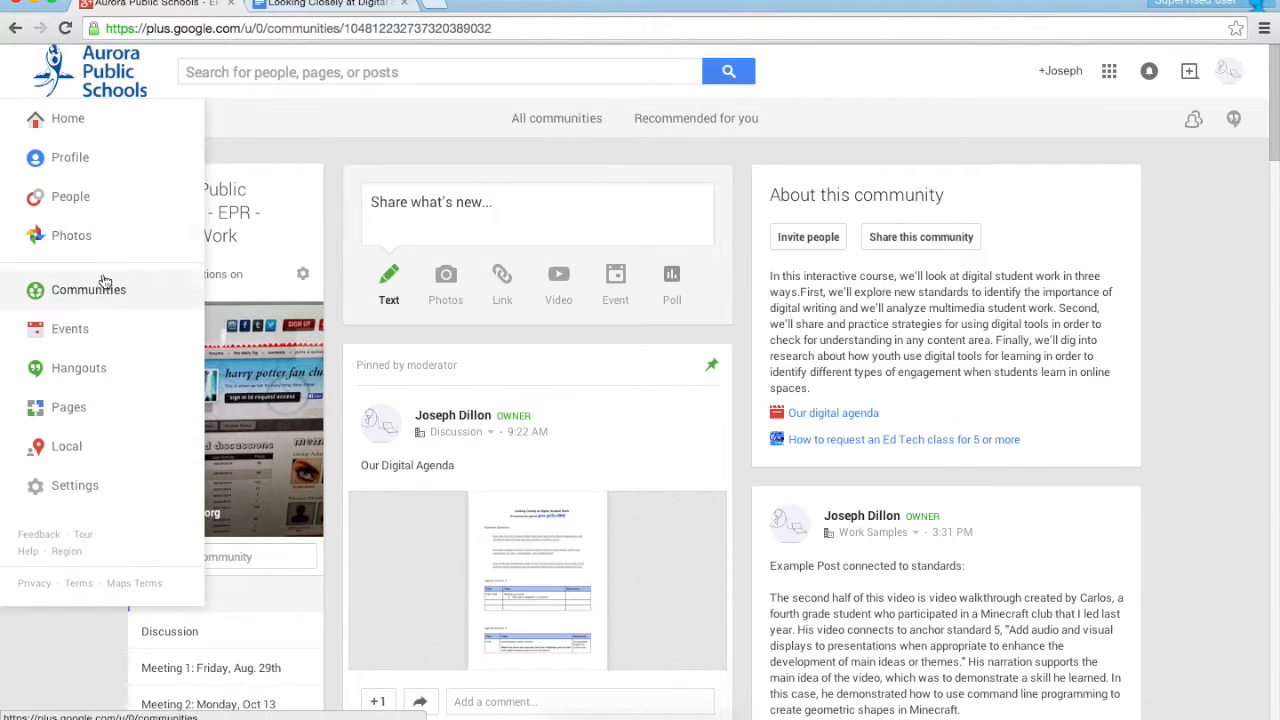
mouse_move(88, 298)
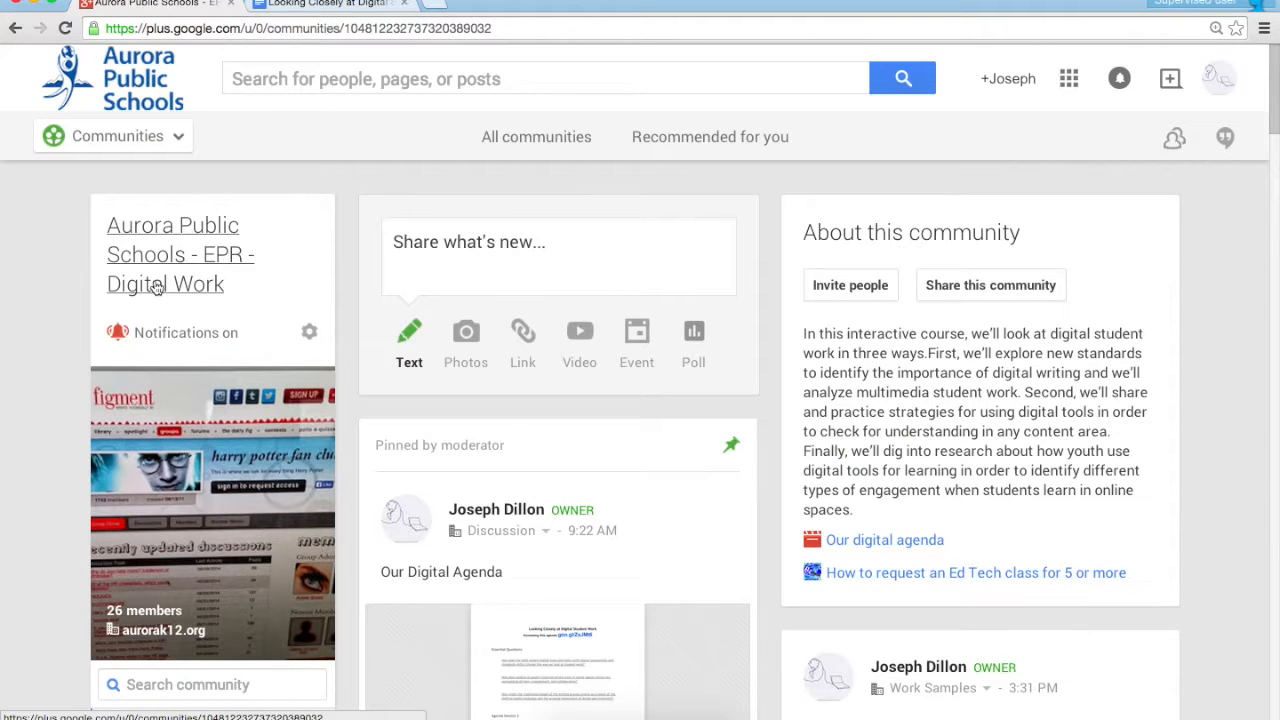
mouse_move(285, 405)
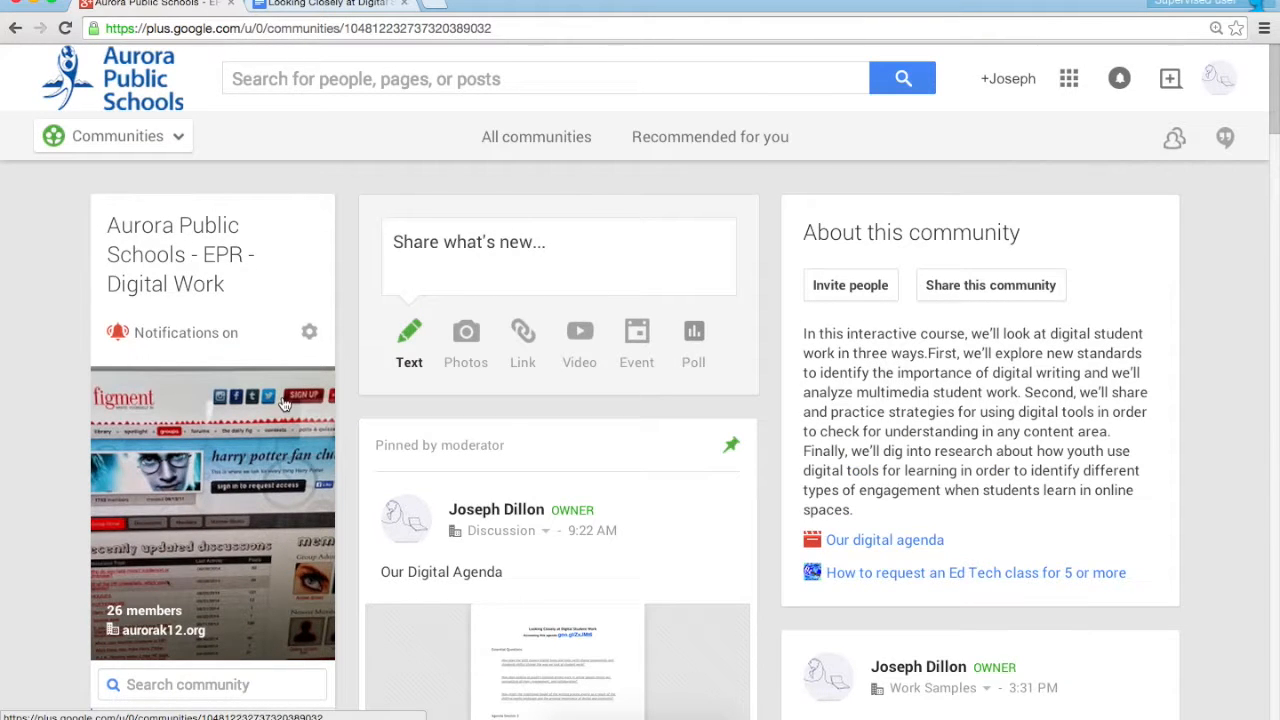
- Scroll to the pinned Our Digital Agenda post, then switch to the Session 3 agenda
scroll(down, 3)
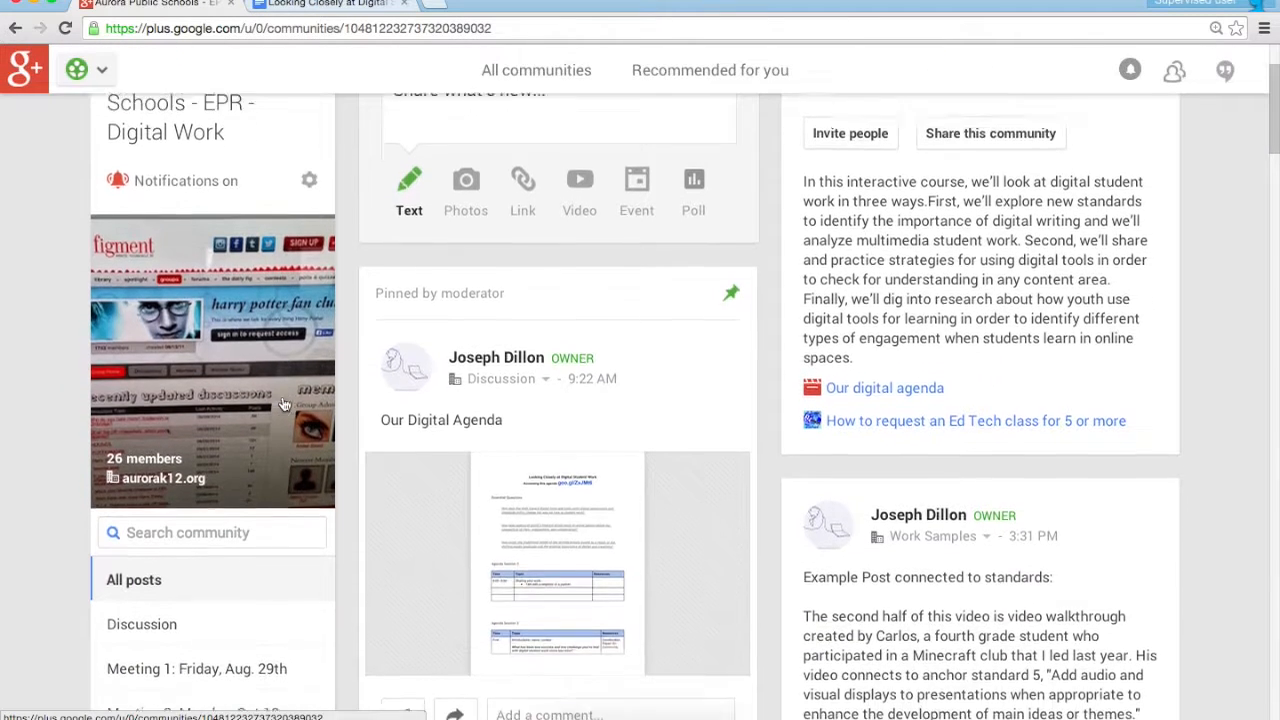
scroll(down, 3)
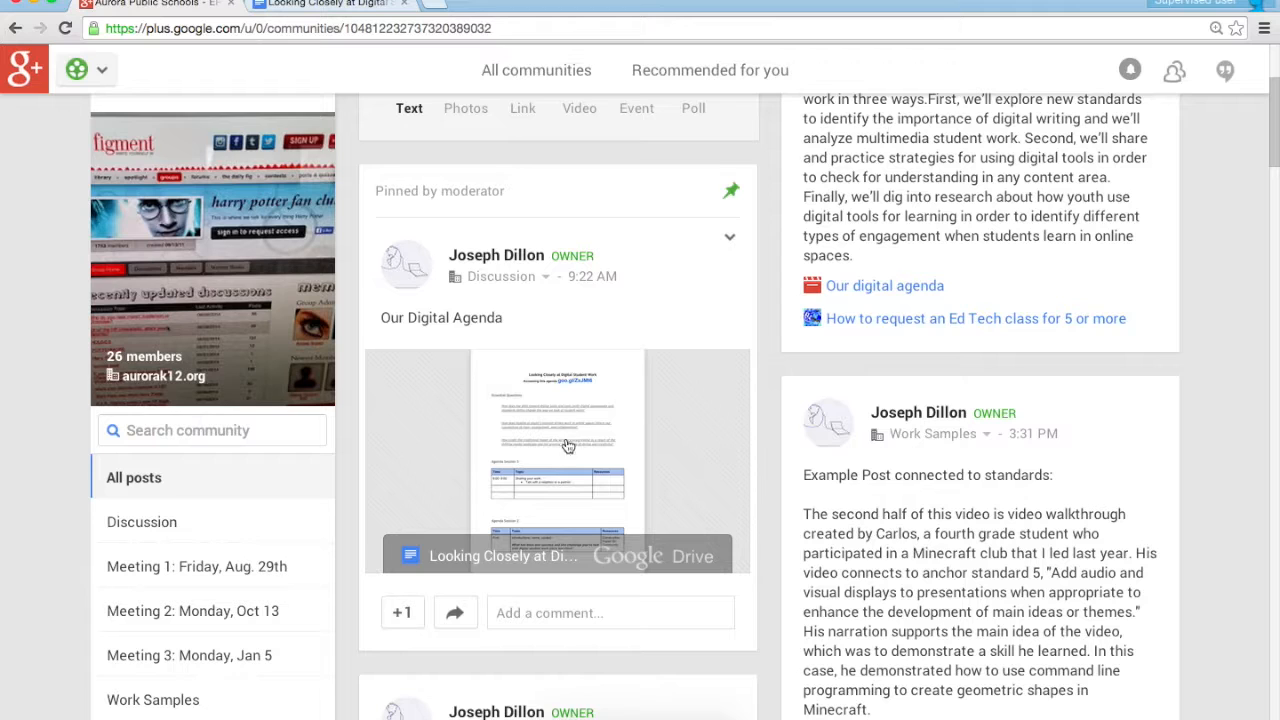
scroll(down, 3)
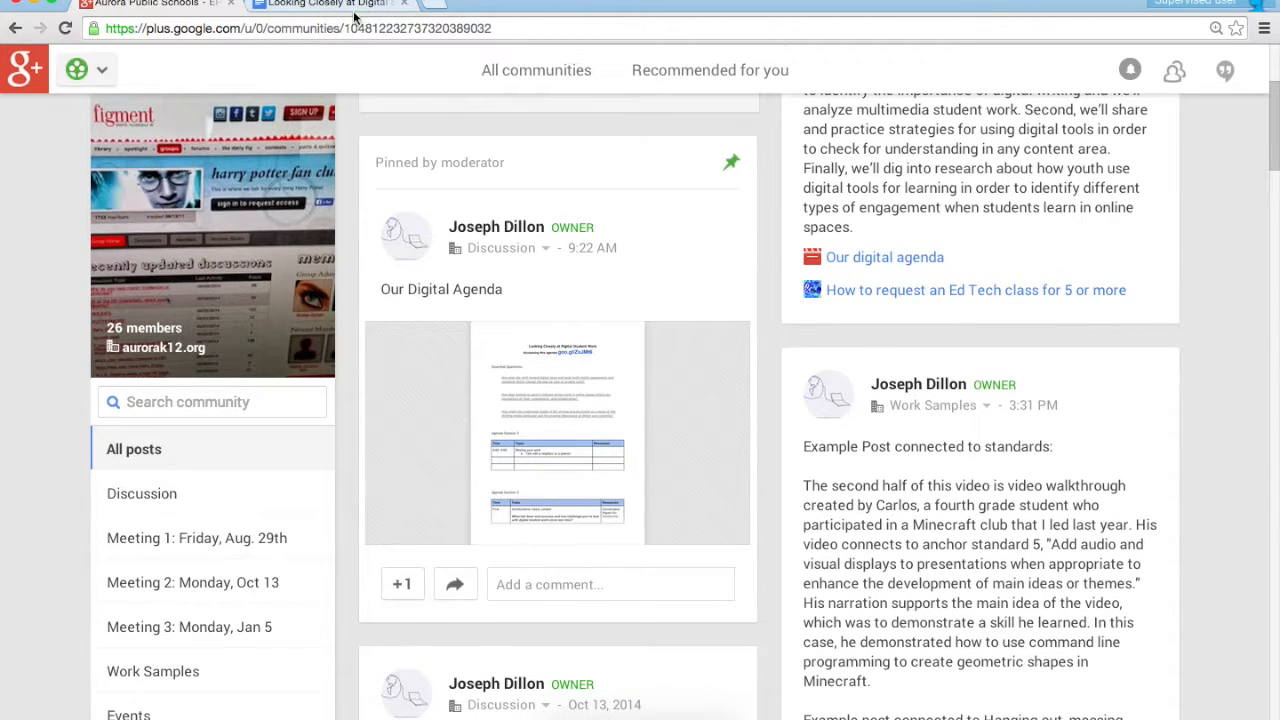
click(330, 4)
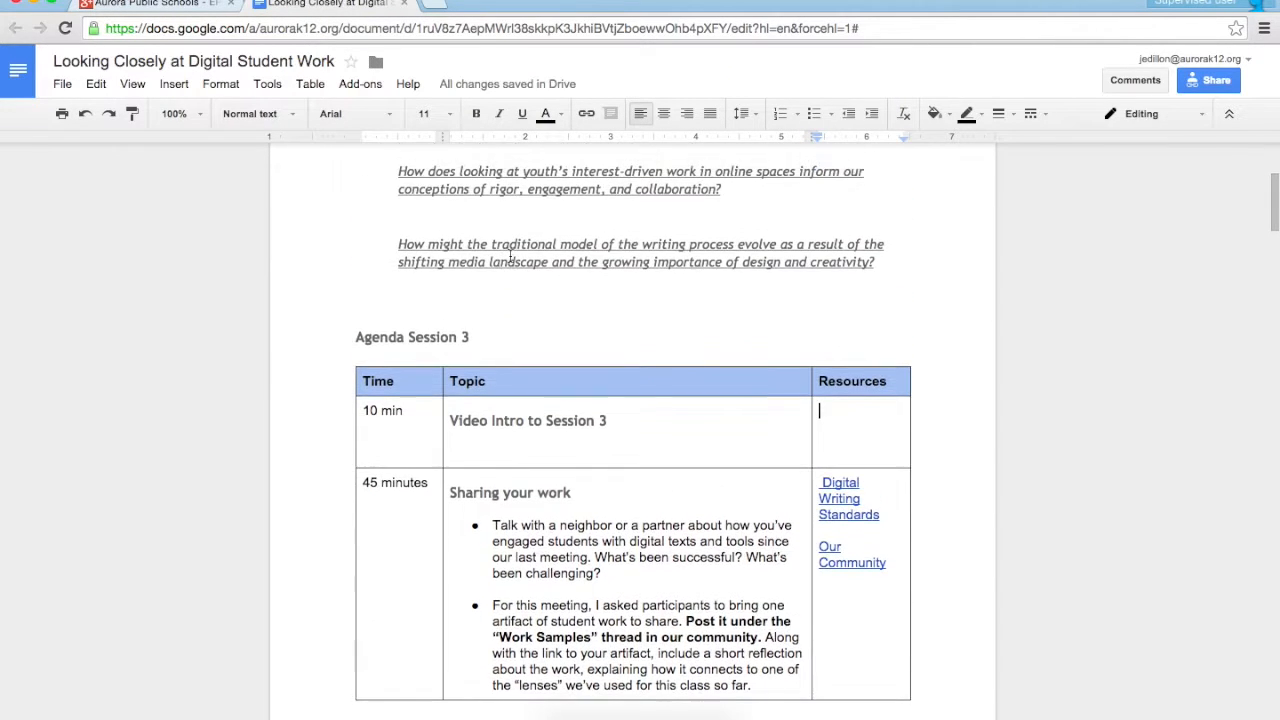
- Read through the Session 3 agenda table and open the Digital Writing Standards hyperlink
scroll(down, 3)
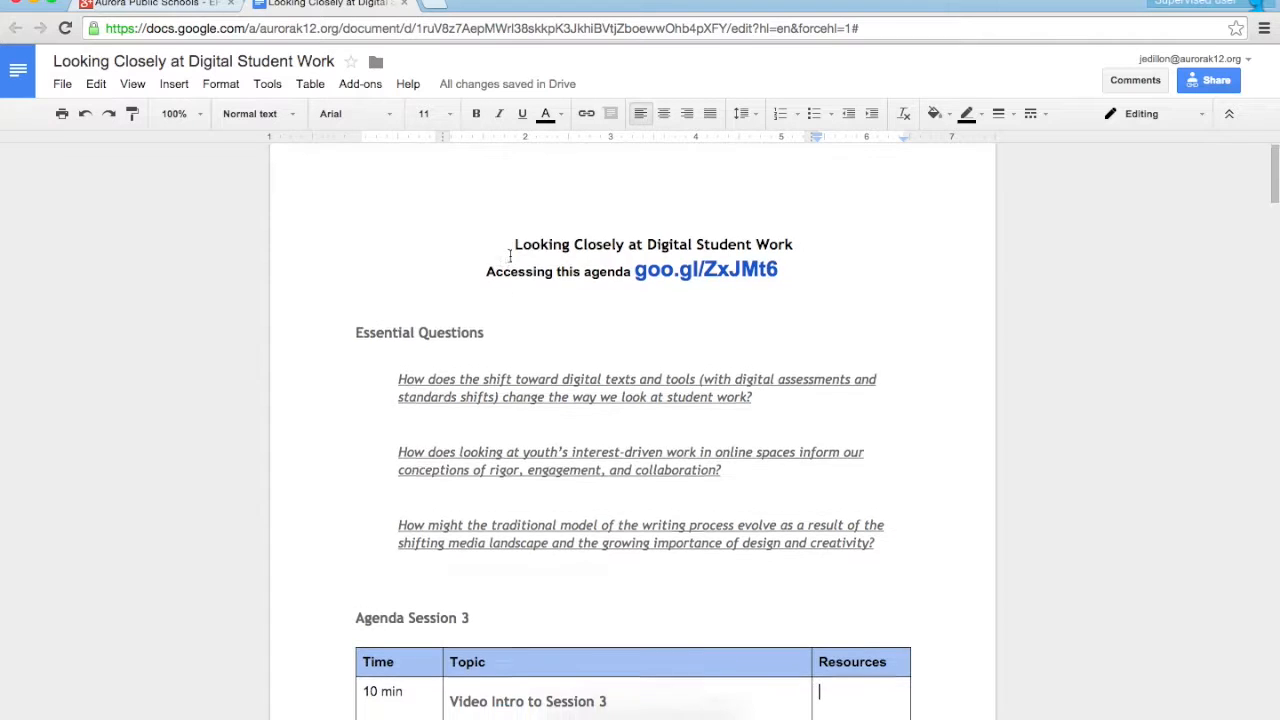
scroll(down, 3)
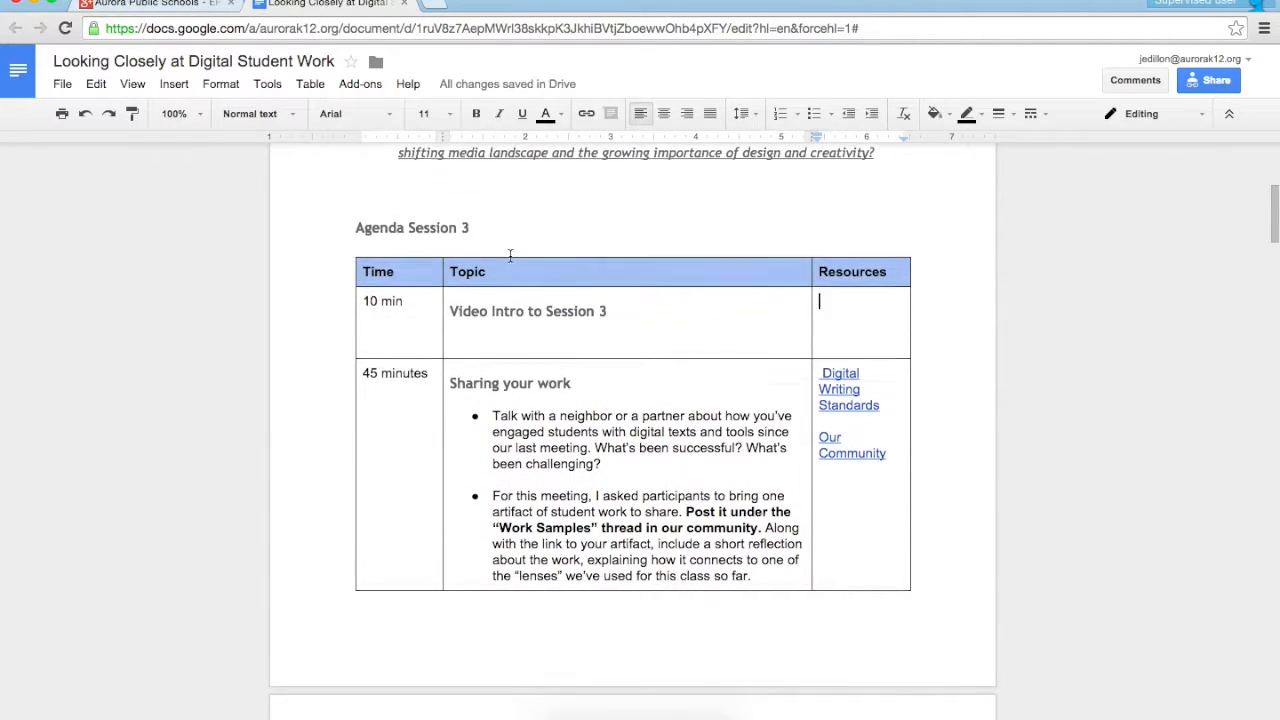
scroll(down, 3)
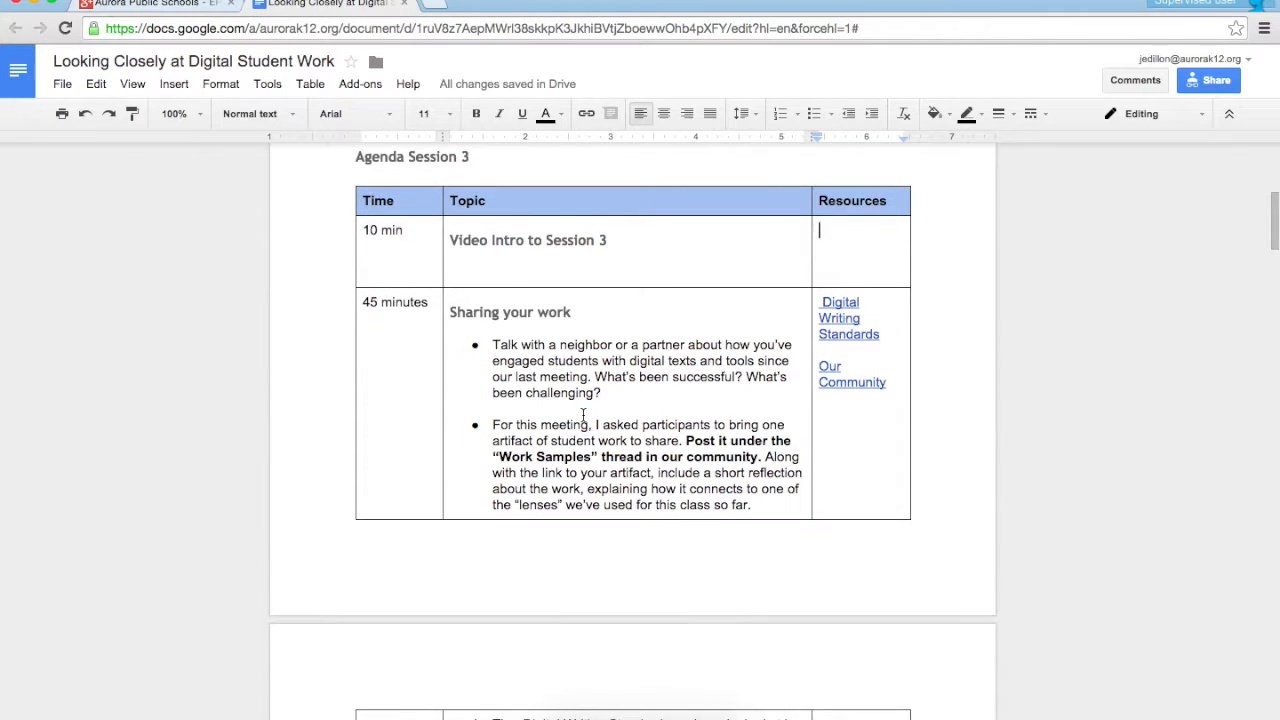
scroll(down, 3)
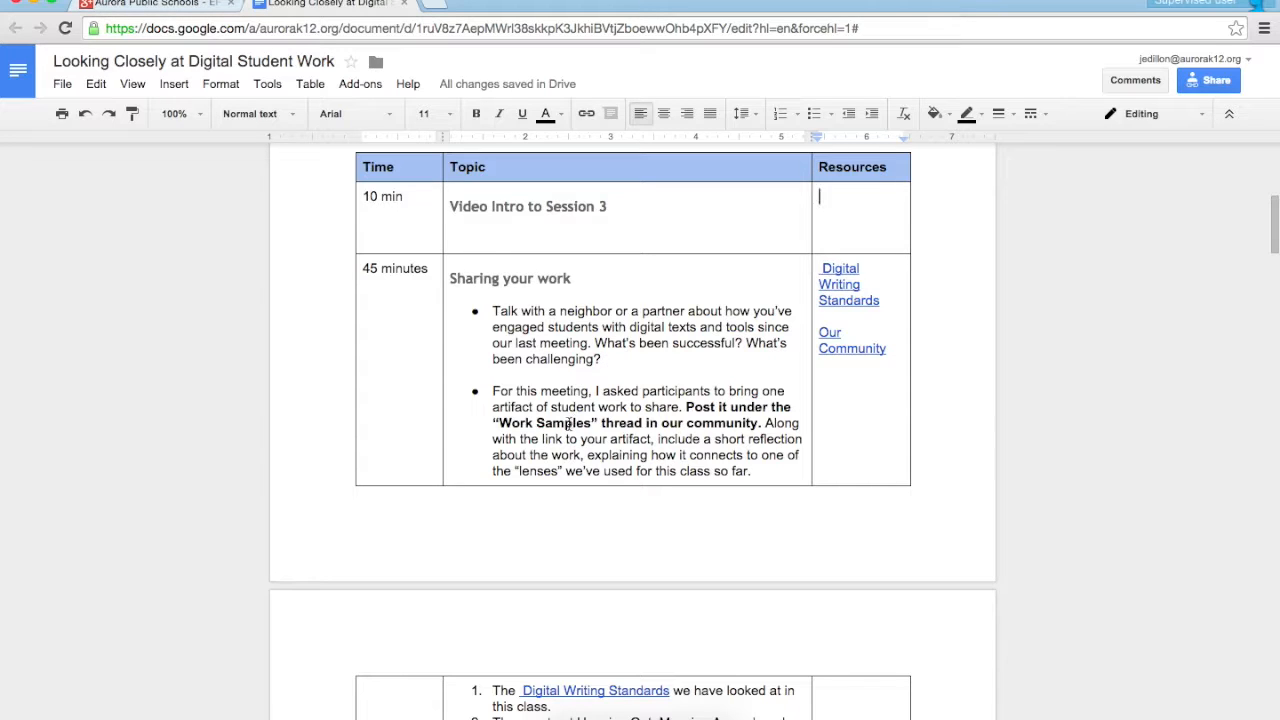
scroll(down, 3)
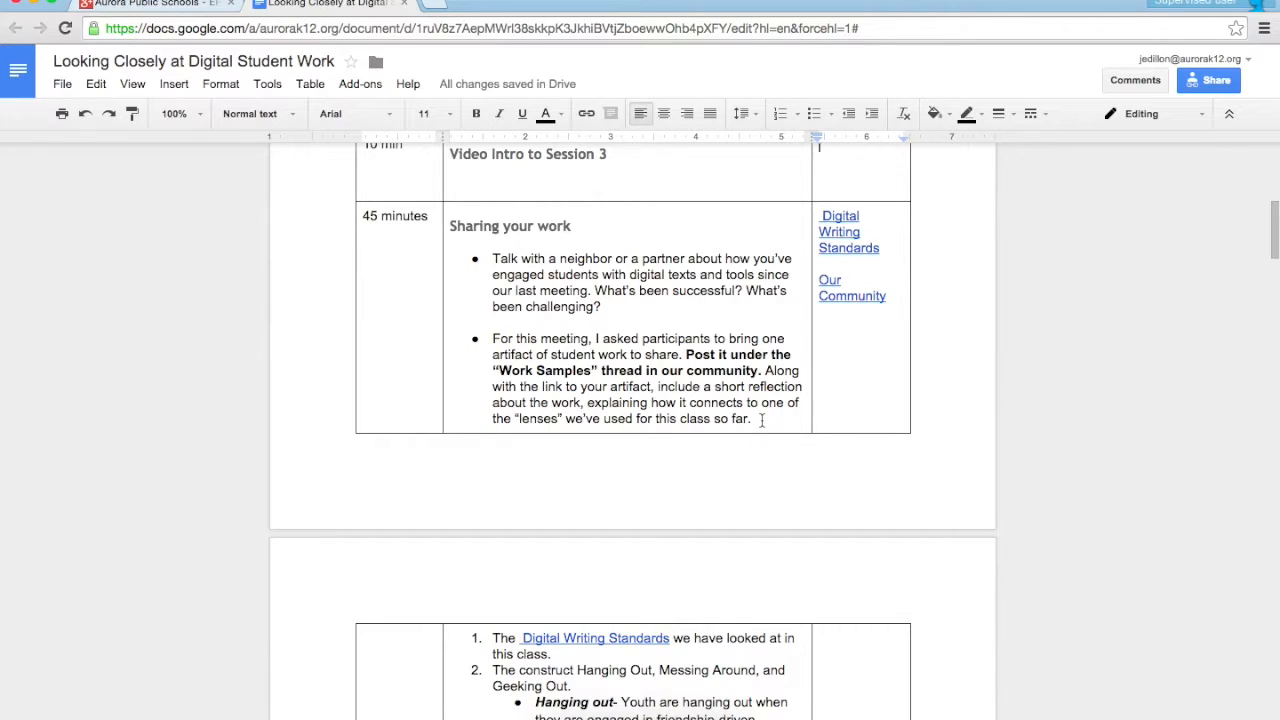
scroll(down, 3)
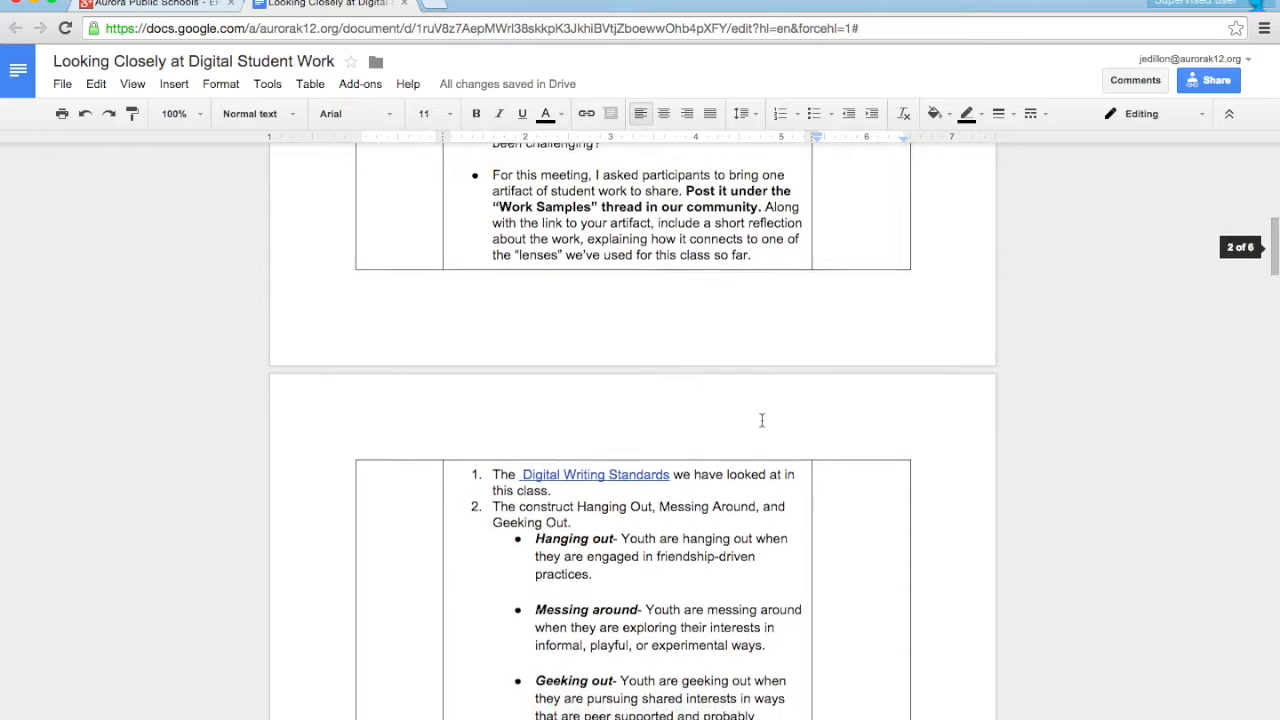
scroll(down, 3)
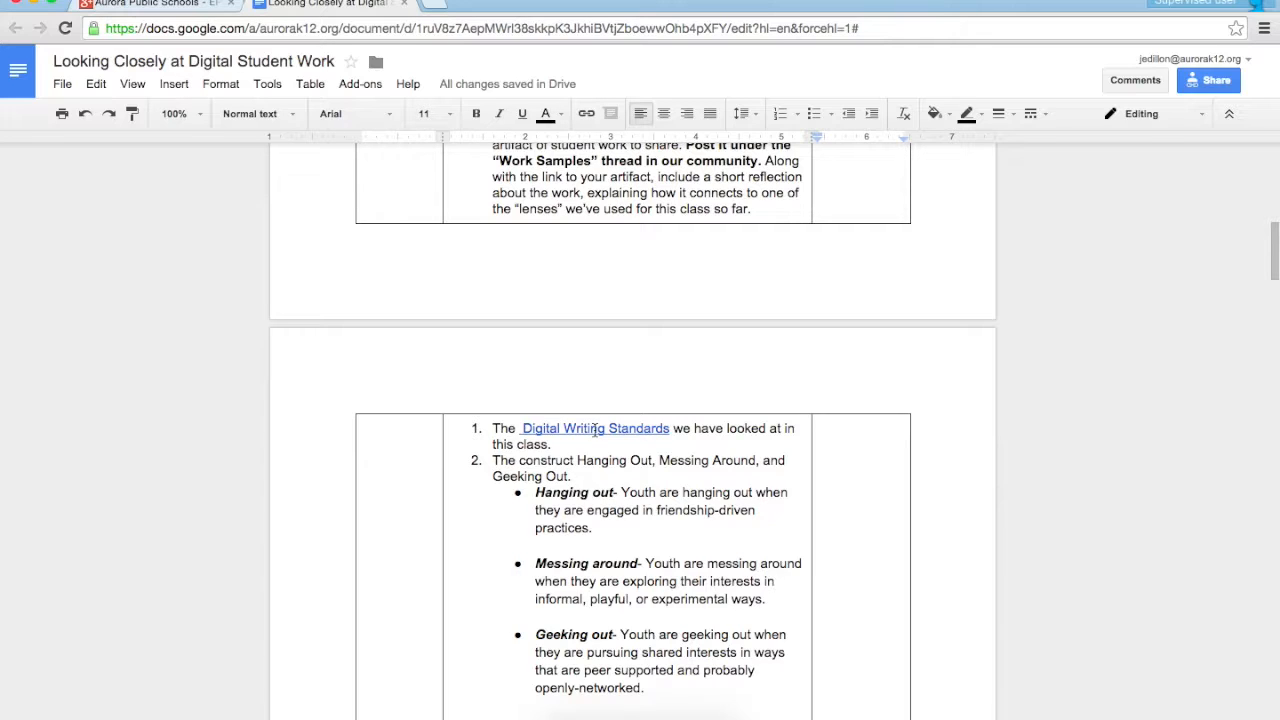
right_click(594, 428)
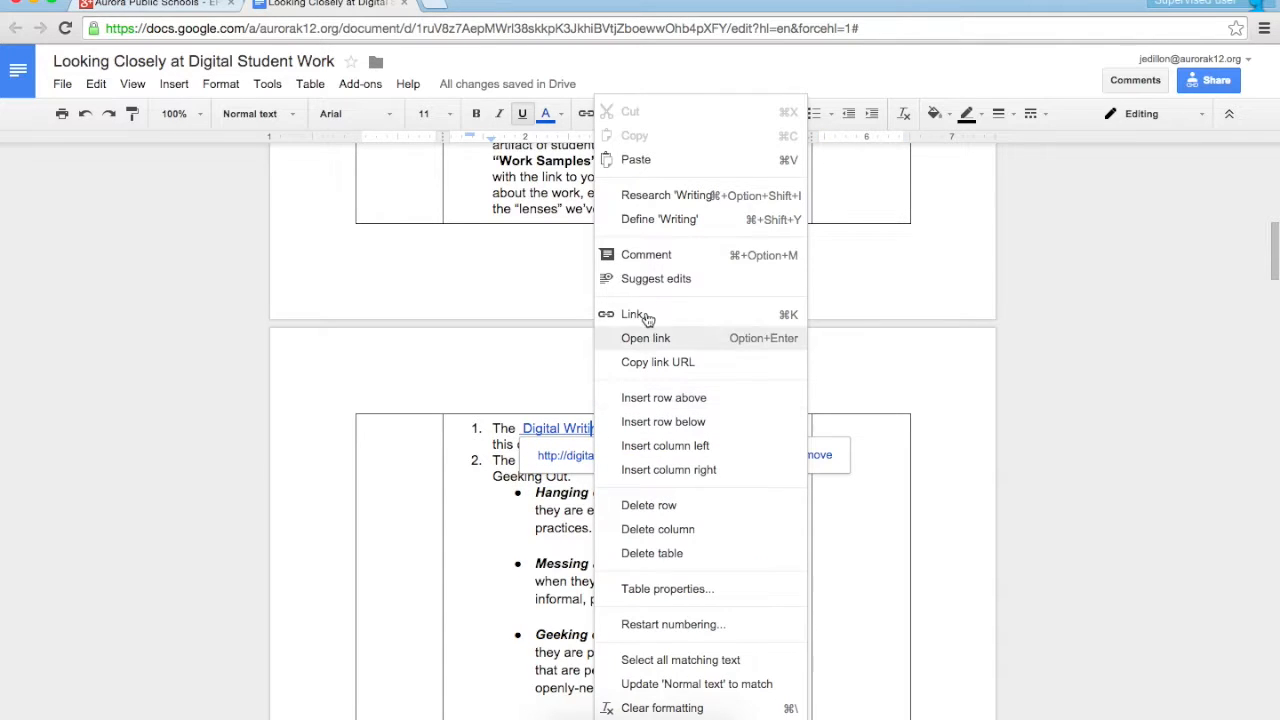
mouse_move(658, 344)
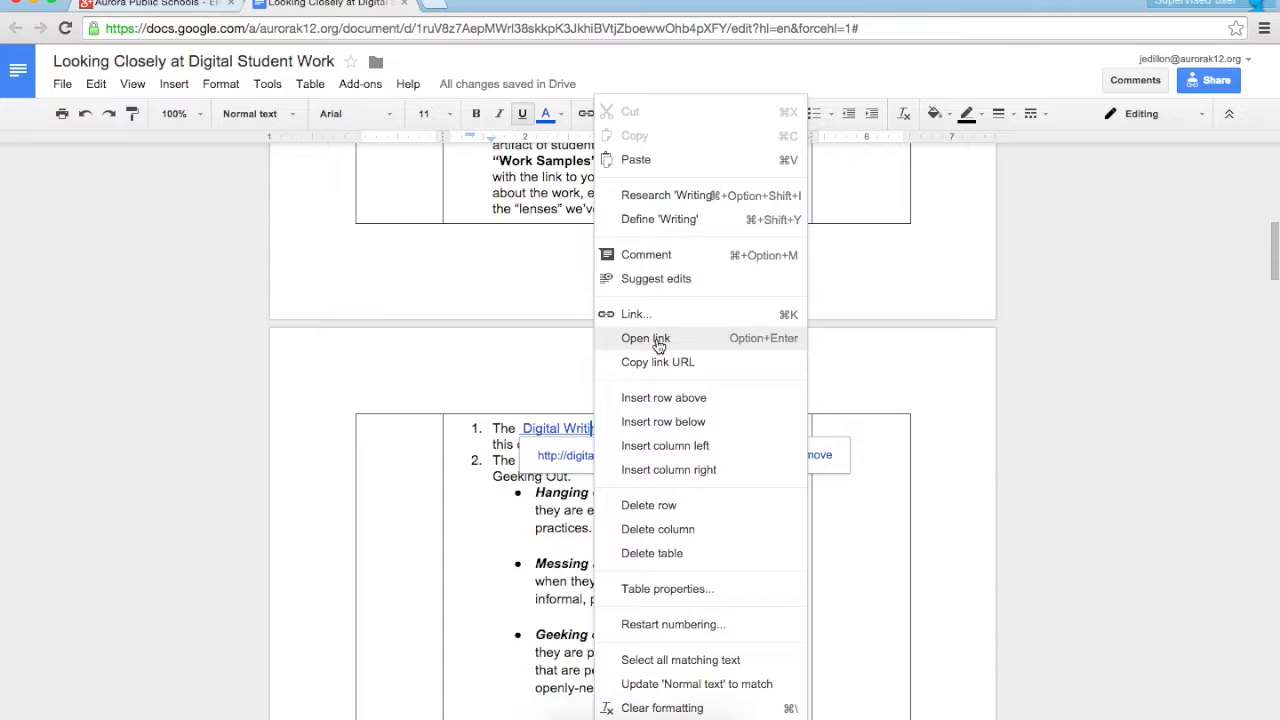
click(645, 338)
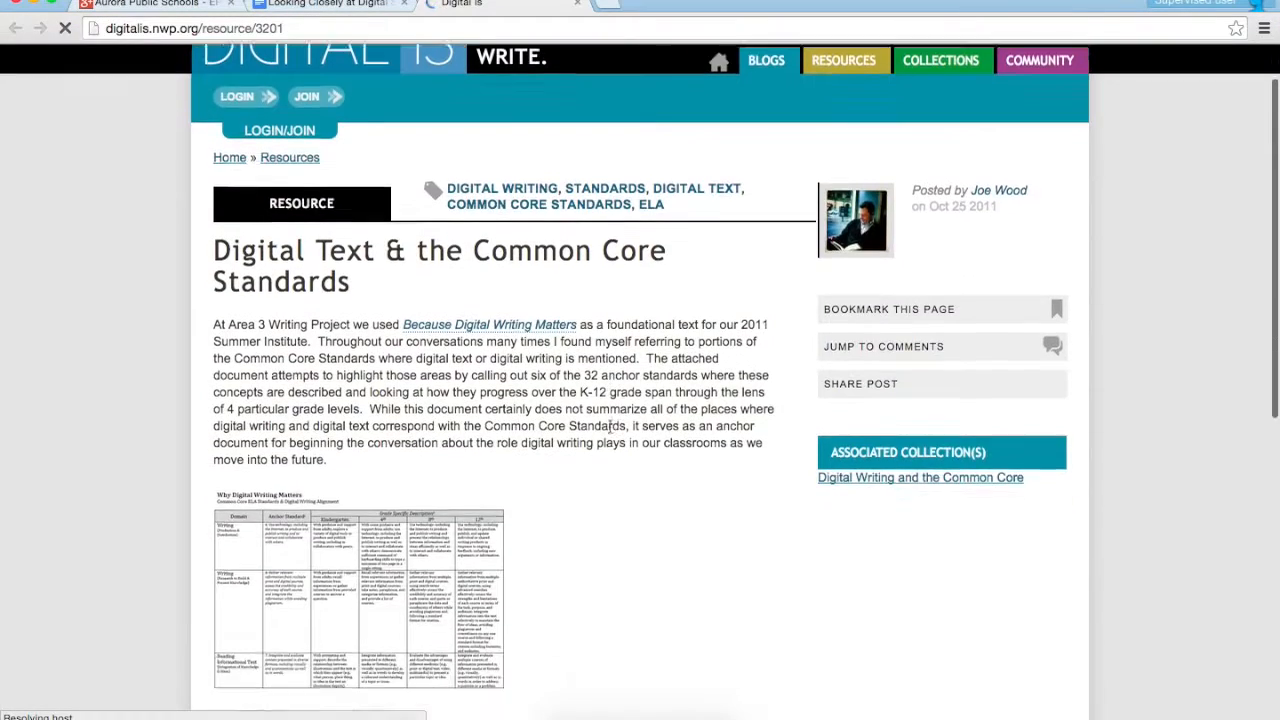
- Scroll through the Why Digital Writing Matters PDF, then go back to the standards resource page
scroll(down, 3)
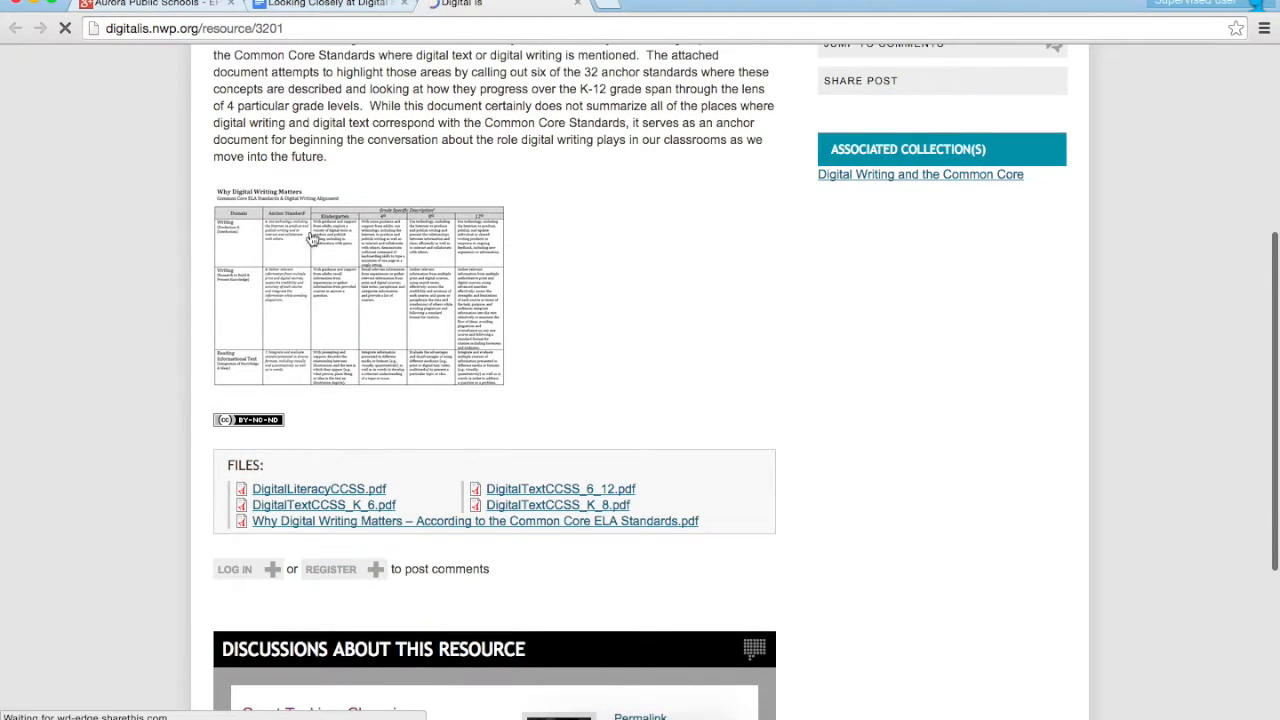
mouse_move(330, 188)
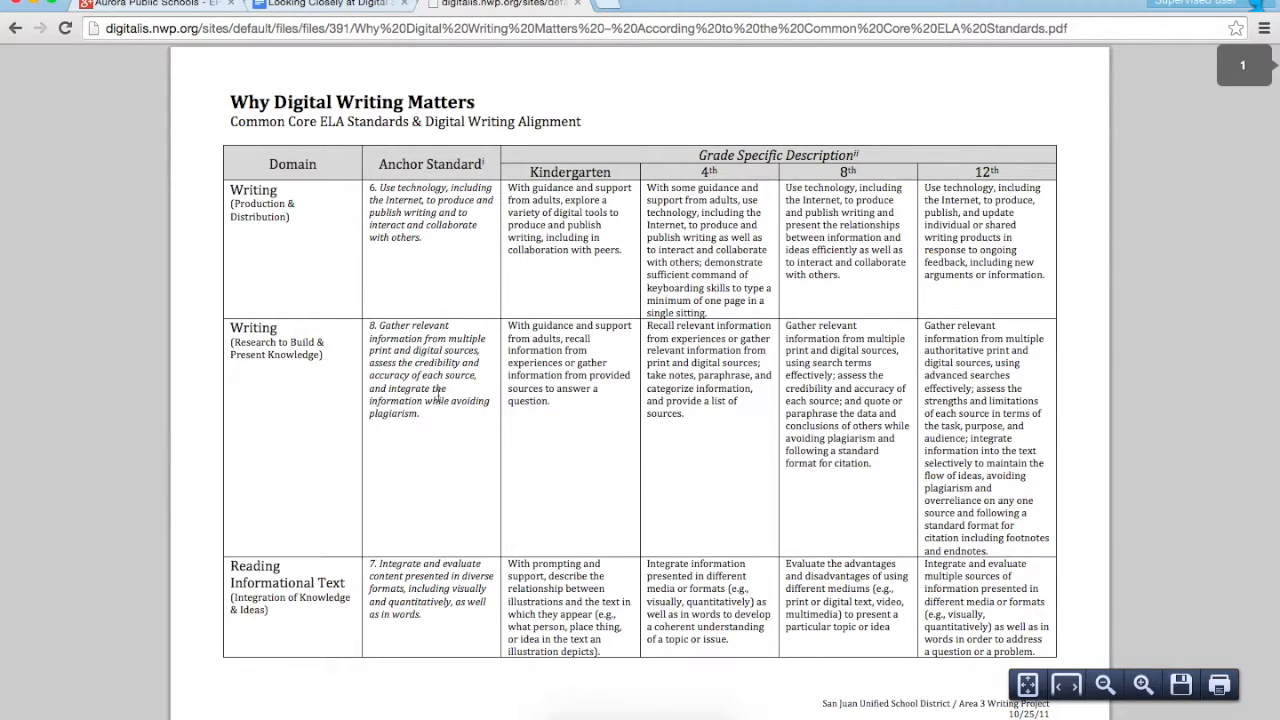
scroll(down, 3)
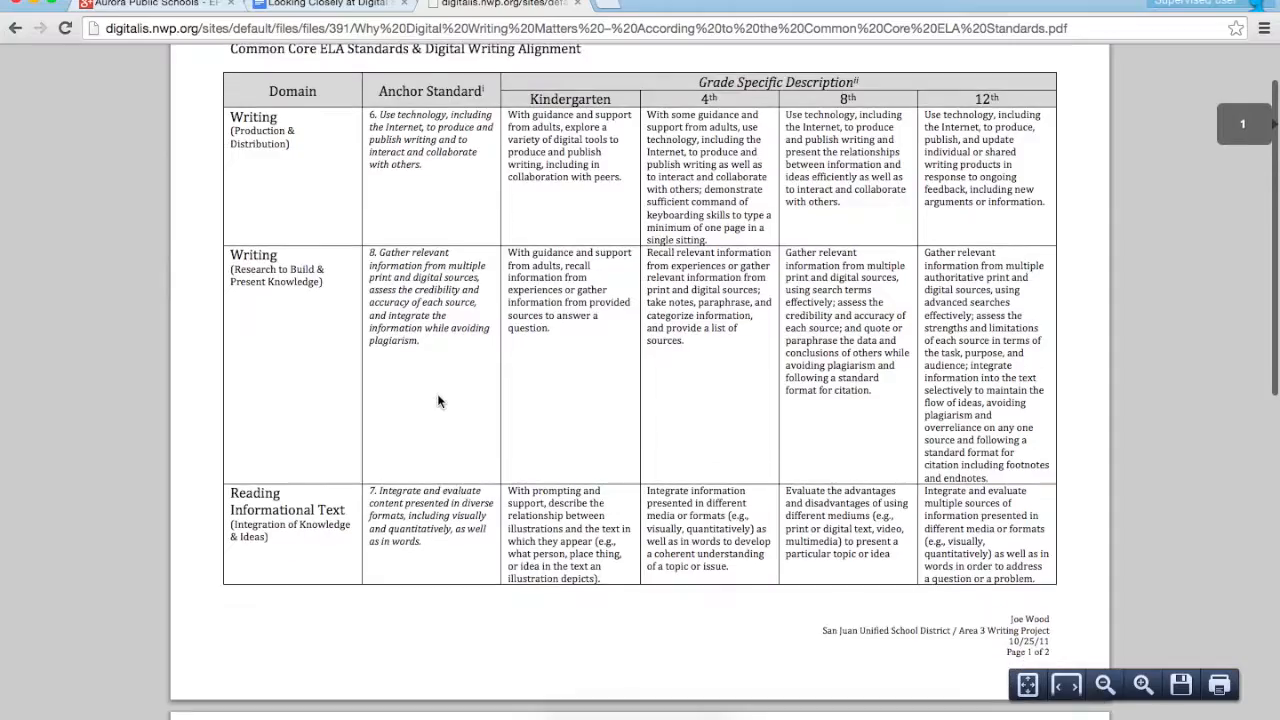
scroll(down, 3)
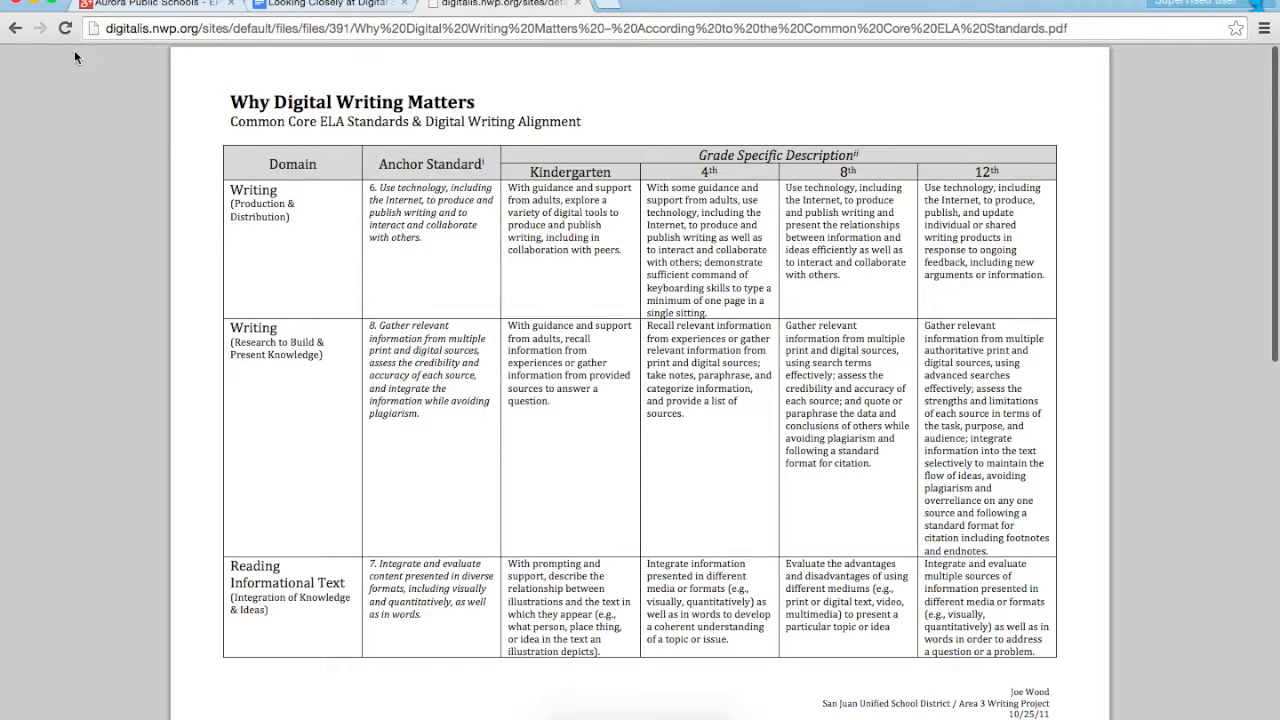
click(15, 27)
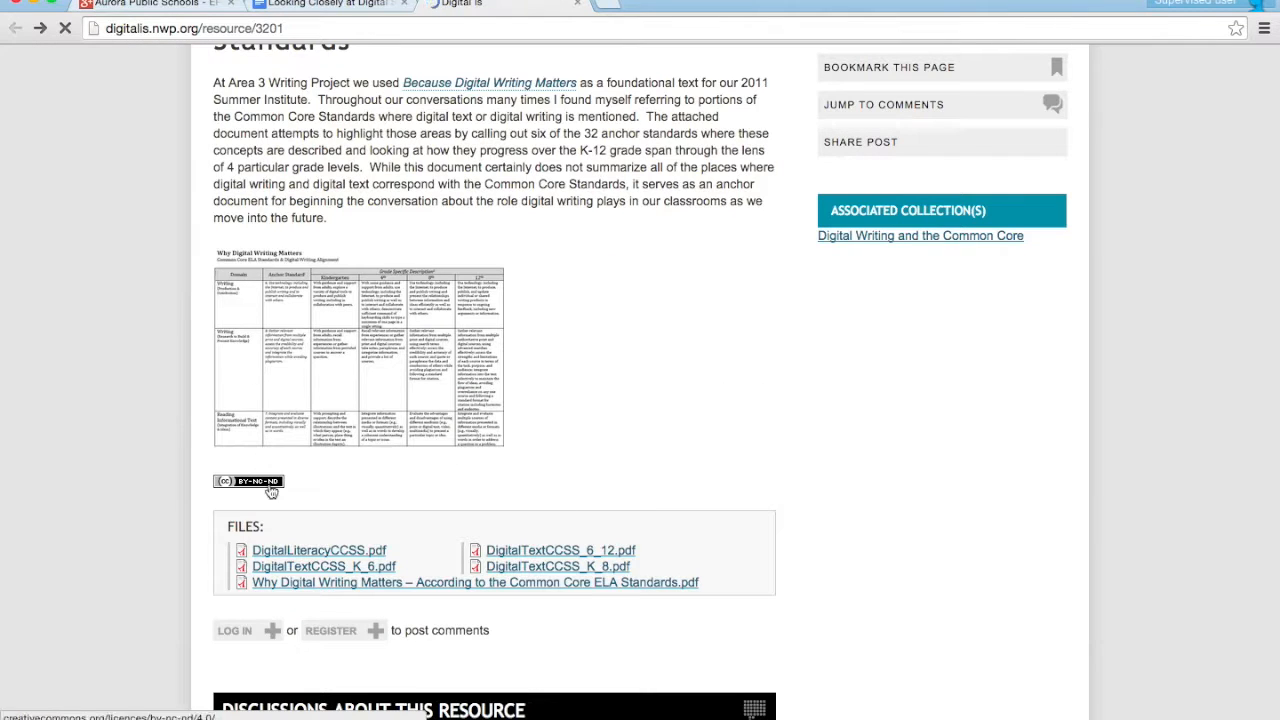
click(318, 550)
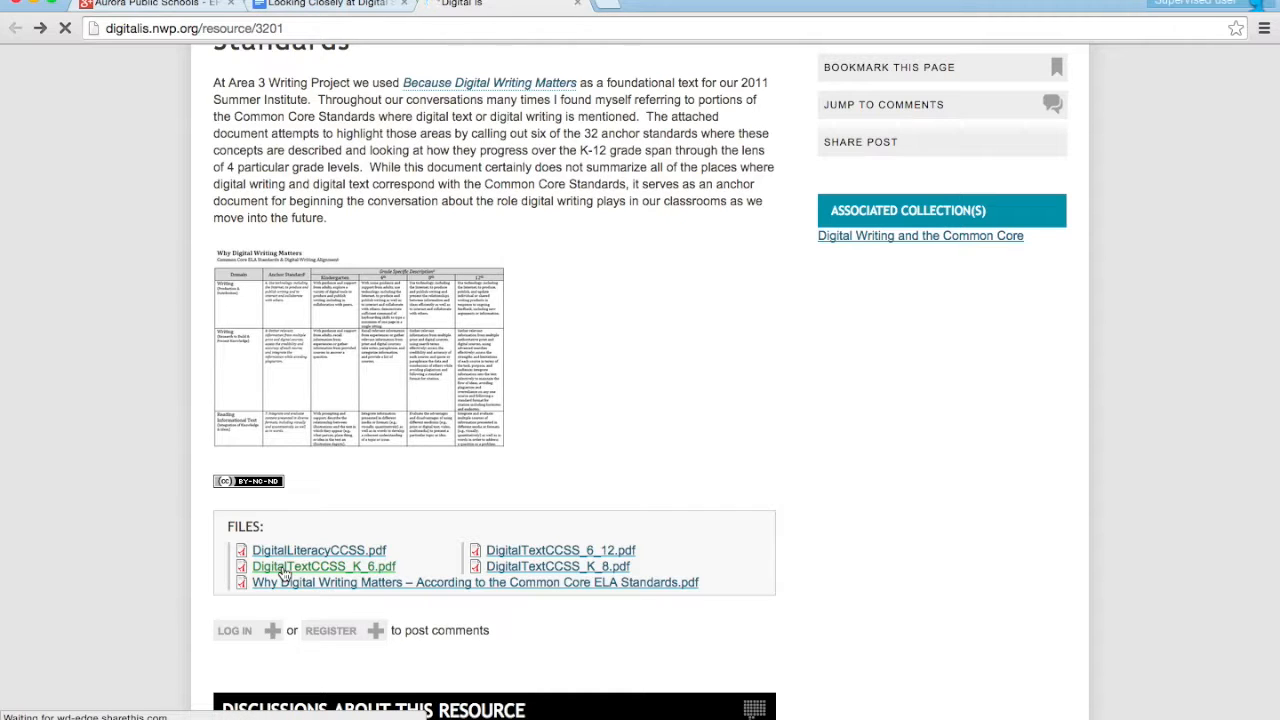
right_click(322, 566)
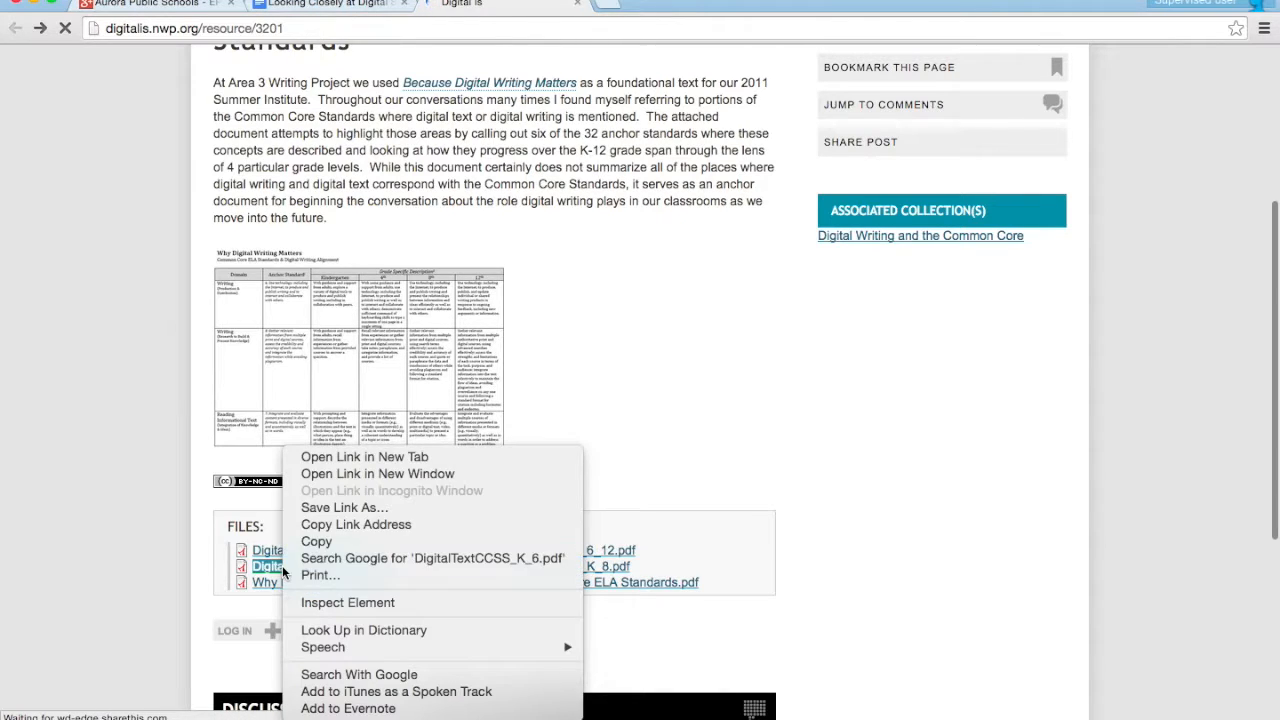
click(364, 457)
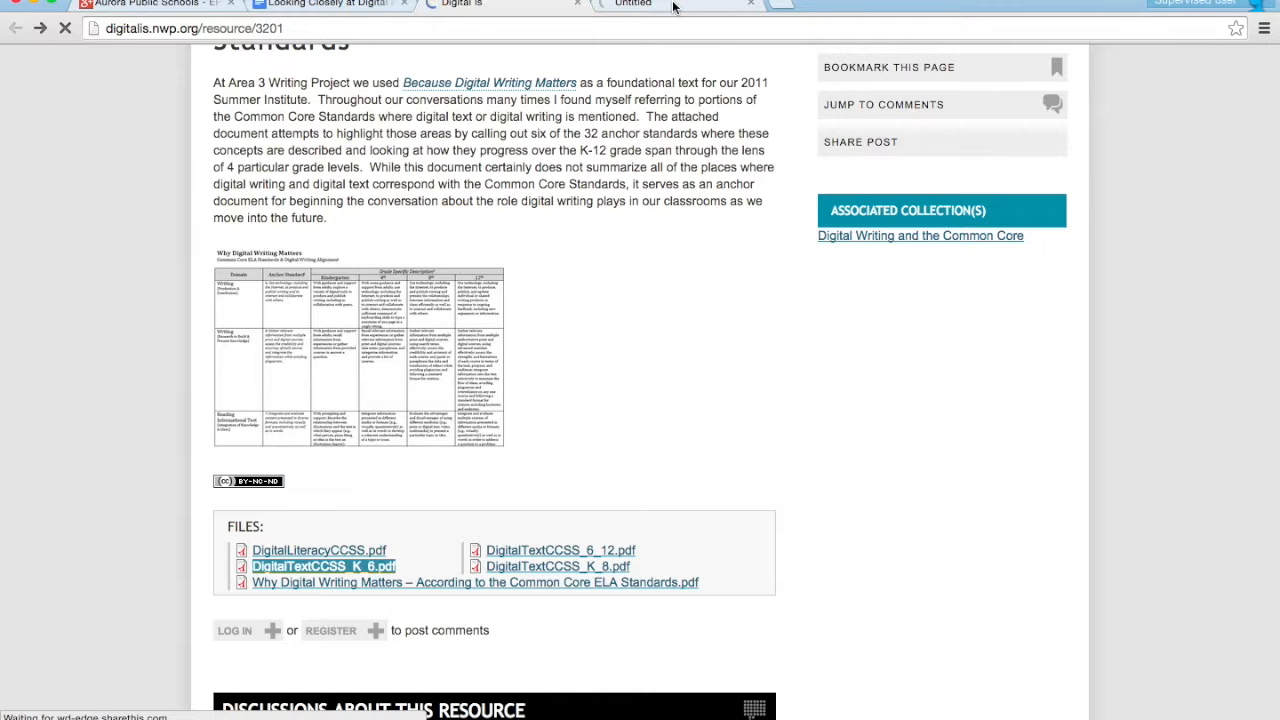
click(322, 566)
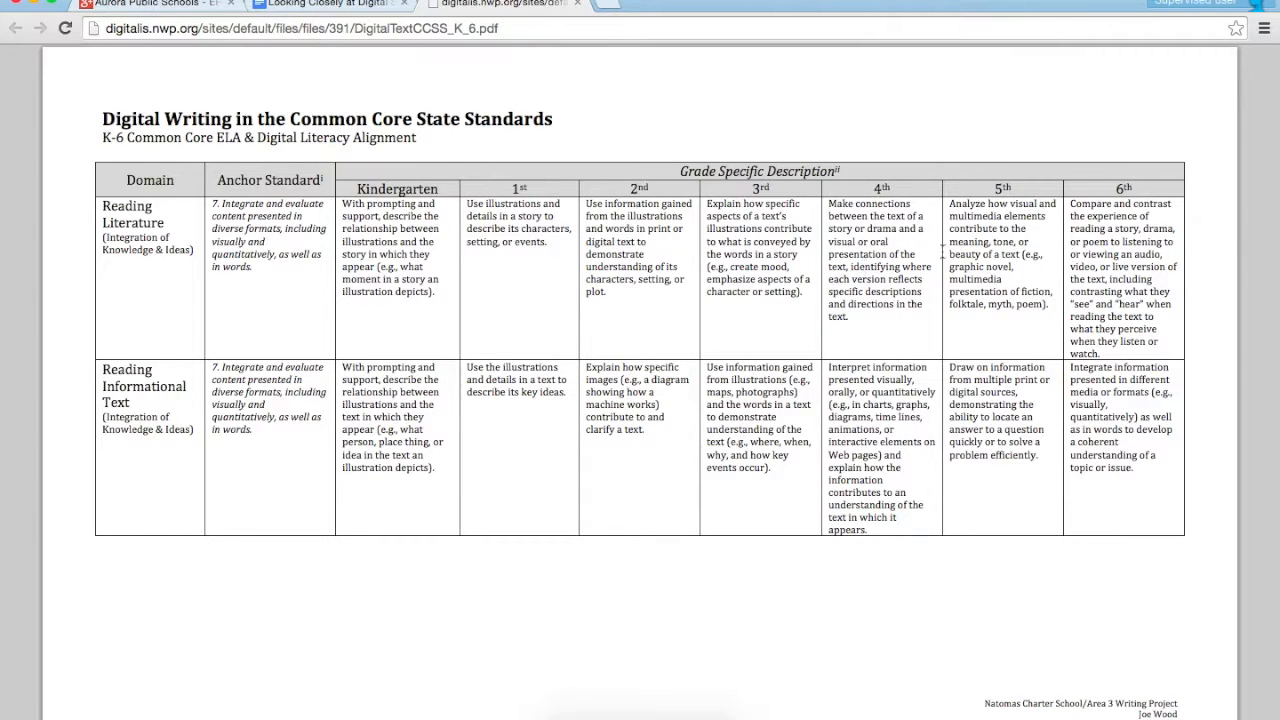
scroll(down, 3)
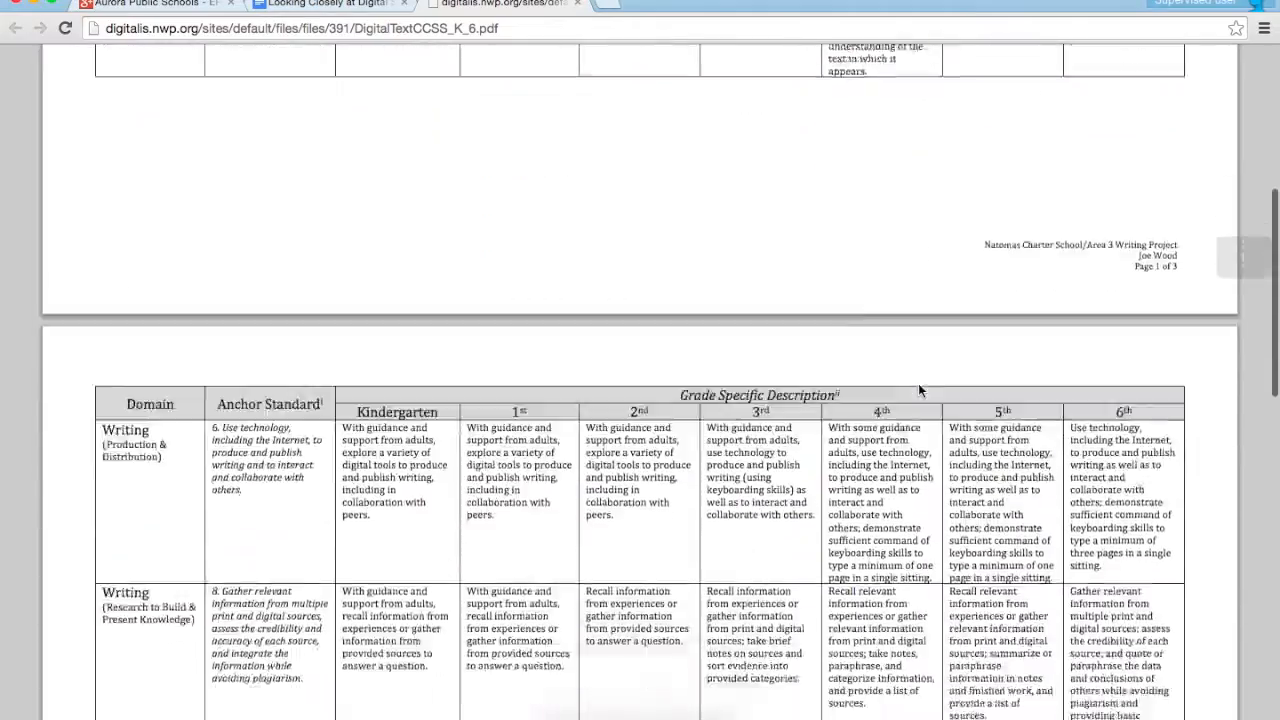
scroll(down, 3)
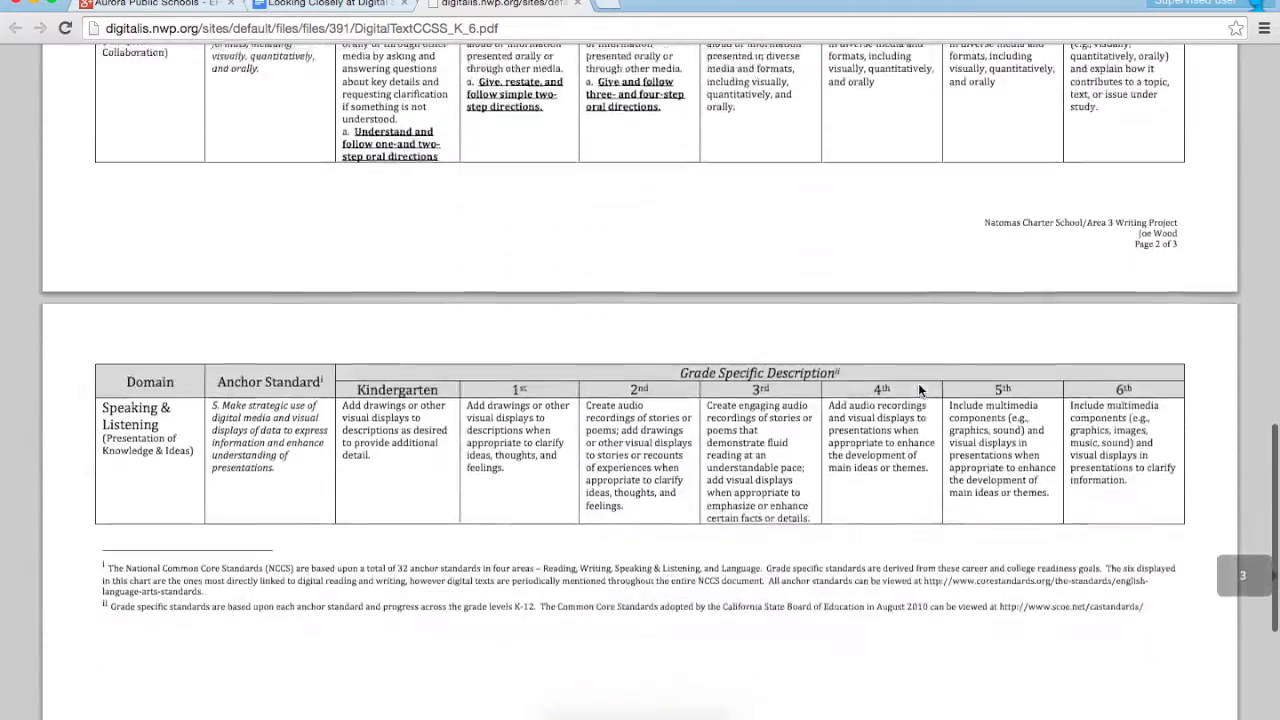
scroll(up, 3)
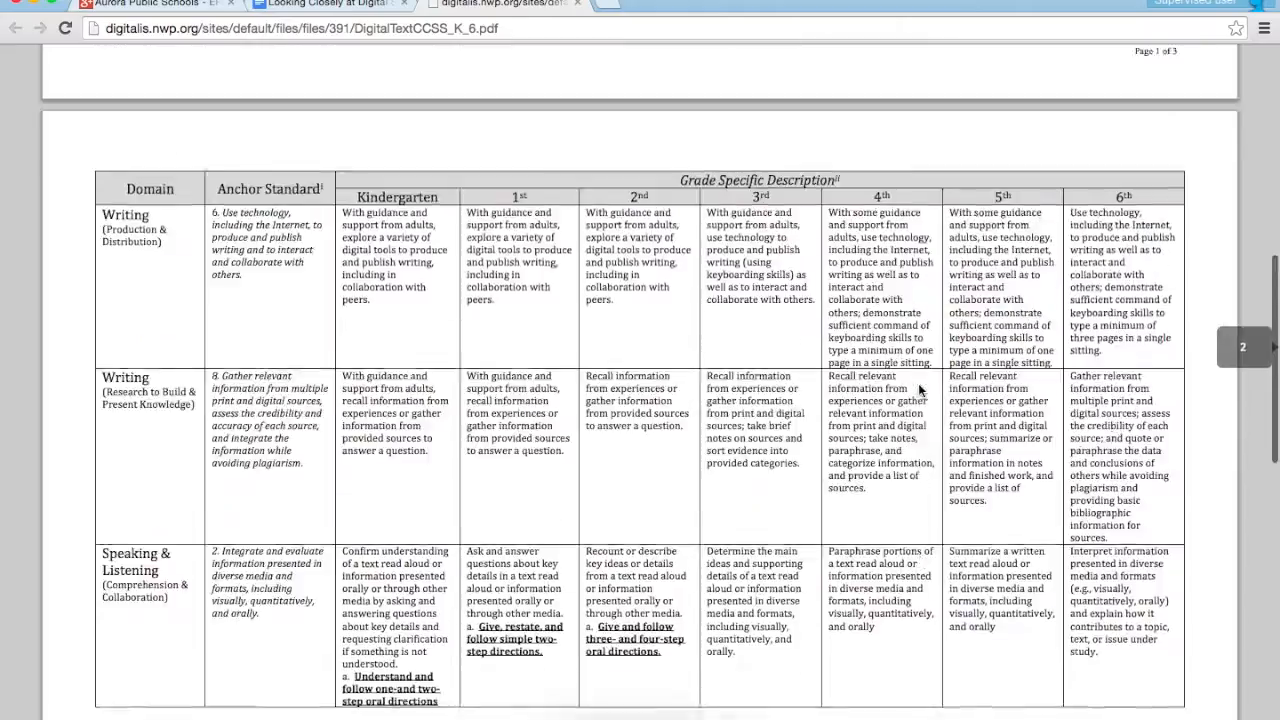
scroll(up, 3)
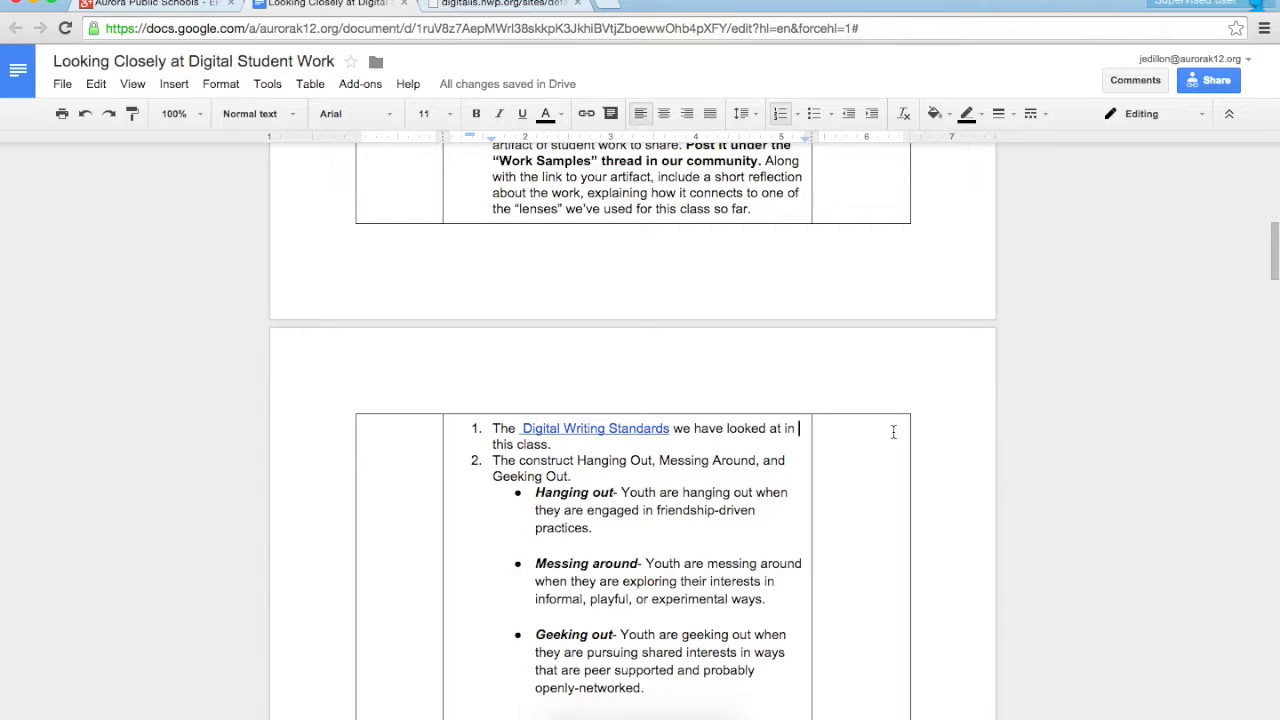
mouse_move(771, 180)
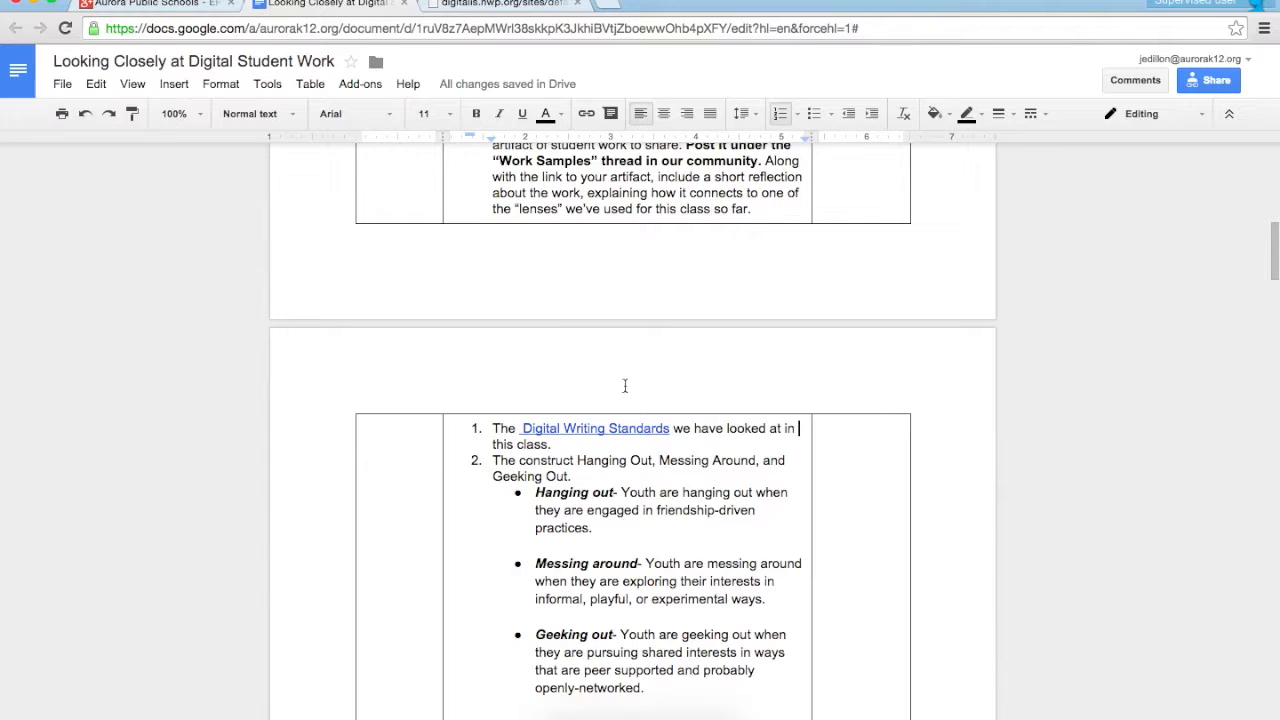
- Switch to the K-6 Digital Writing Standards alignment chart
click(500, 4)
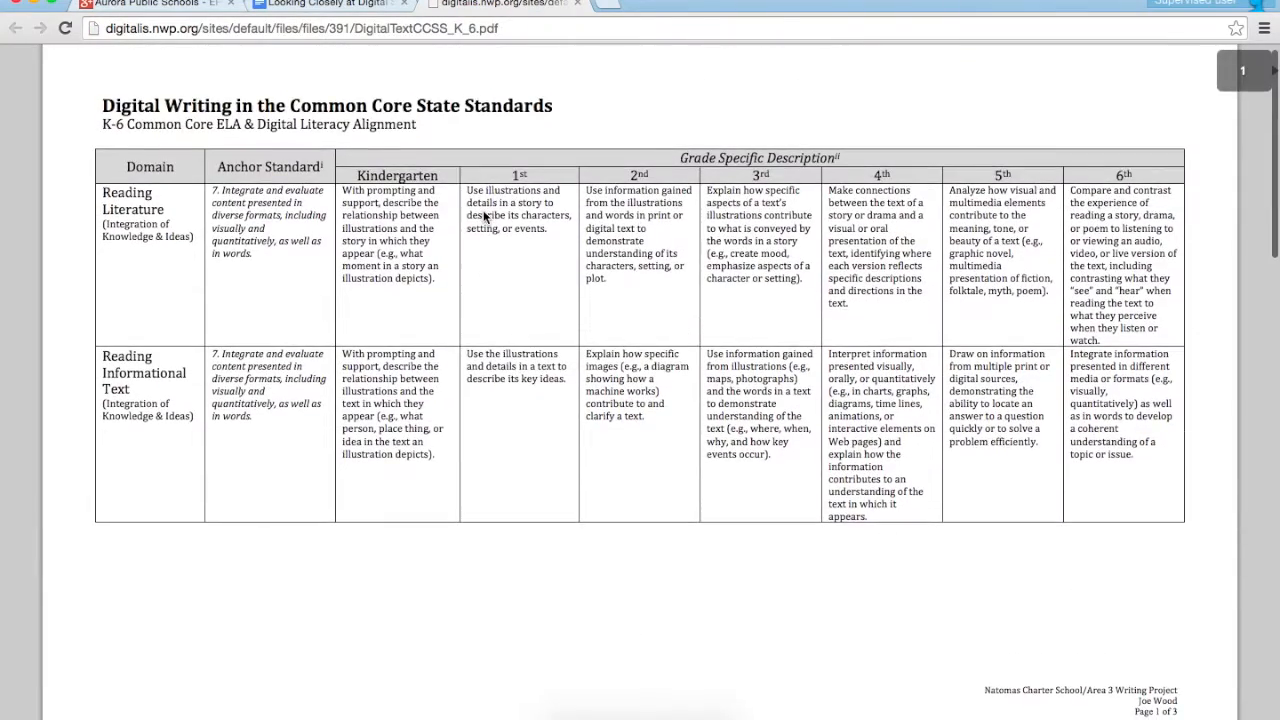
- Scroll the K-6 standards chart to page two, then return to the session 3 agenda
scroll(down, 3)
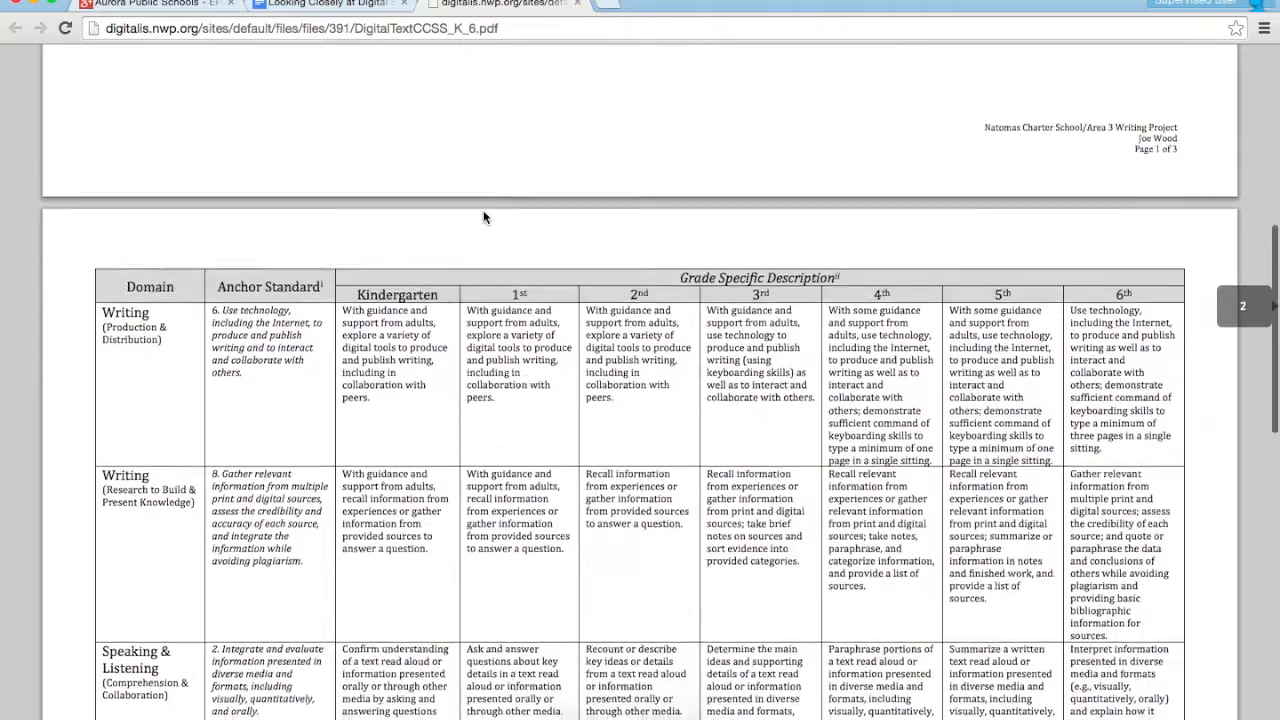
scroll(down, 3)
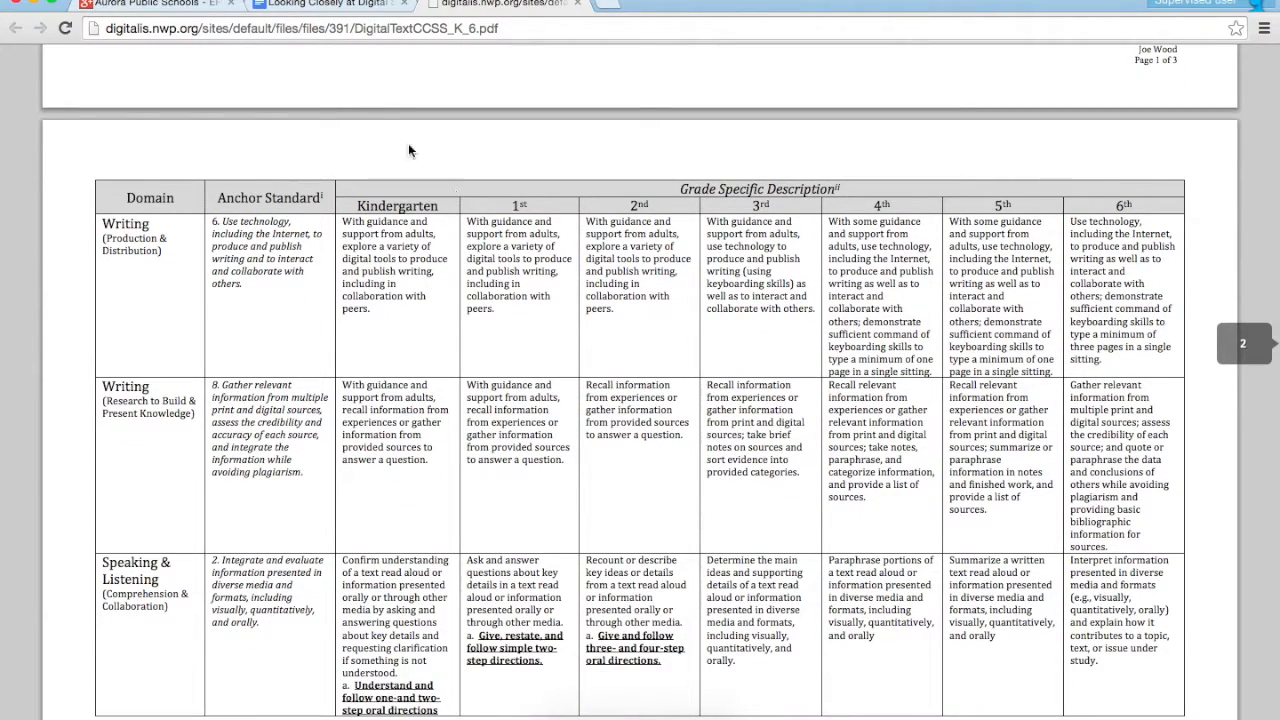
click(330, 6)
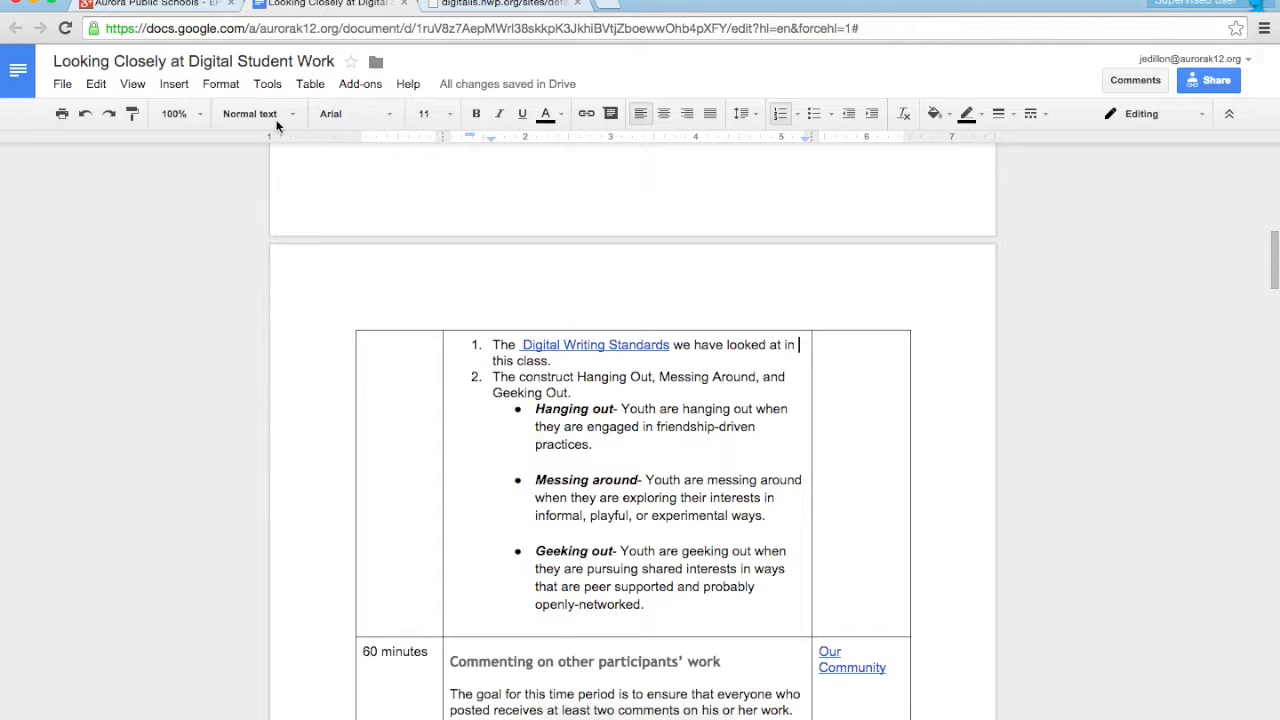
mouse_move(160, 5)
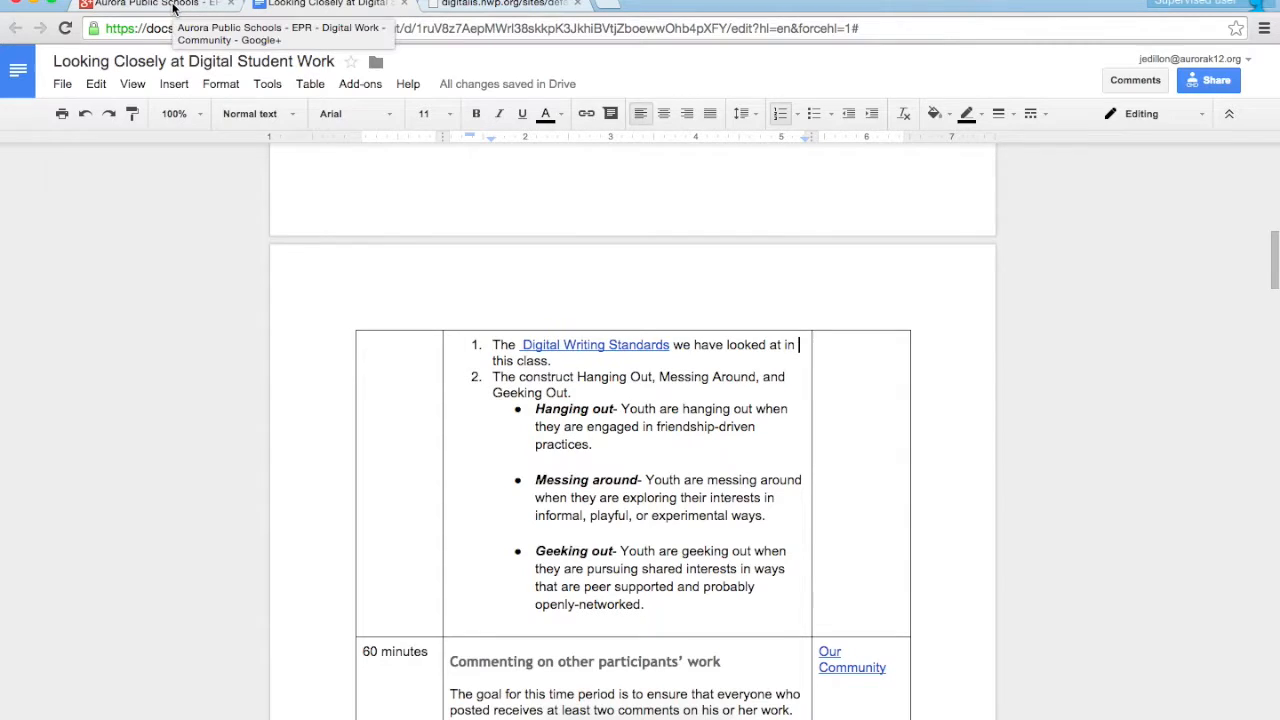
- Go to the Aurora Public Schools community and scroll through its Work Samples posts
click(320, 4)
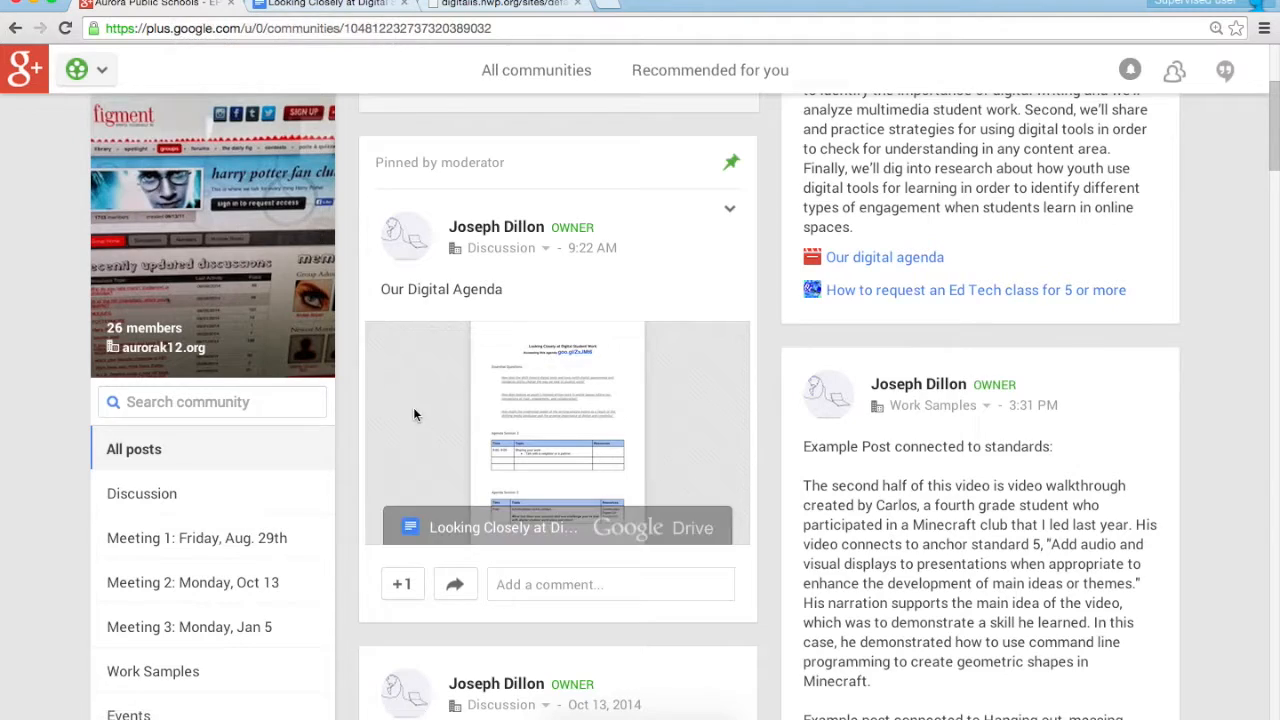
scroll(down, 3)
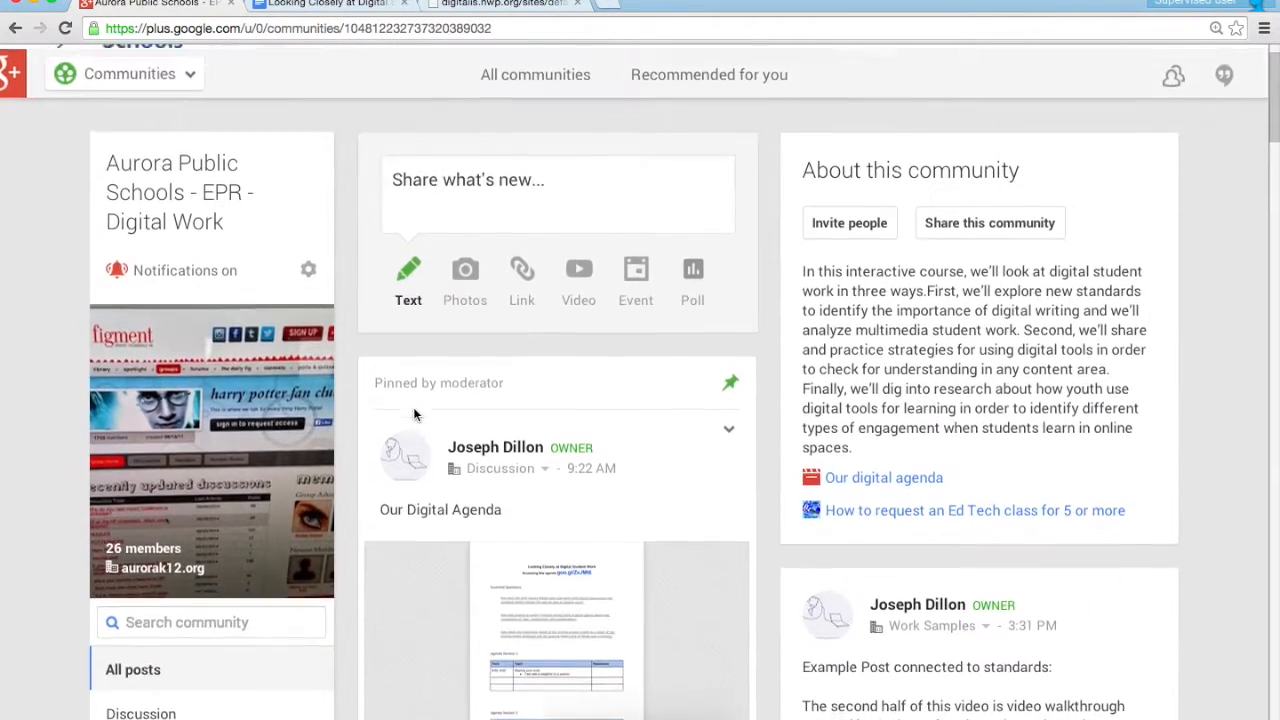
scroll(down, 3)
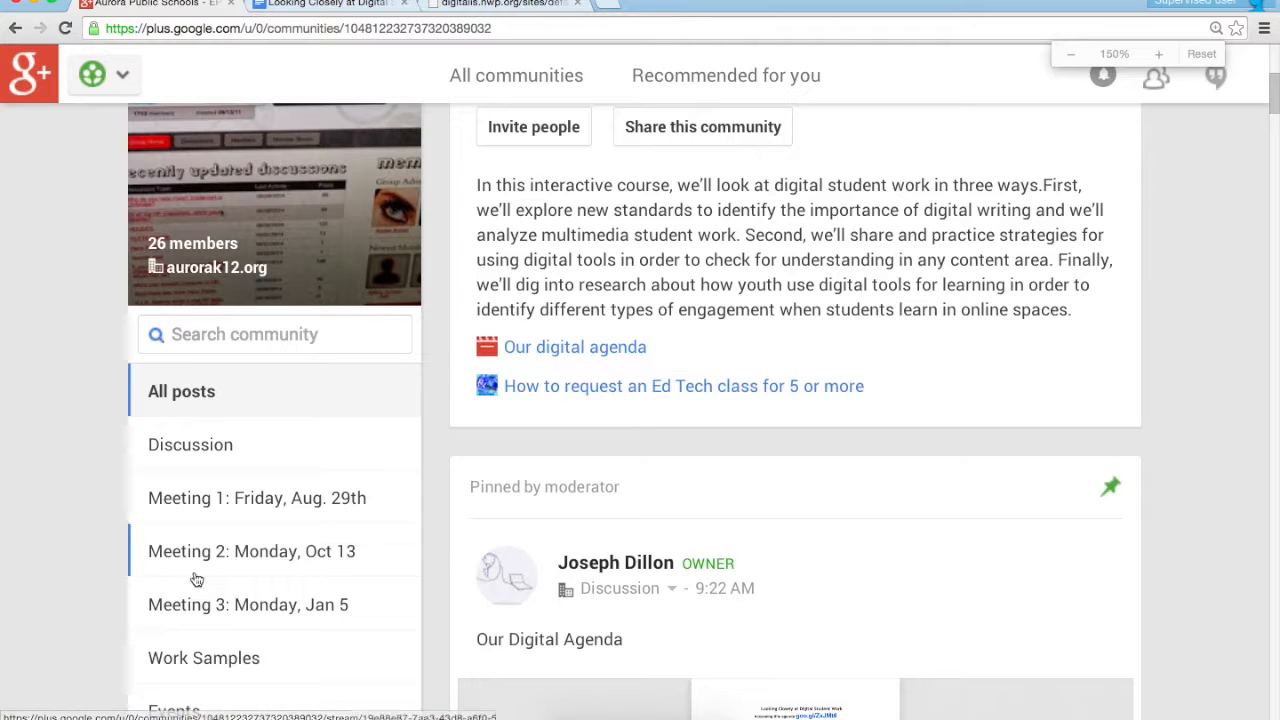
scroll(down, 3)
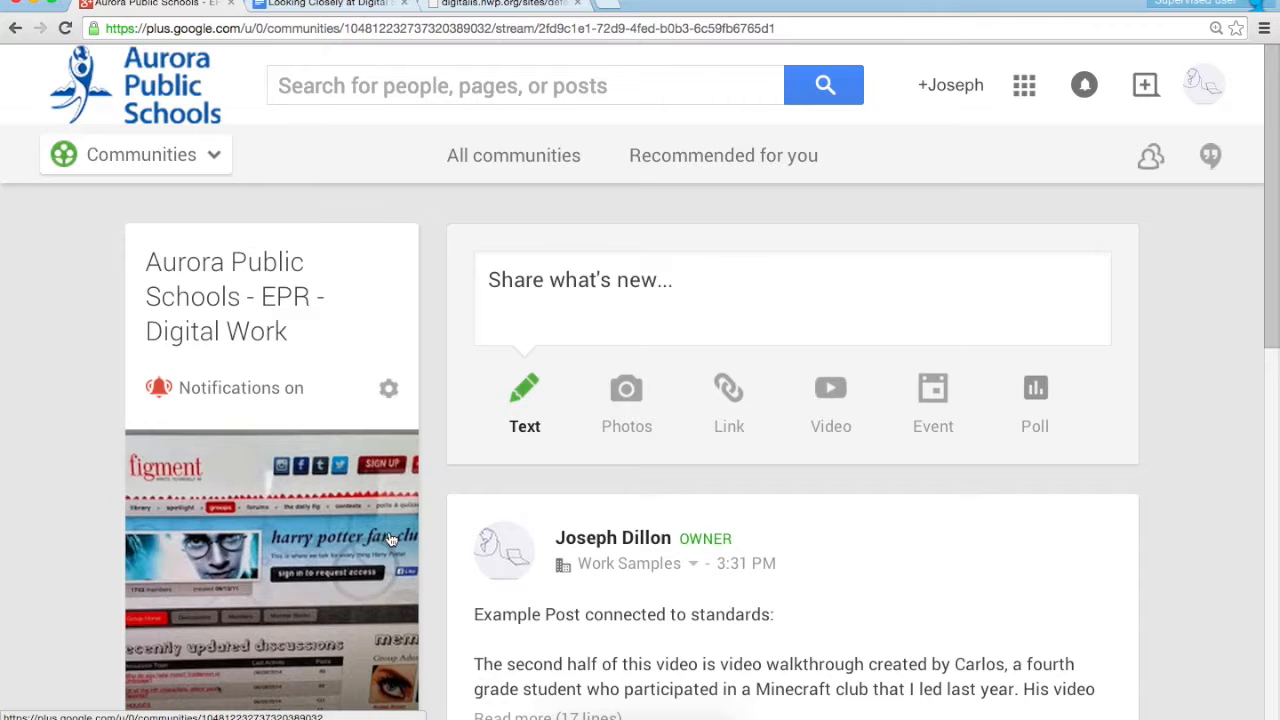
scroll(down, 3)
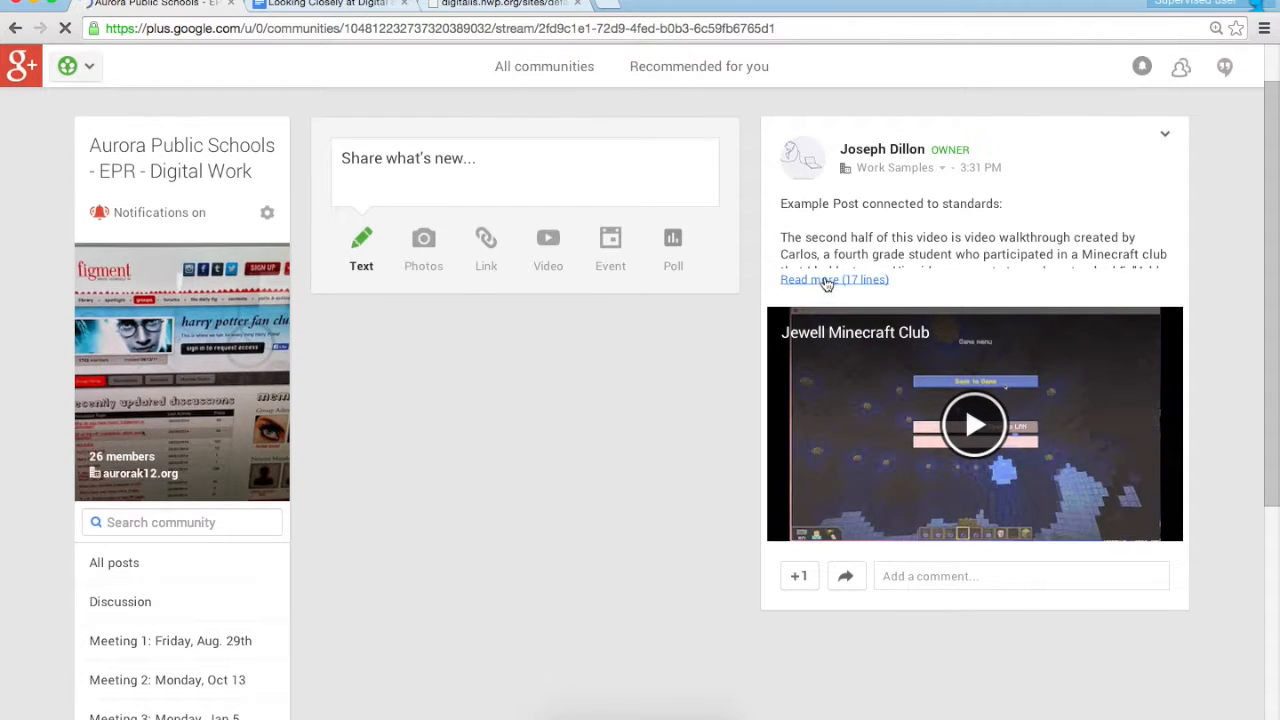
- Expand the Minecraft example post to full text and scroll down to the student video
click(808, 279)
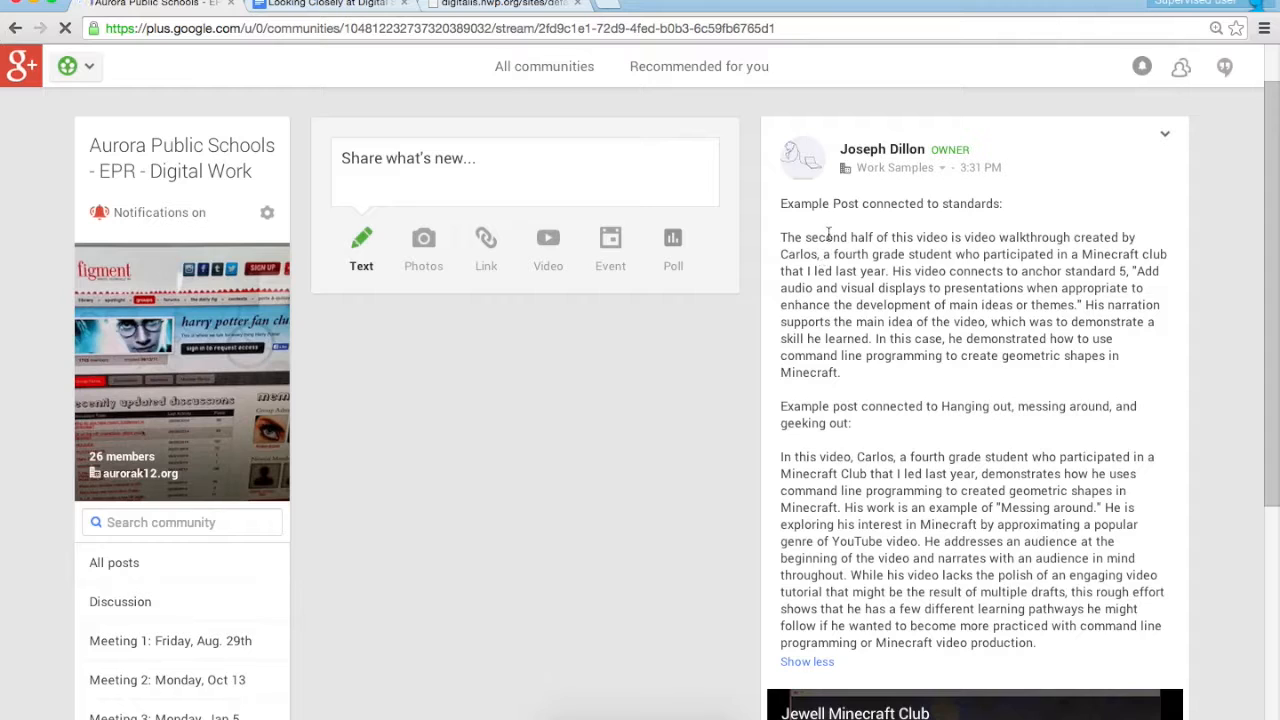
mouse_move(843, 225)
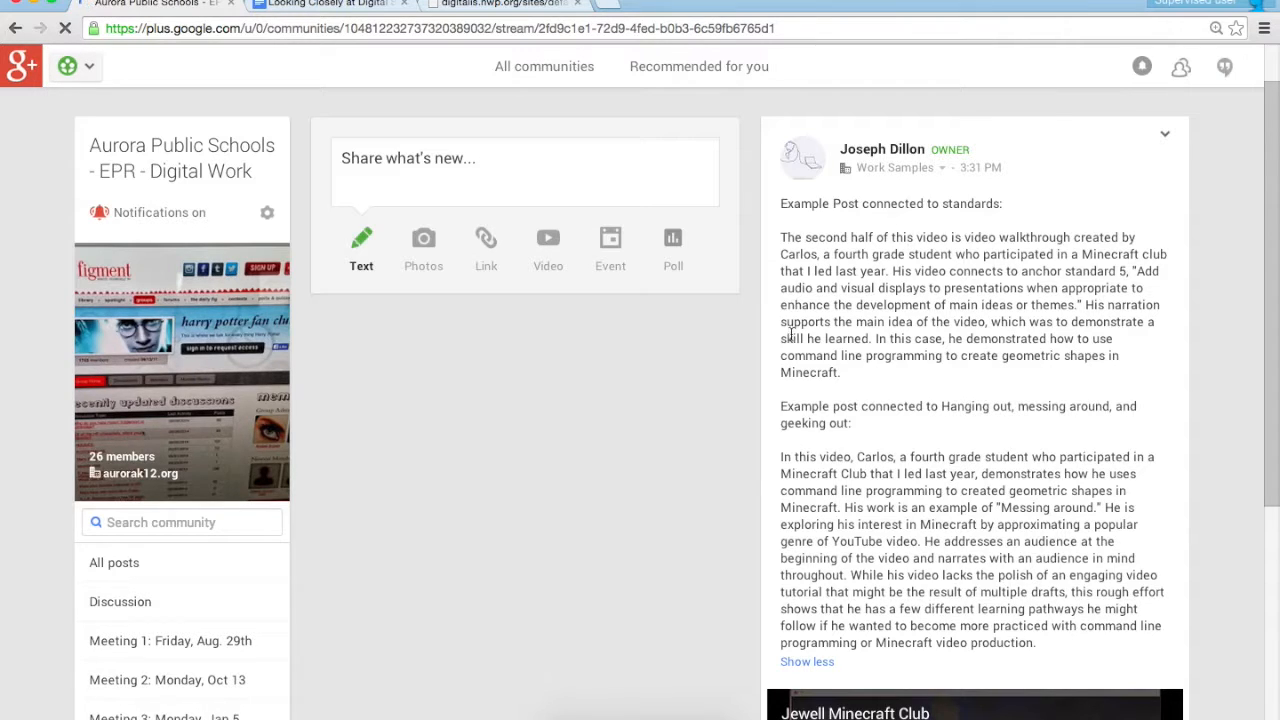
mouse_move(815, 228)
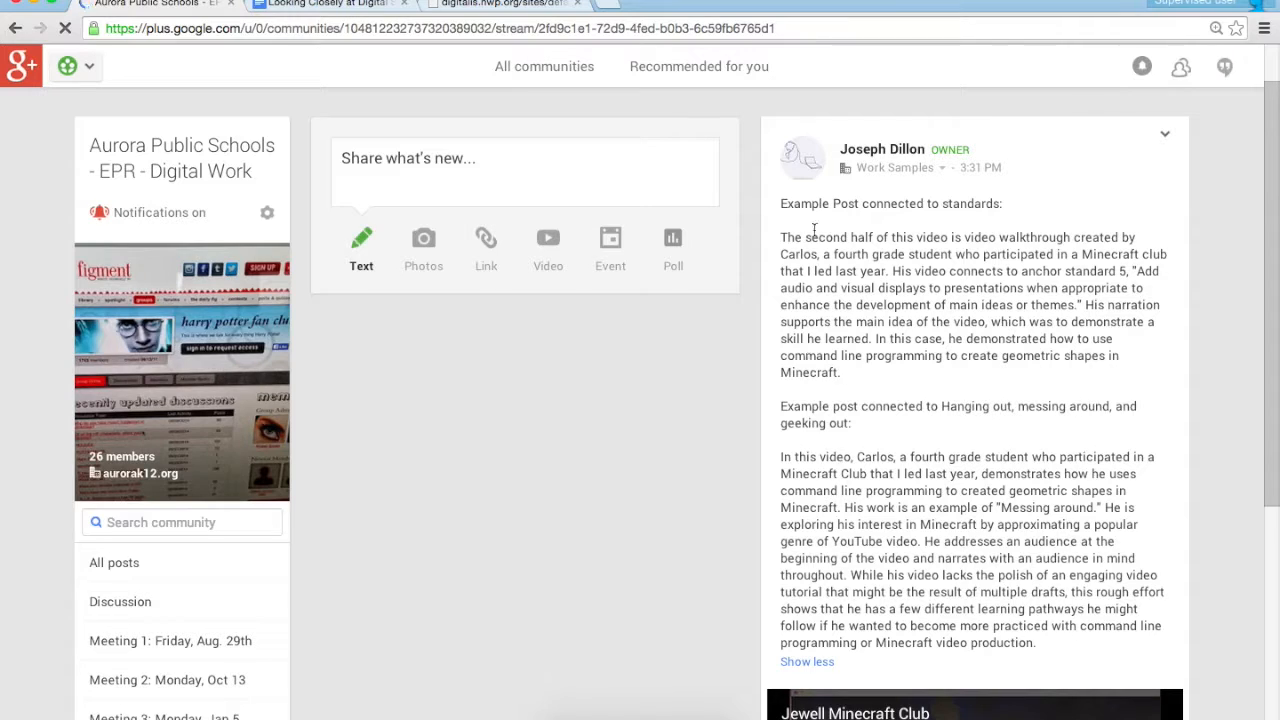
scroll(down, 3)
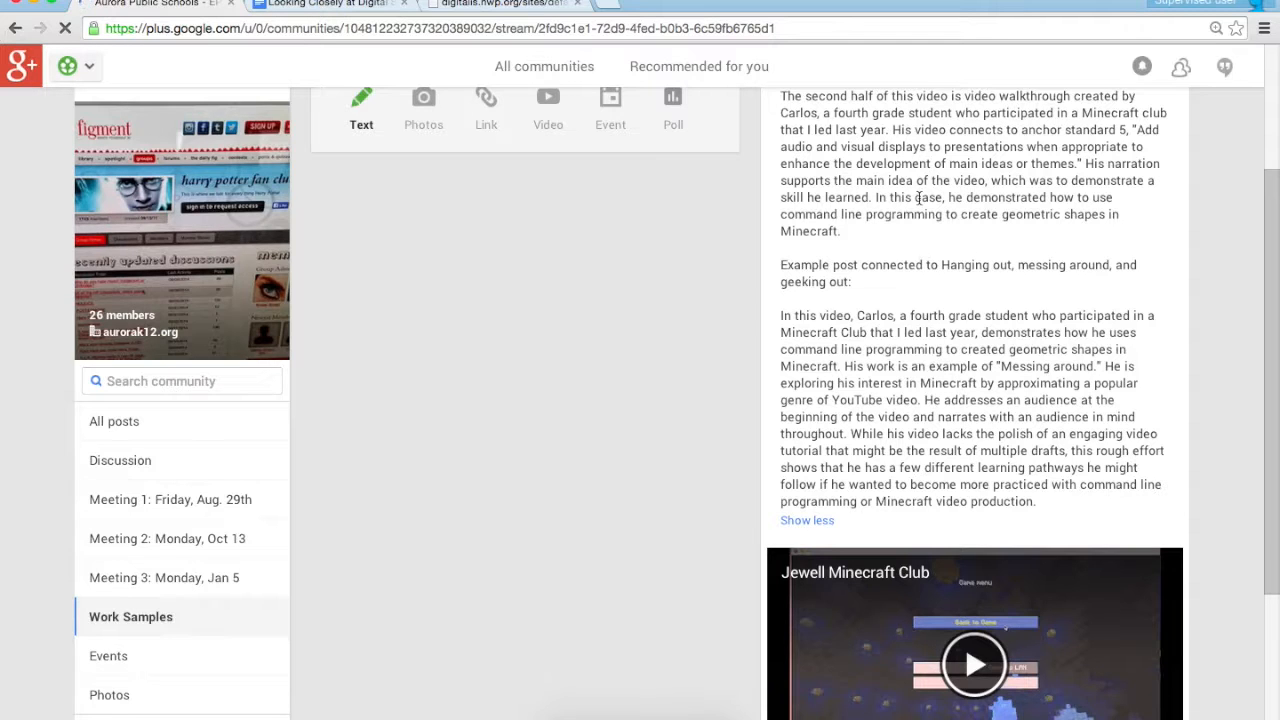
scroll(down, 3)
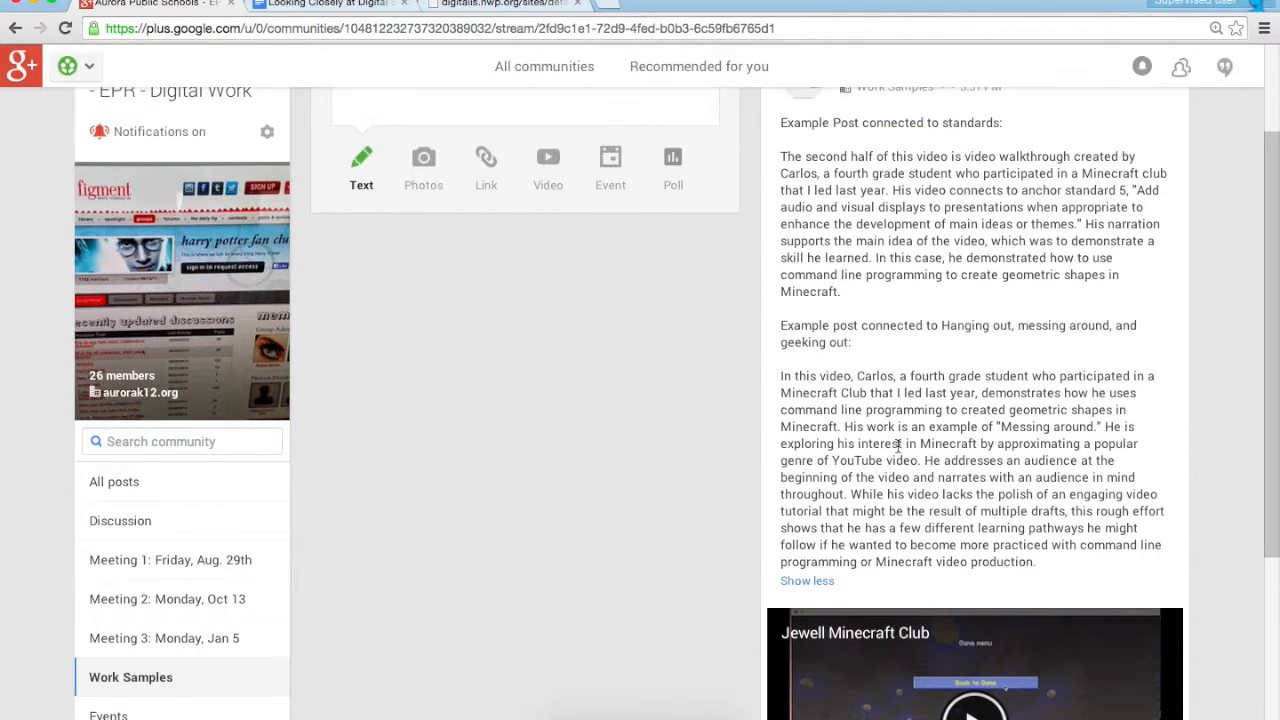
scroll(down, 3)
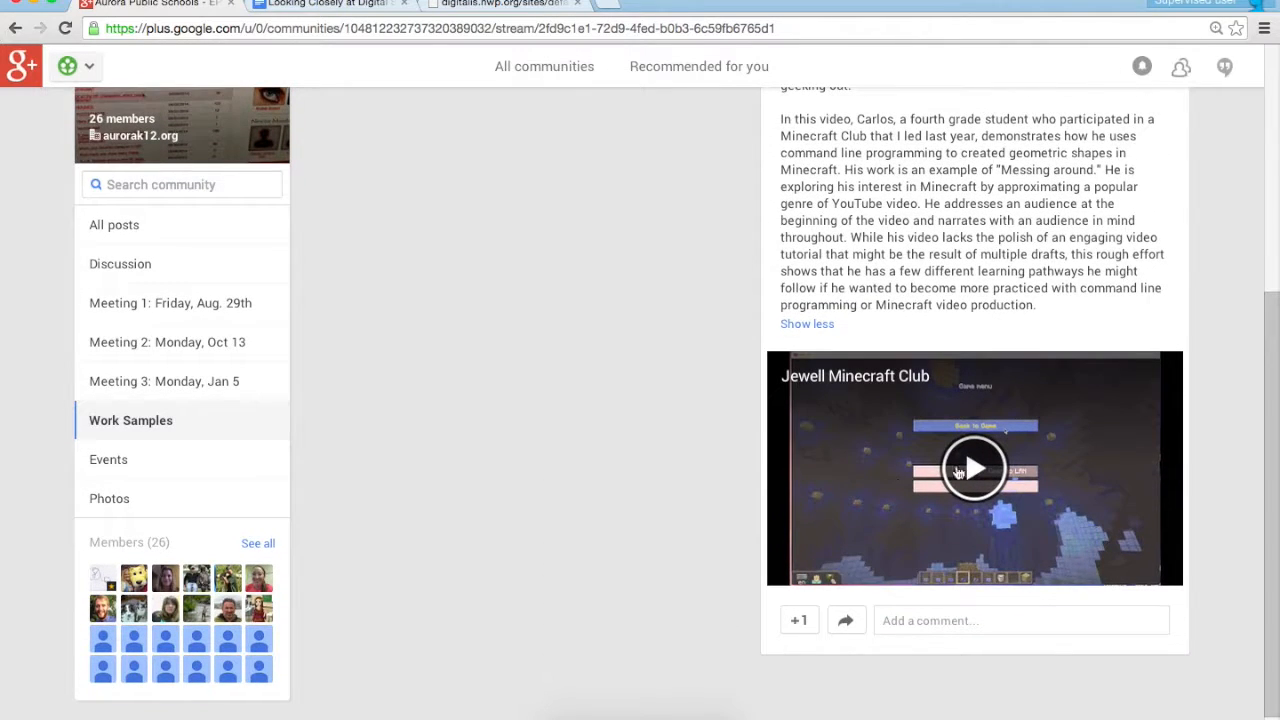
mouse_move(897, 487)
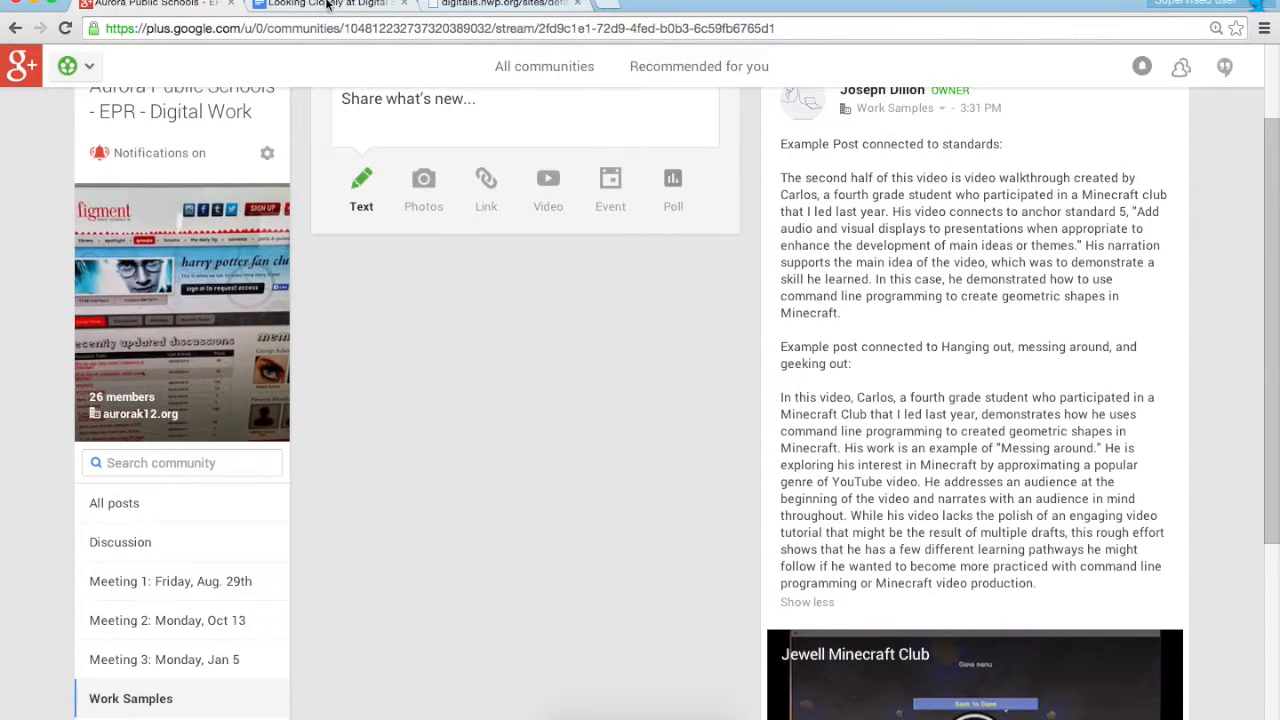
- Review the agenda's Hanging Out, Messing Around, Geeking Out items down to the commenting row
click(330, 3)
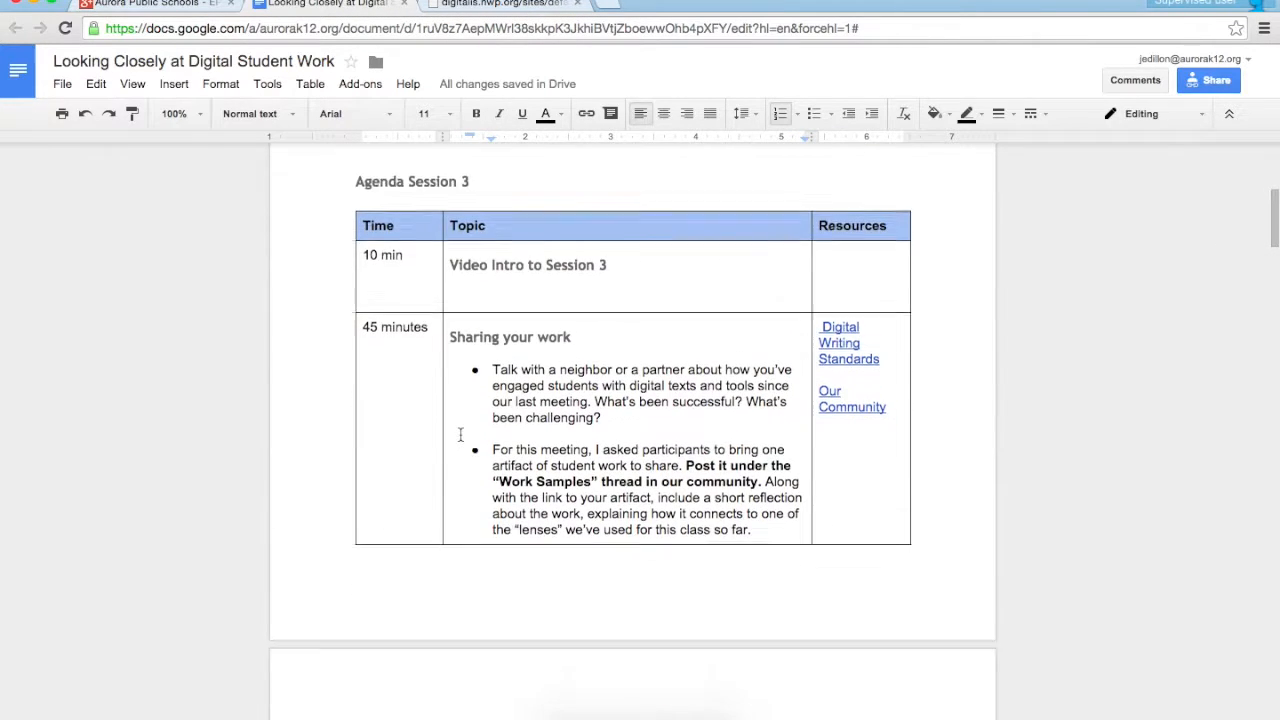
scroll(down, 3)
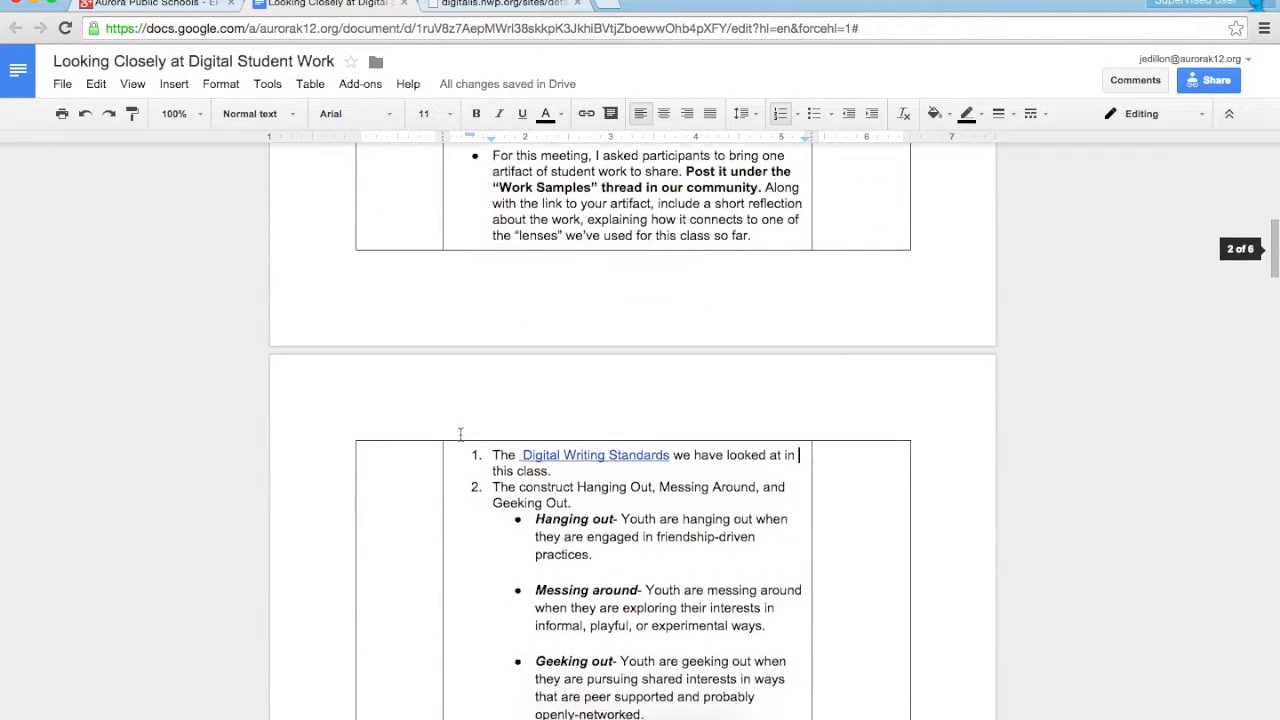
scroll(down, 3)
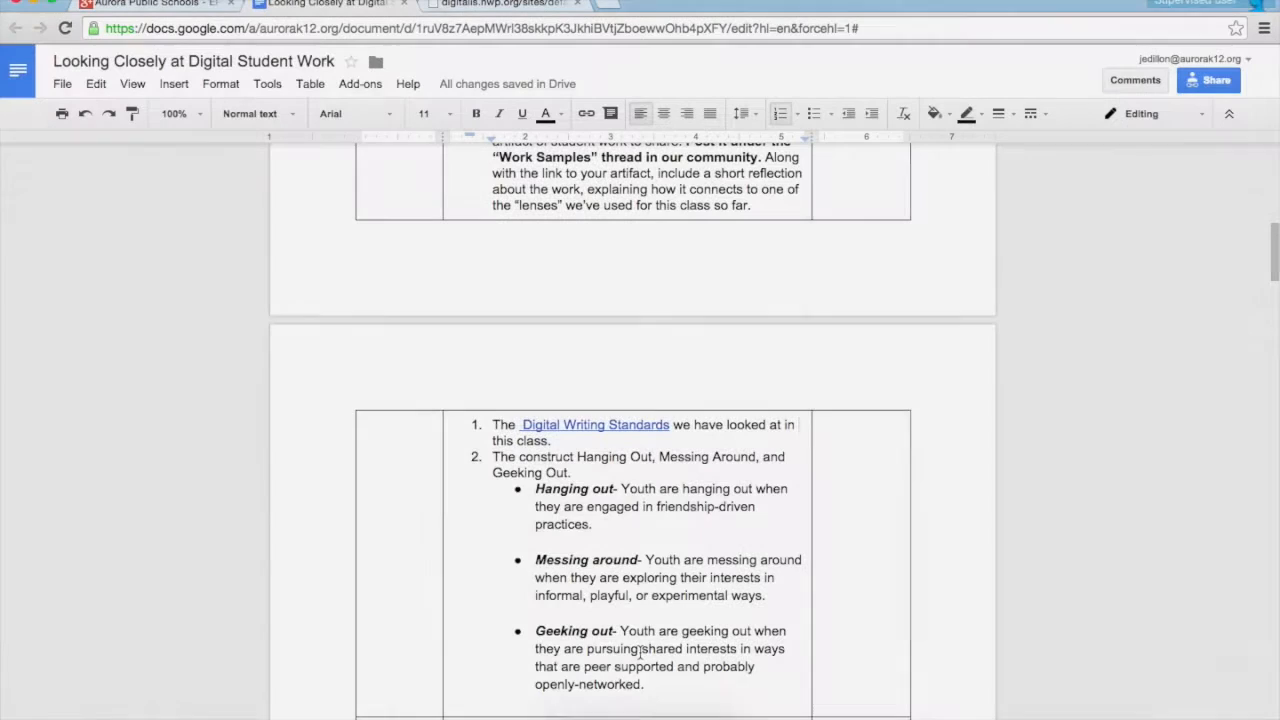
scroll(down, 3)
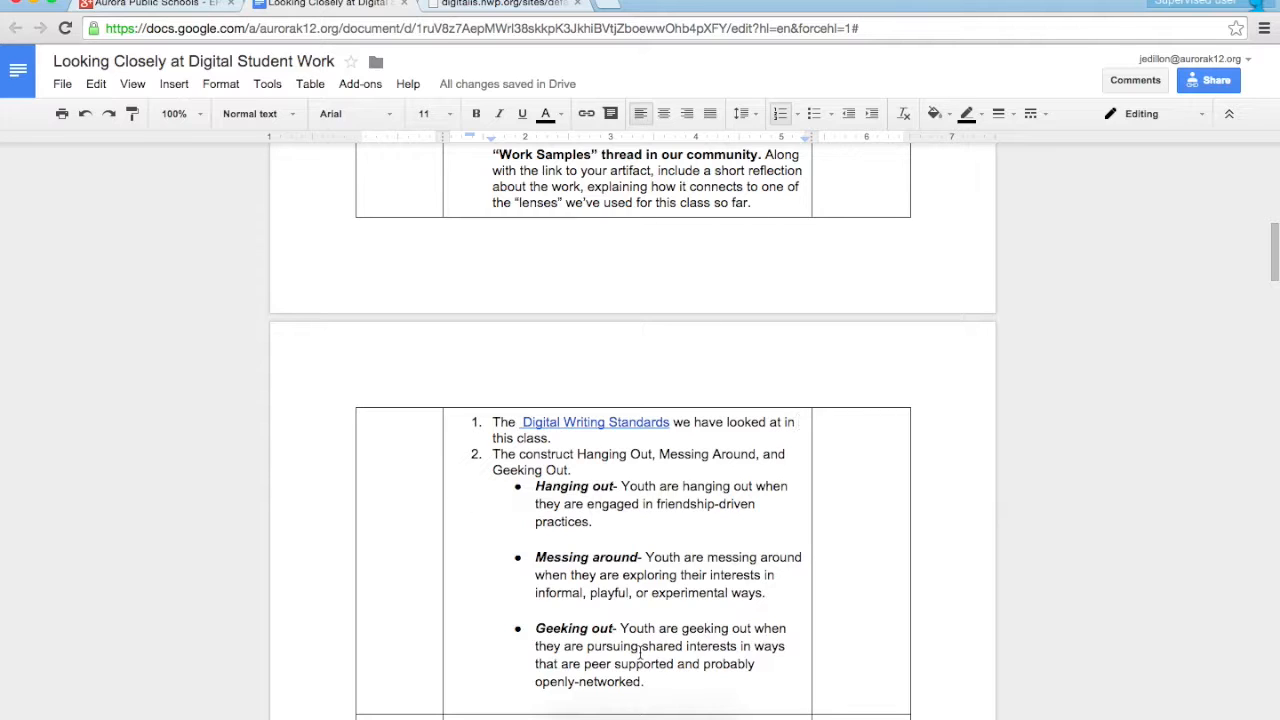
click(795, 421)
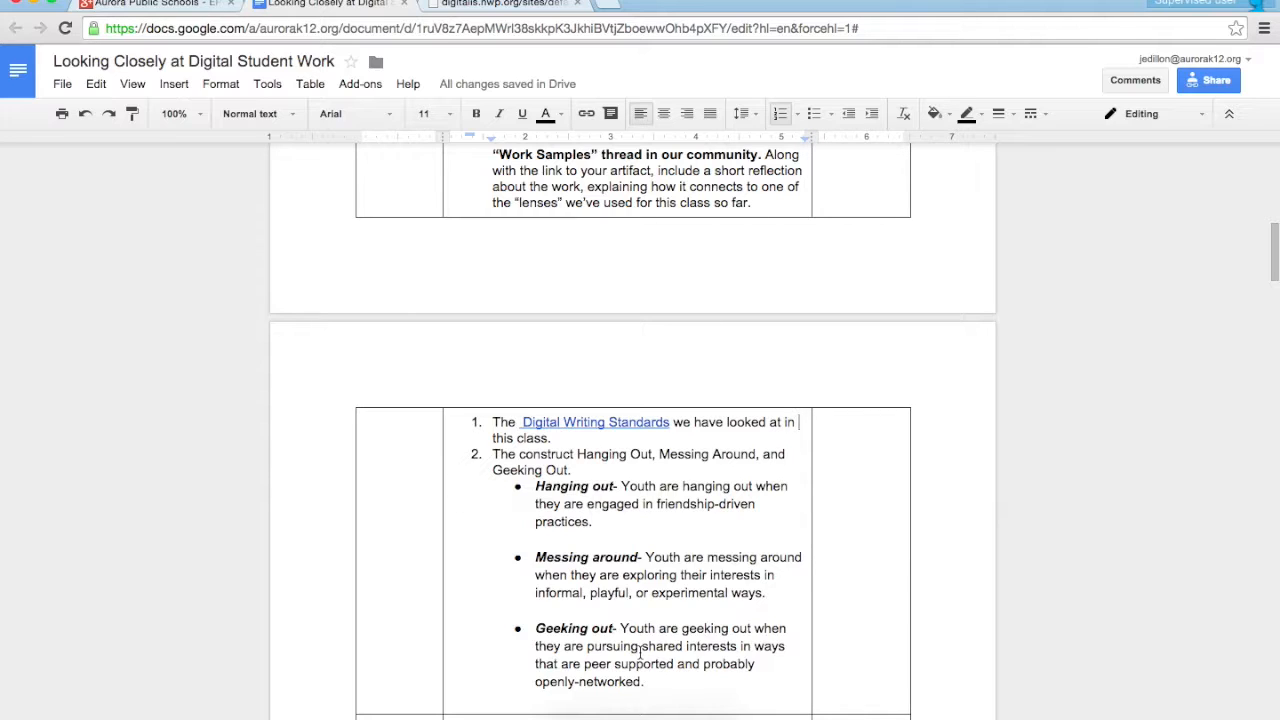
scroll(down, 3)
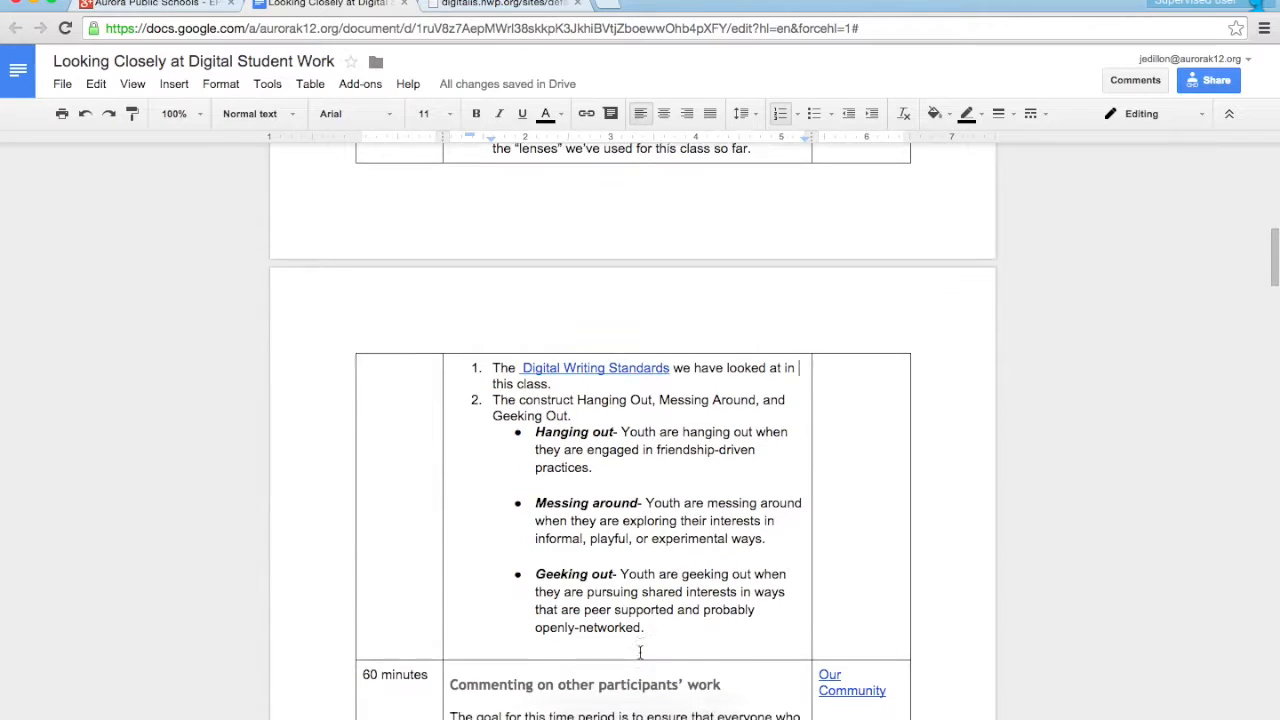
scroll(down, 3)
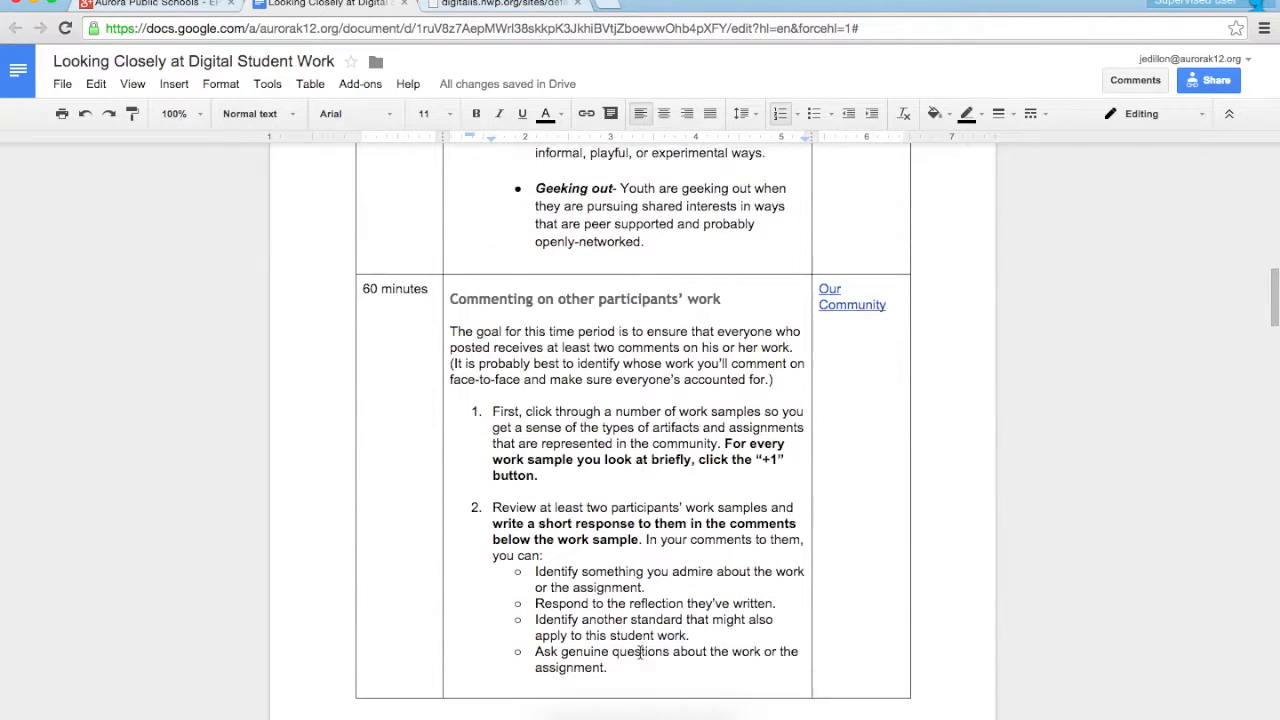
scroll(down, 3)
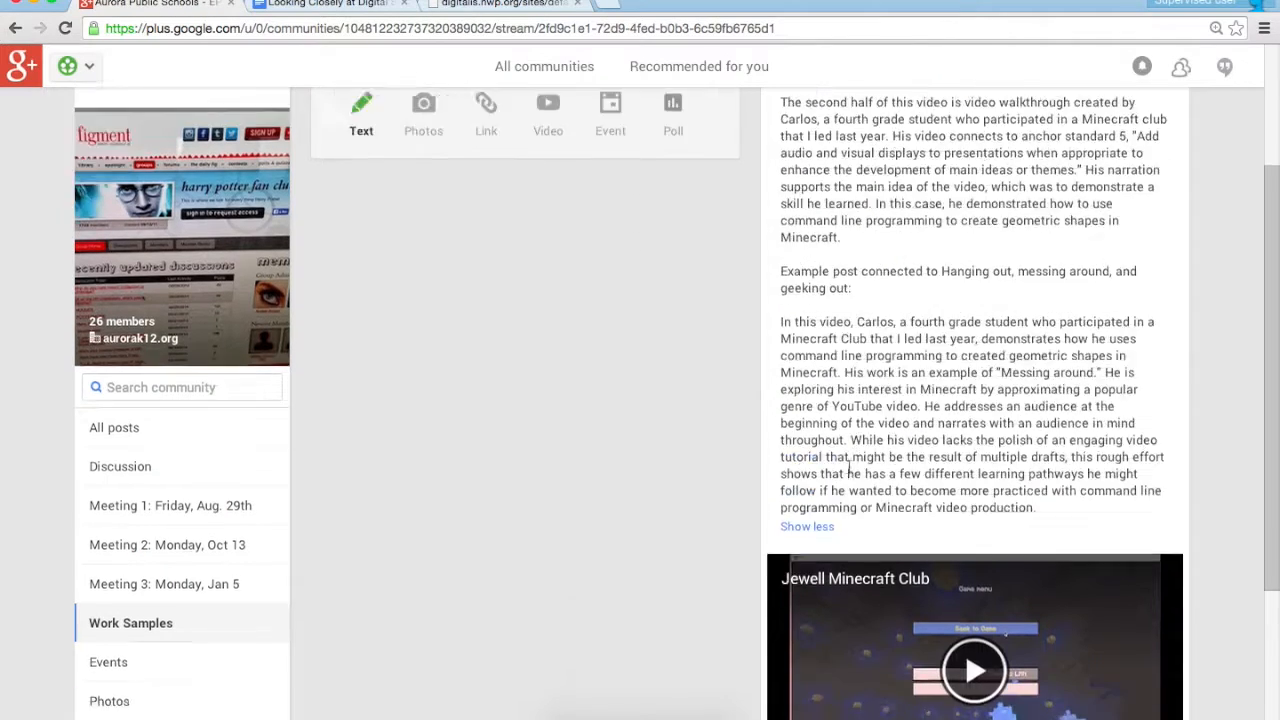
- Give the Minecraft Club video post a +1, then return to the agenda document
scroll(down, 3)
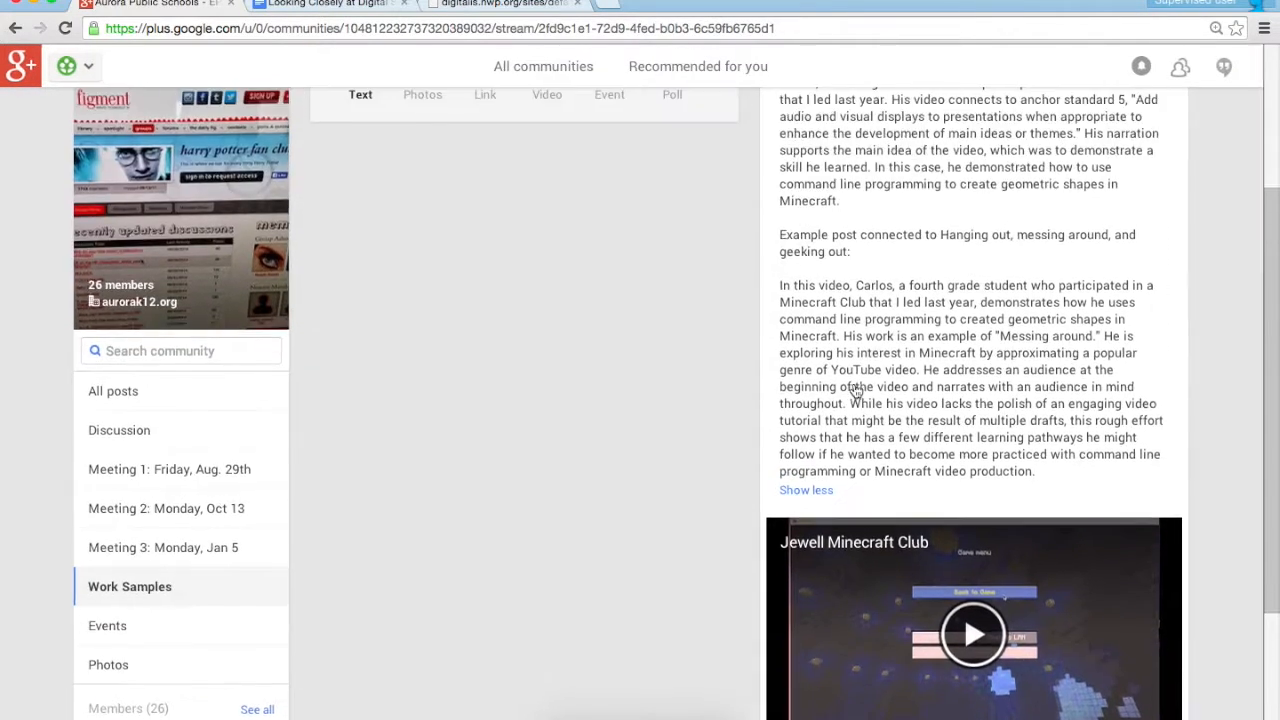
scroll(down, 3)
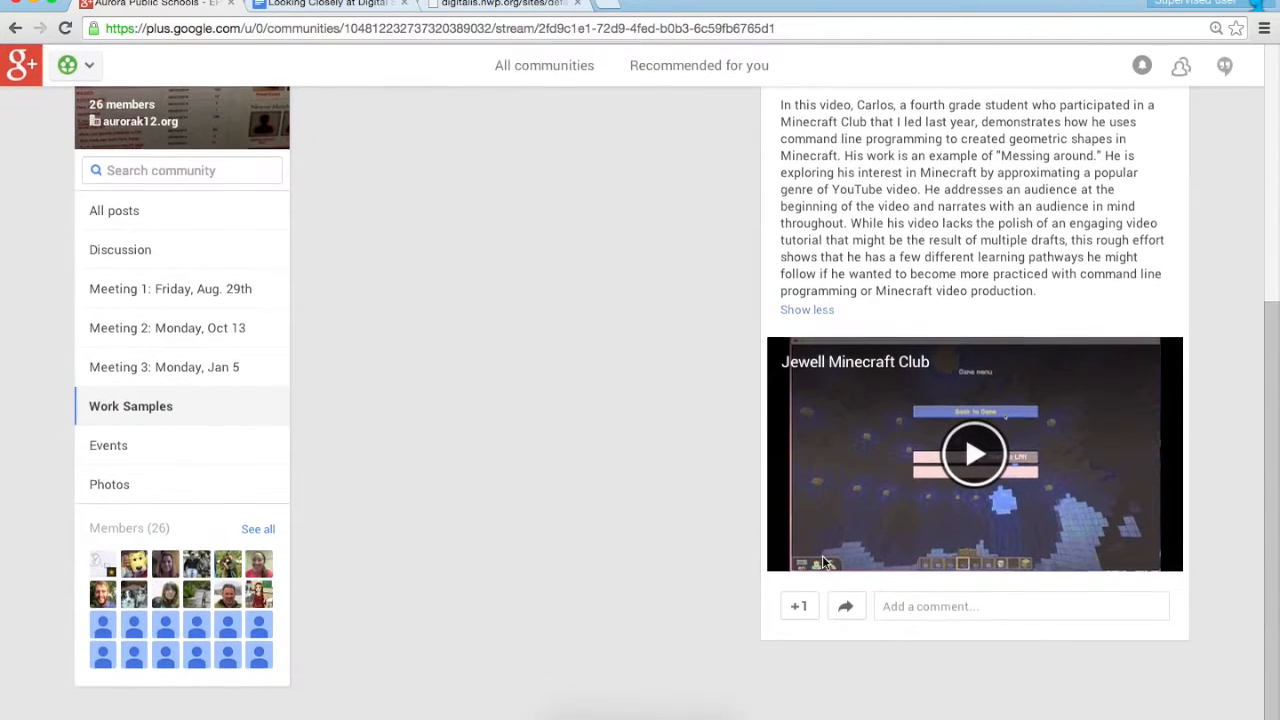
click(799, 606)
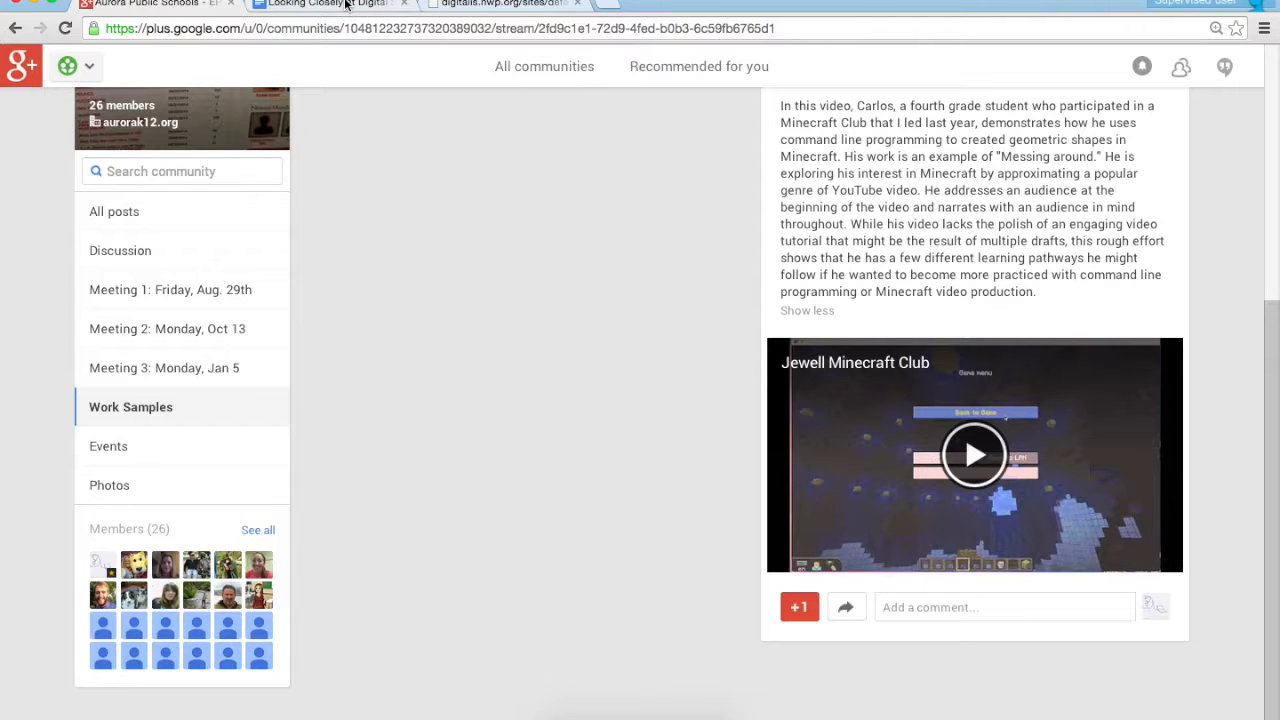
click(330, 3)
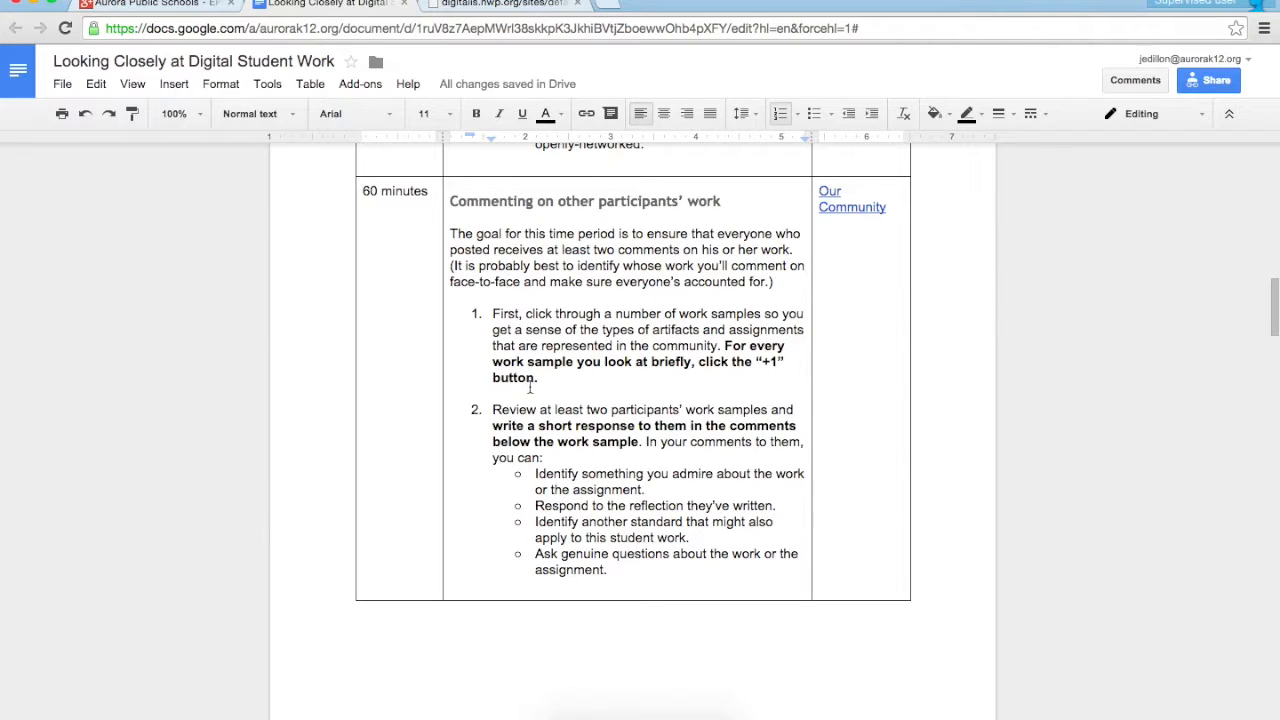
- Scroll to the 60-minute Reflect block and read its three reflection prompts
scroll(down, 3)
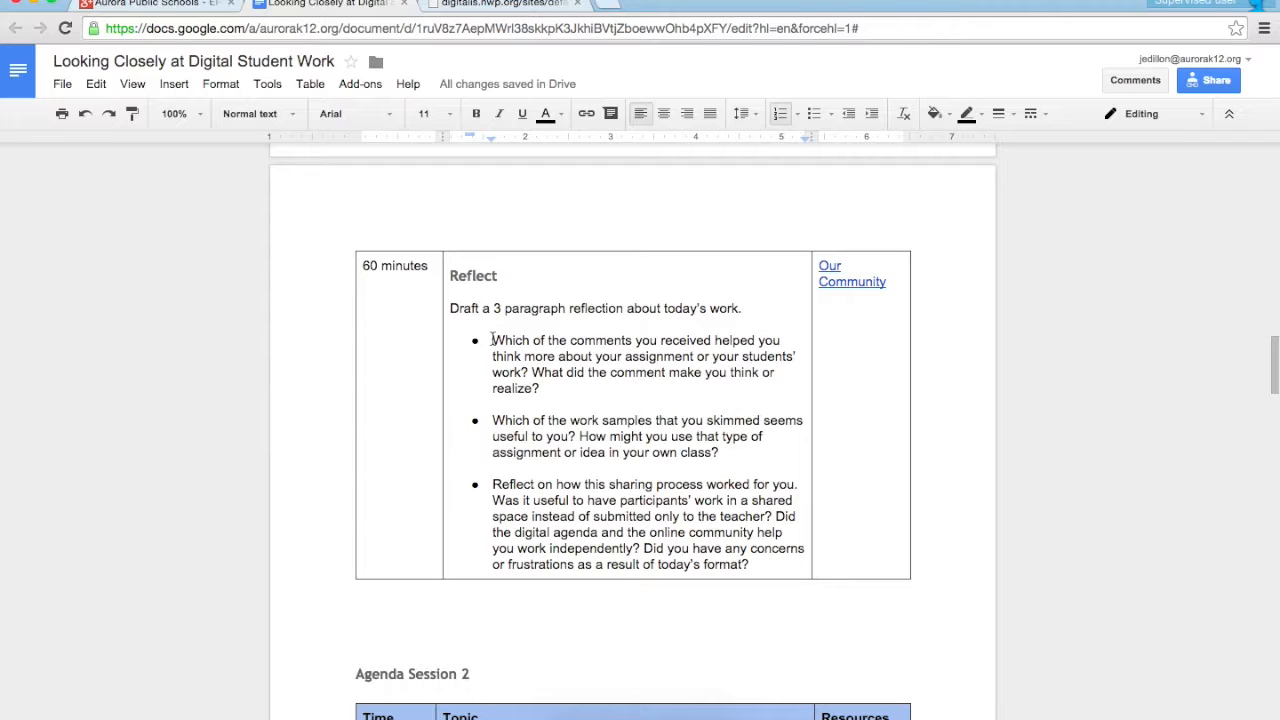
mouse_move(547, 399)
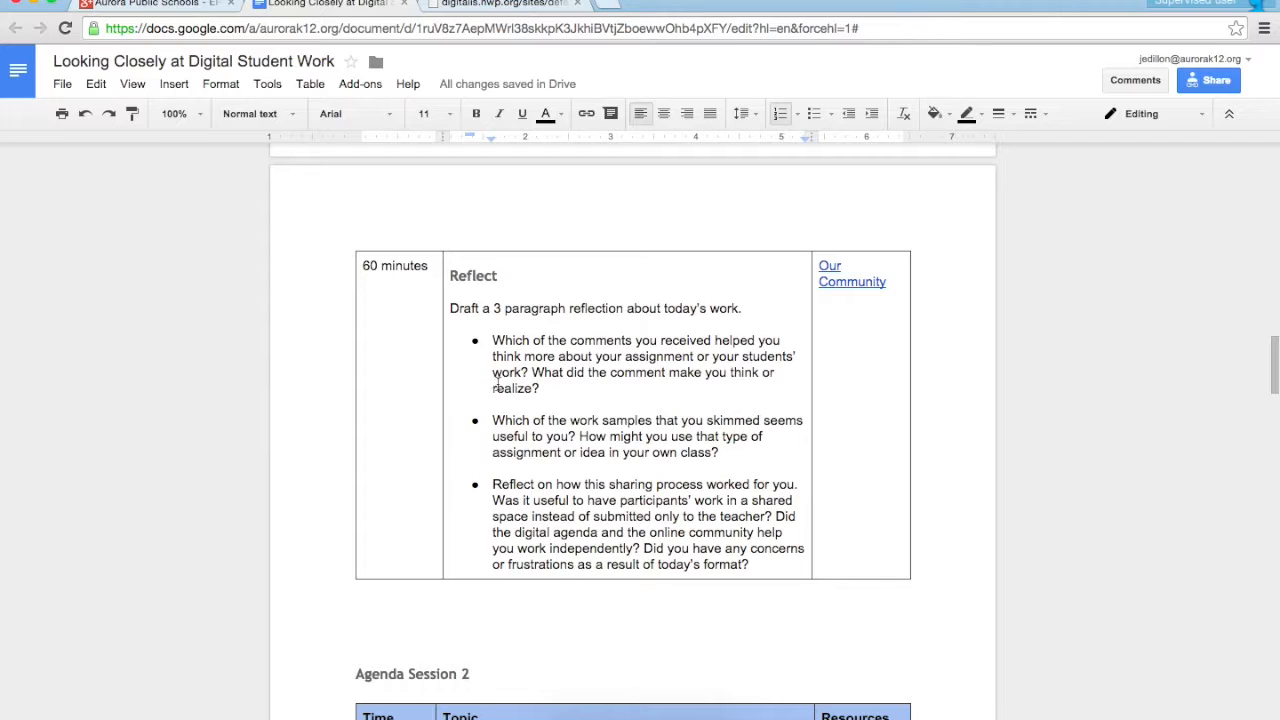
mouse_move(490, 418)
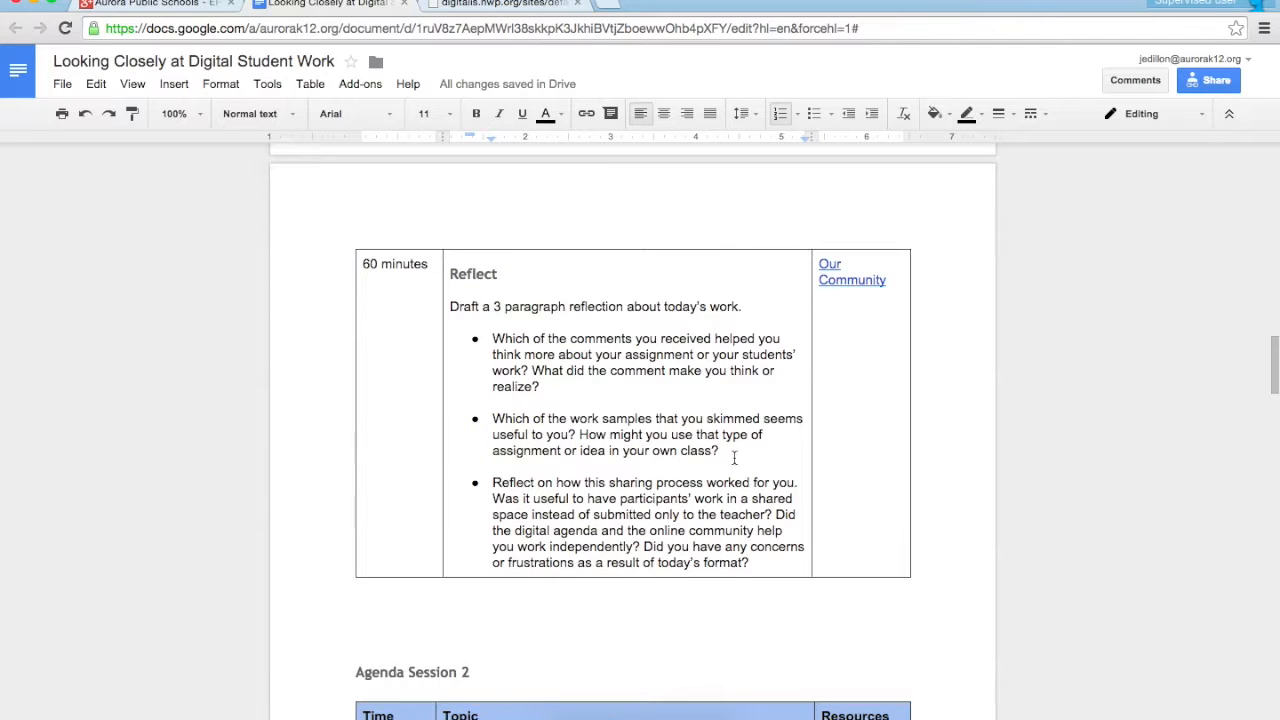
scroll(down, 3)
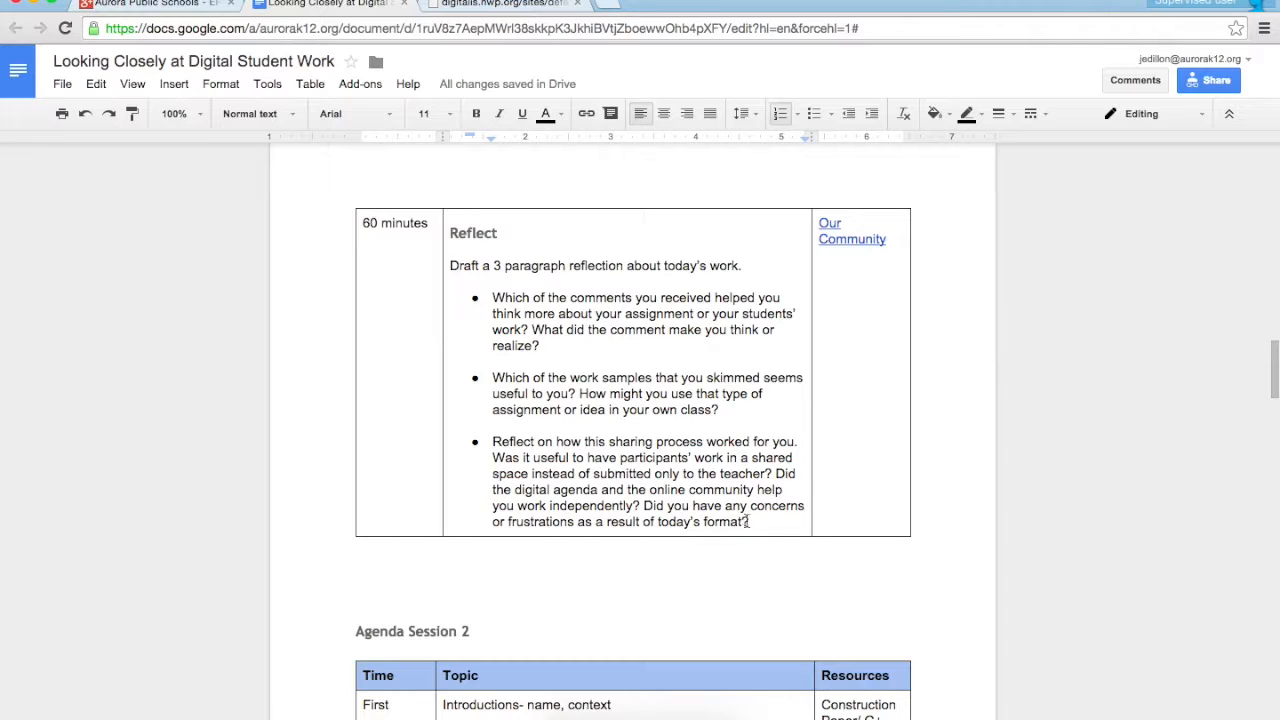
mouse_move(718, 489)
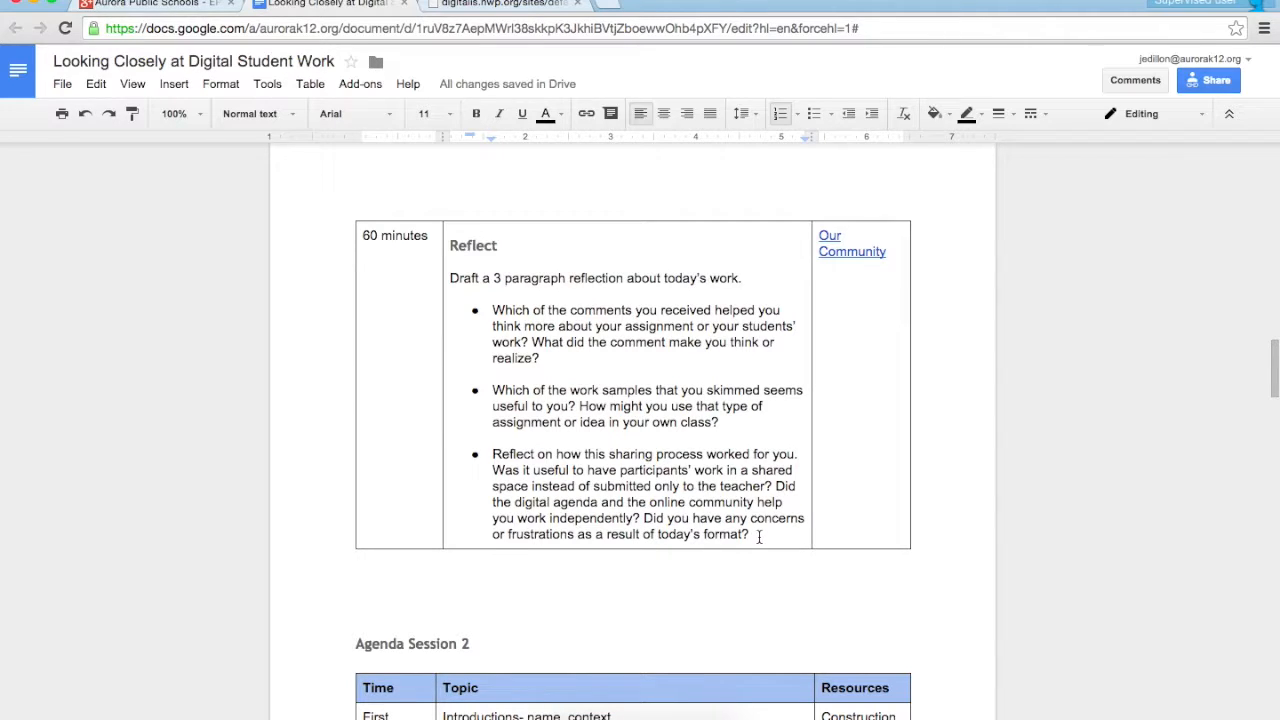
scroll(down, 3)
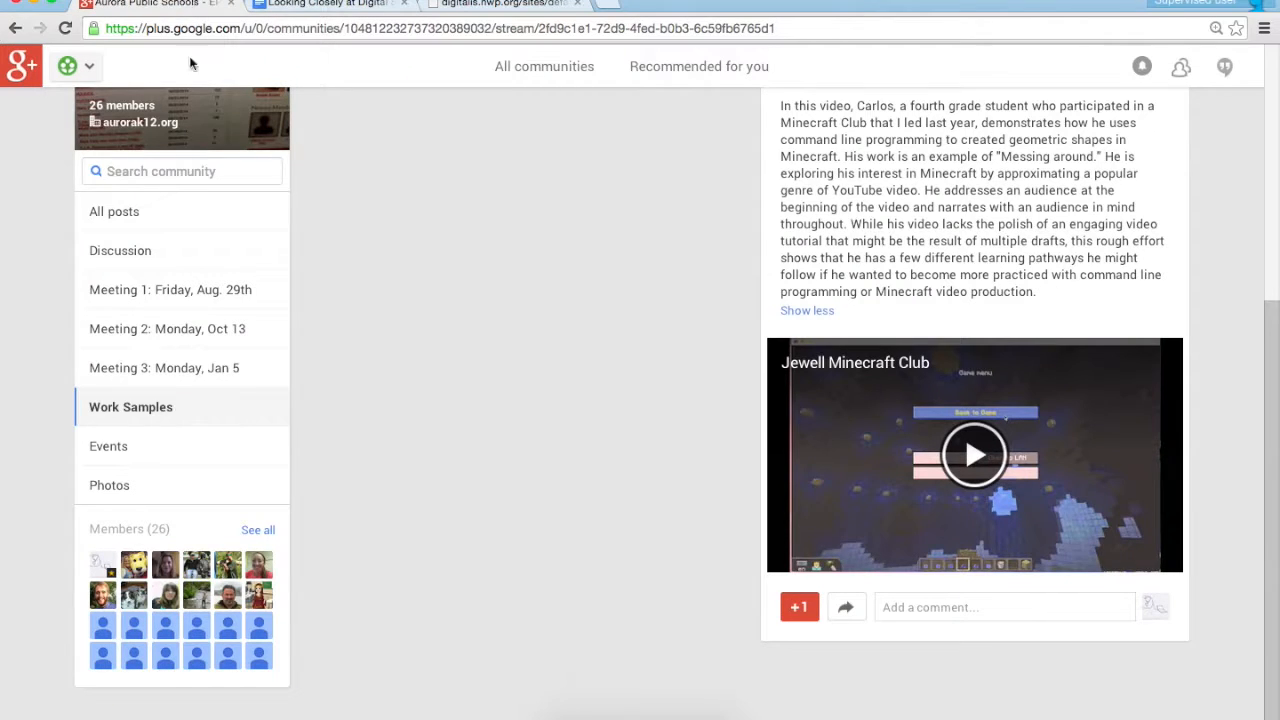
mouse_move(148, 358)
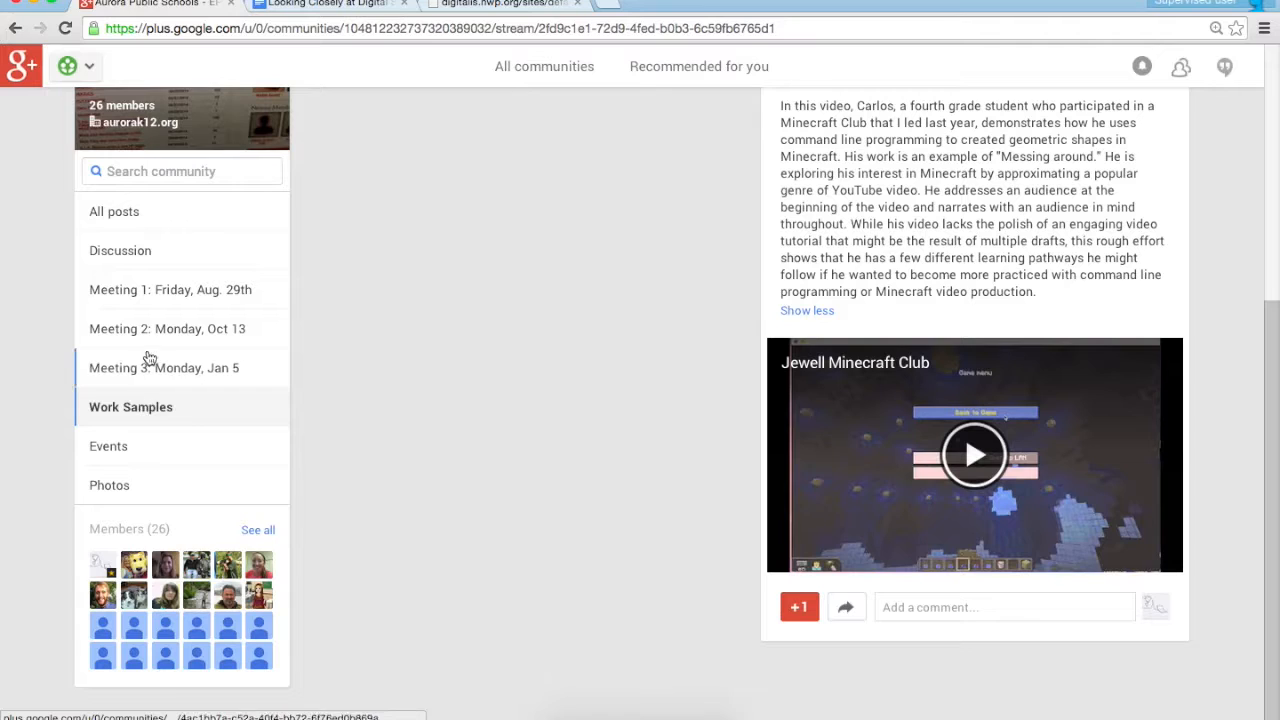
- Open the empty 'Meeting 3: Monday, Jan 5' category, cancel a new post, and return to the agenda
click(163, 367)
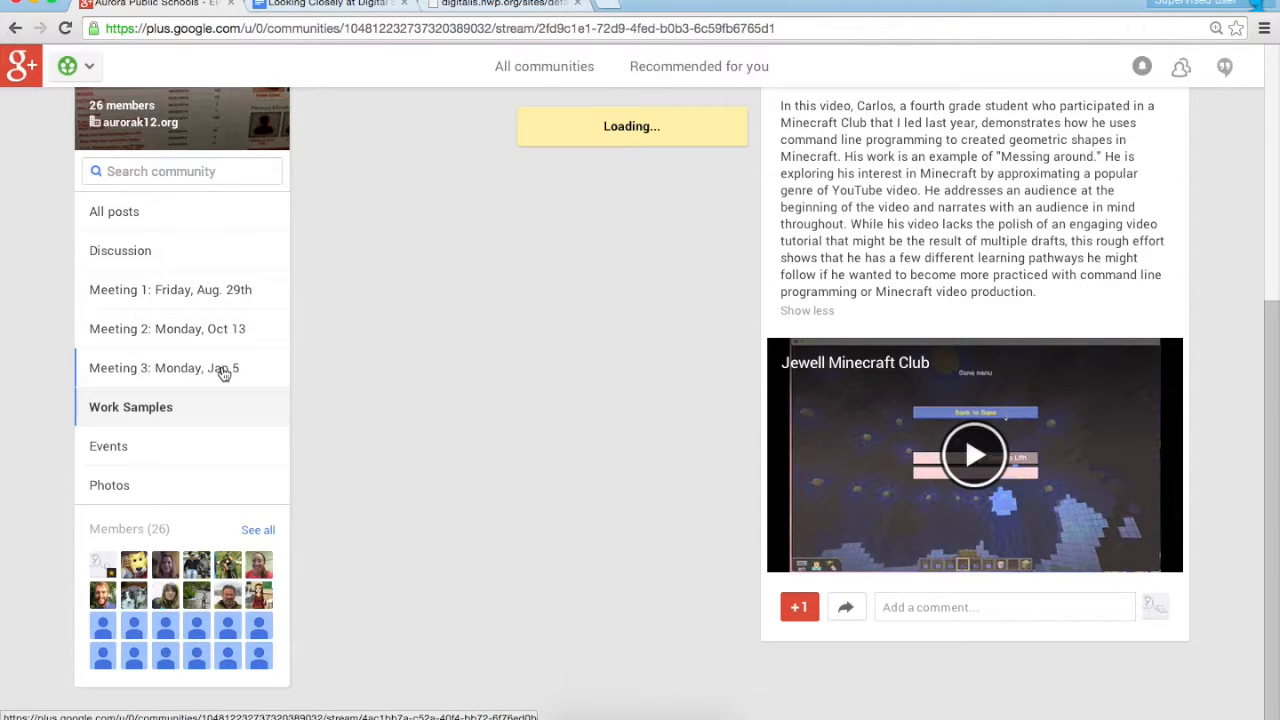
mouse_move(447, 358)
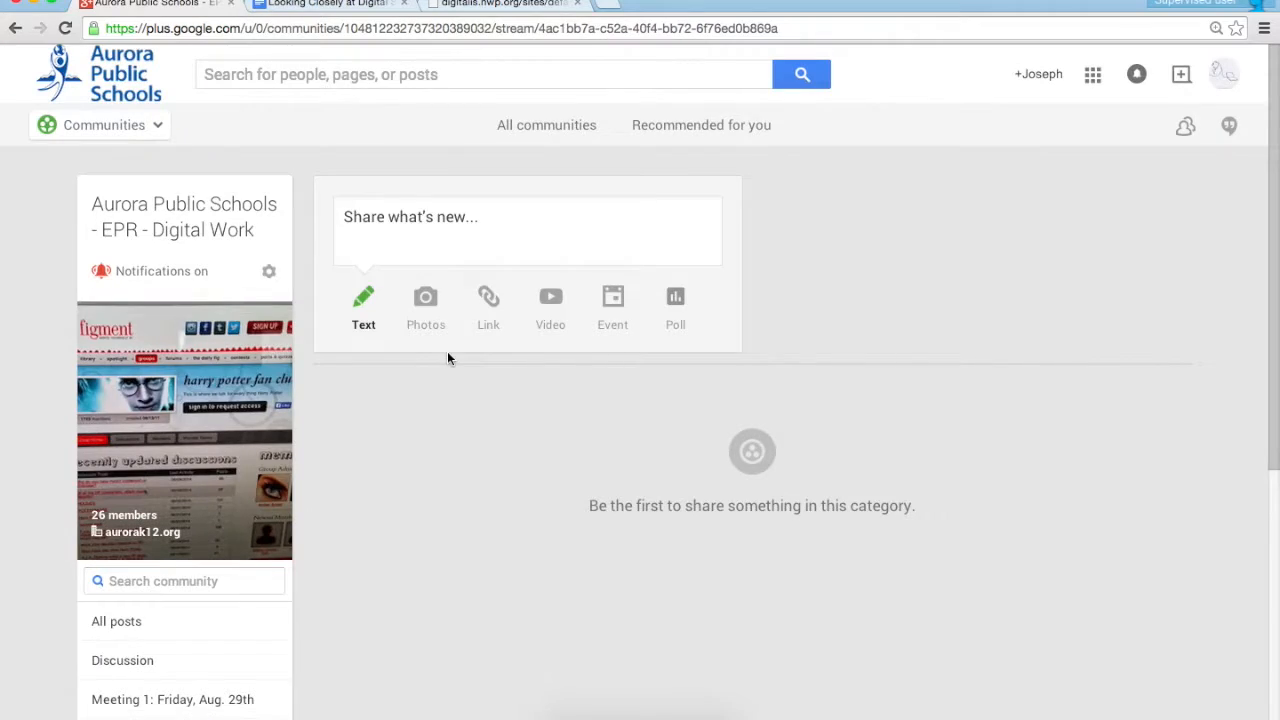
mouse_move(456, 247)
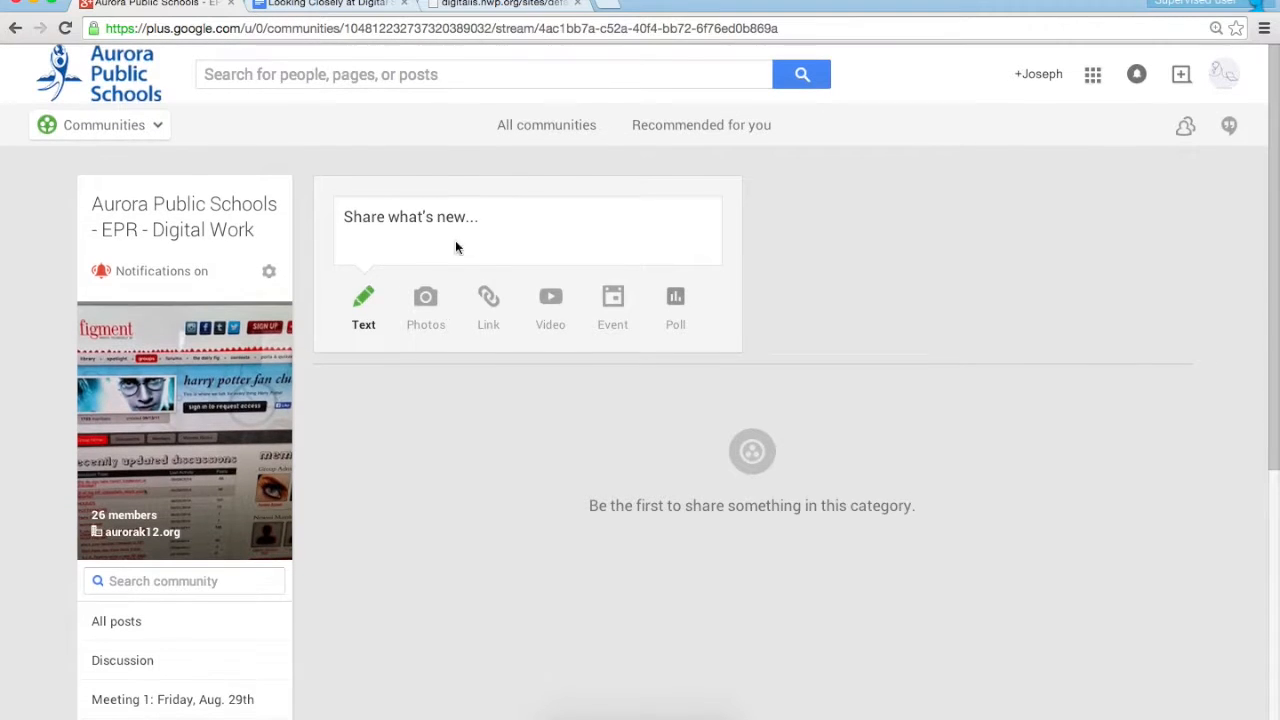
click(455, 225)
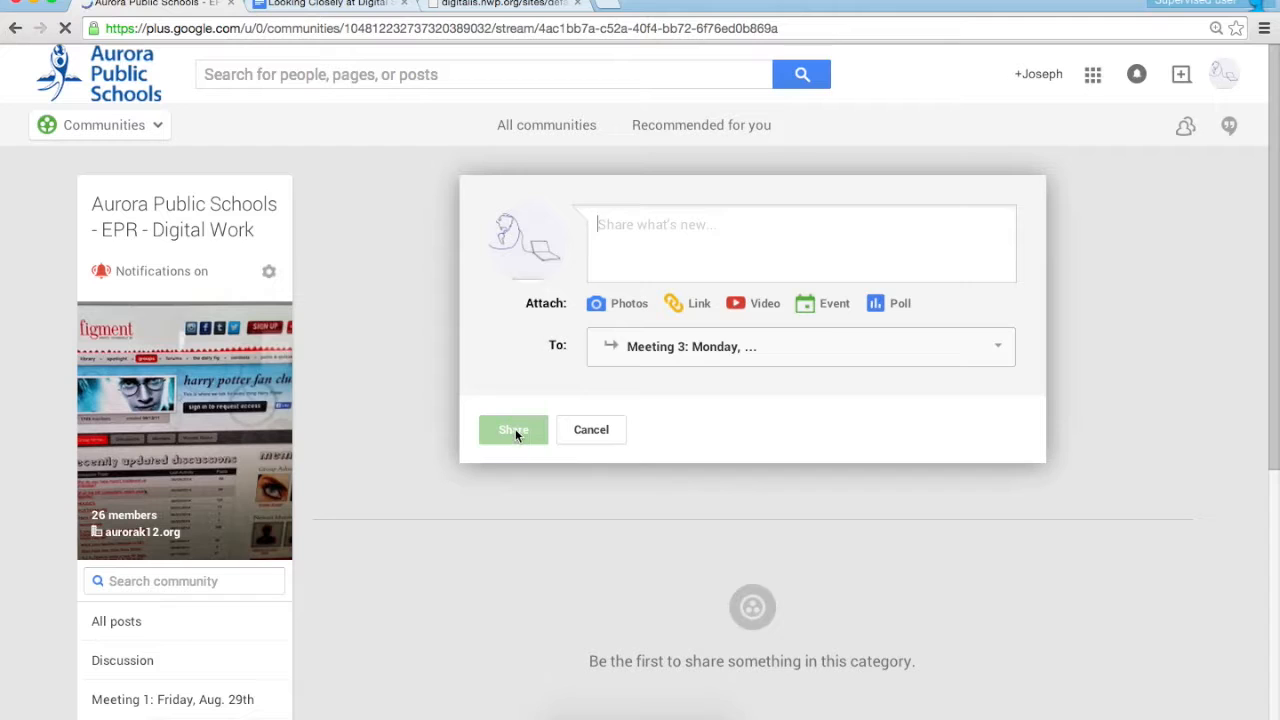
mouse_move(697, 382)
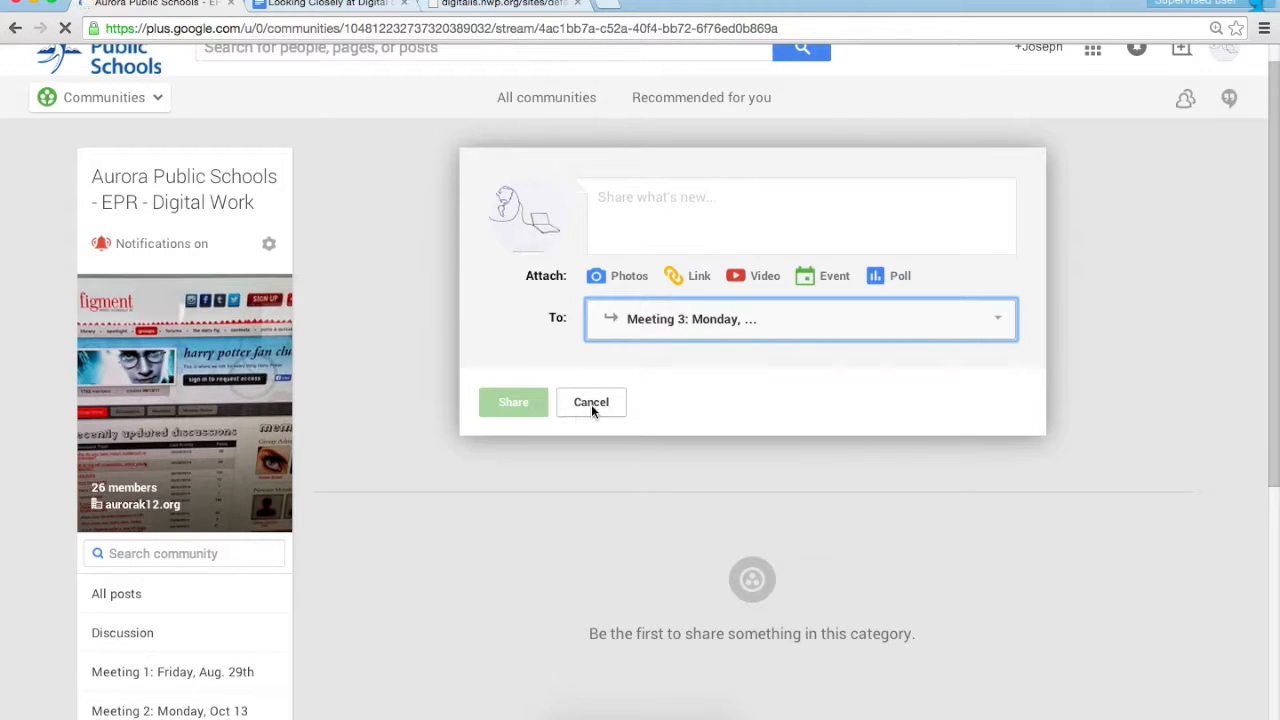
click(590, 402)
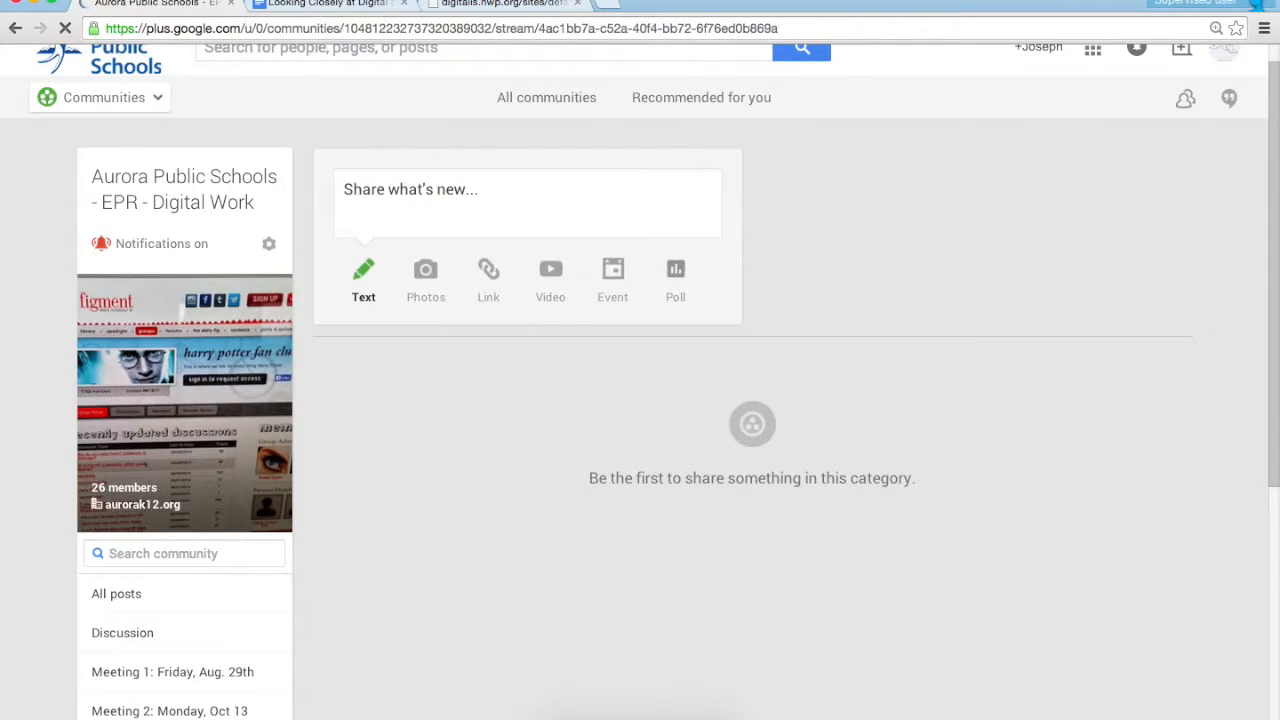
click(330, 5)
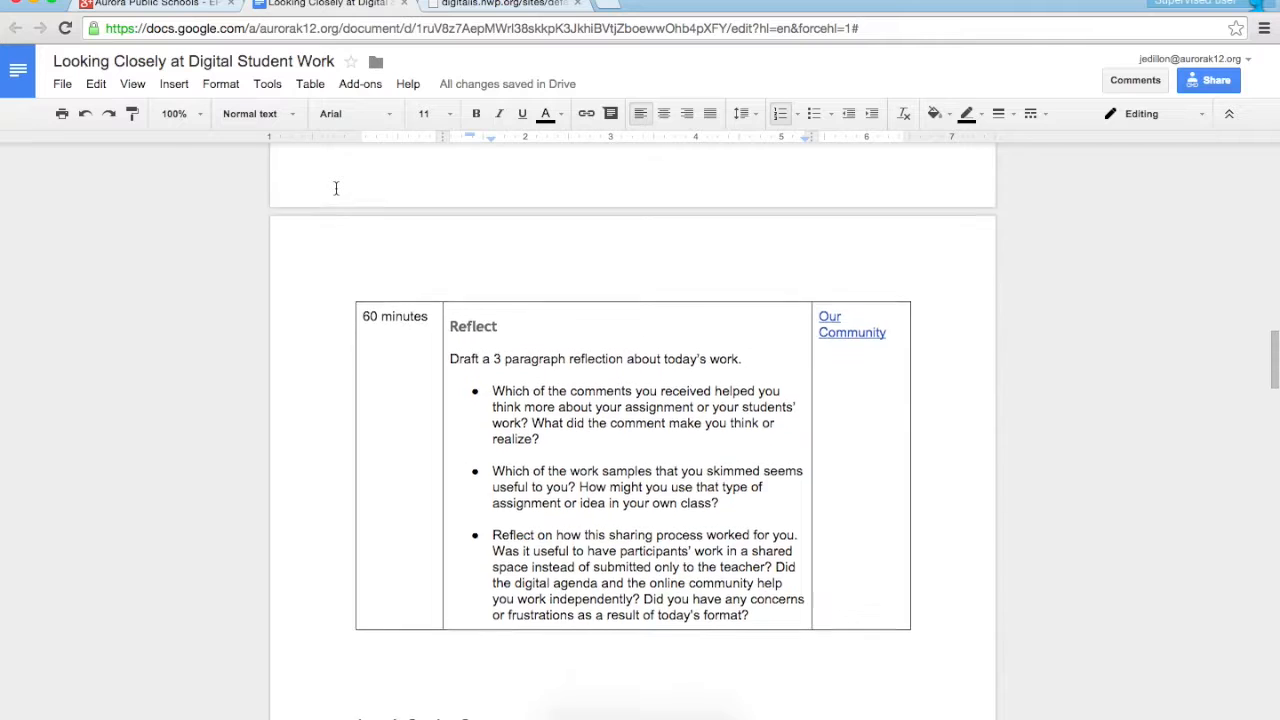
scroll(down, 3)
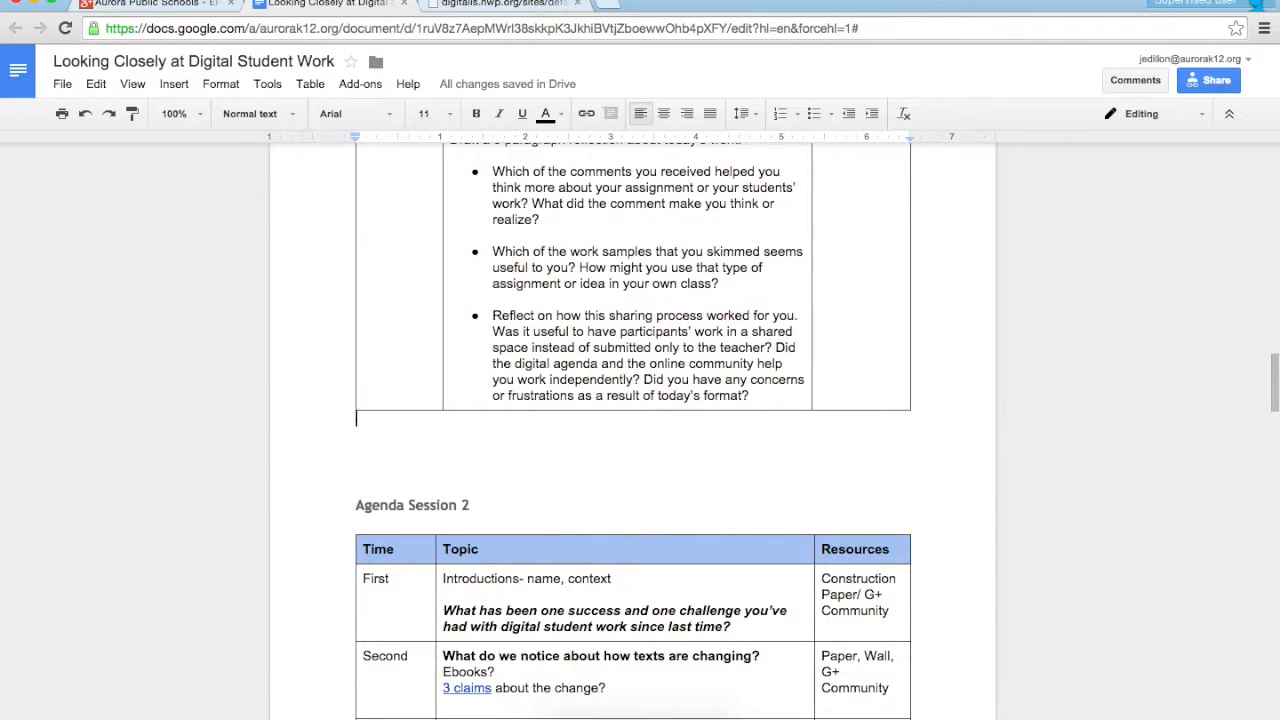
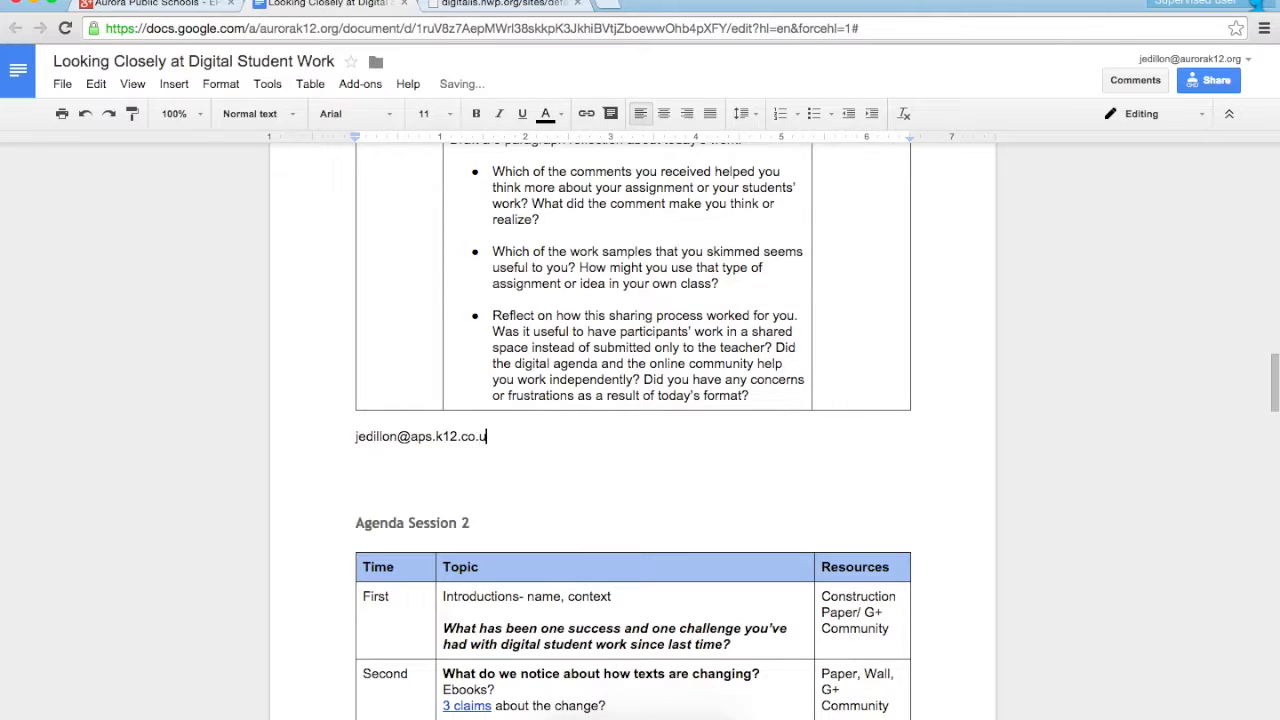